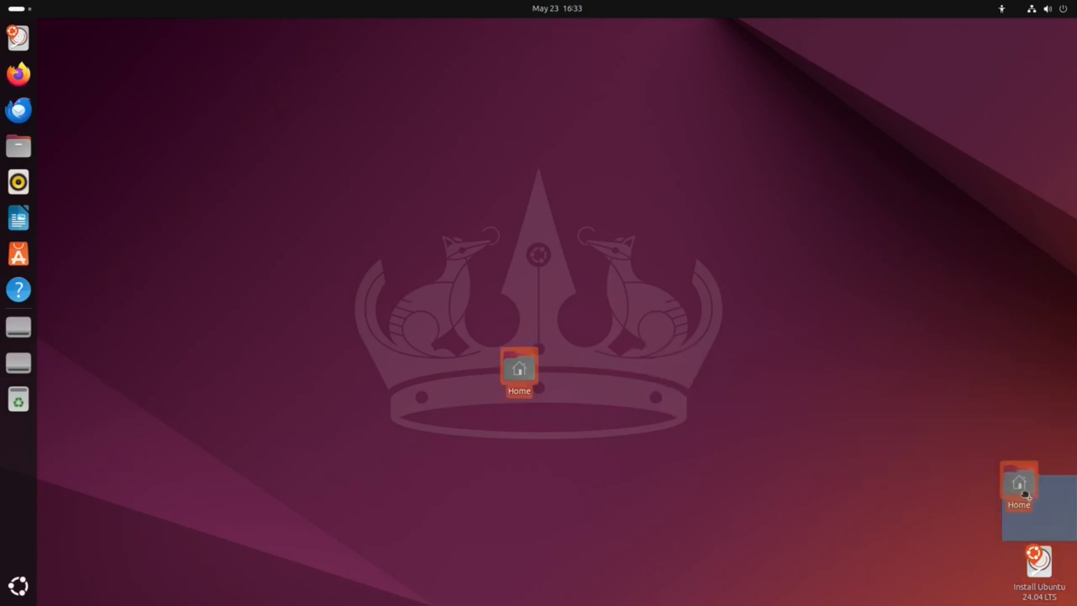
- Move the Home icon to the lower right, then accept English language, default accessibility and English (UK) keyboard
drag(518, 368, 1037, 499)
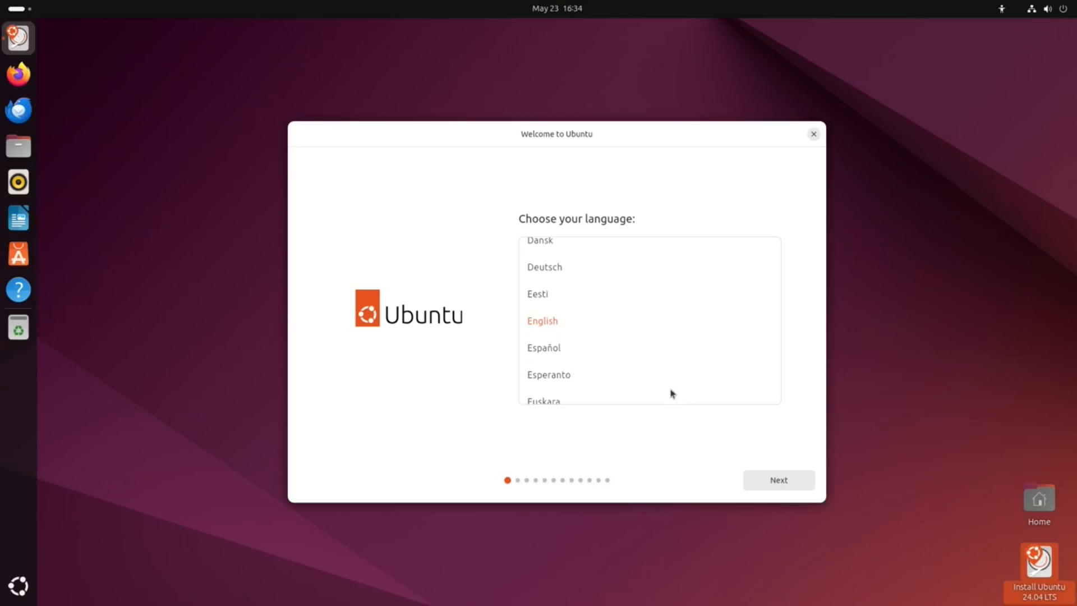
click(778, 479)
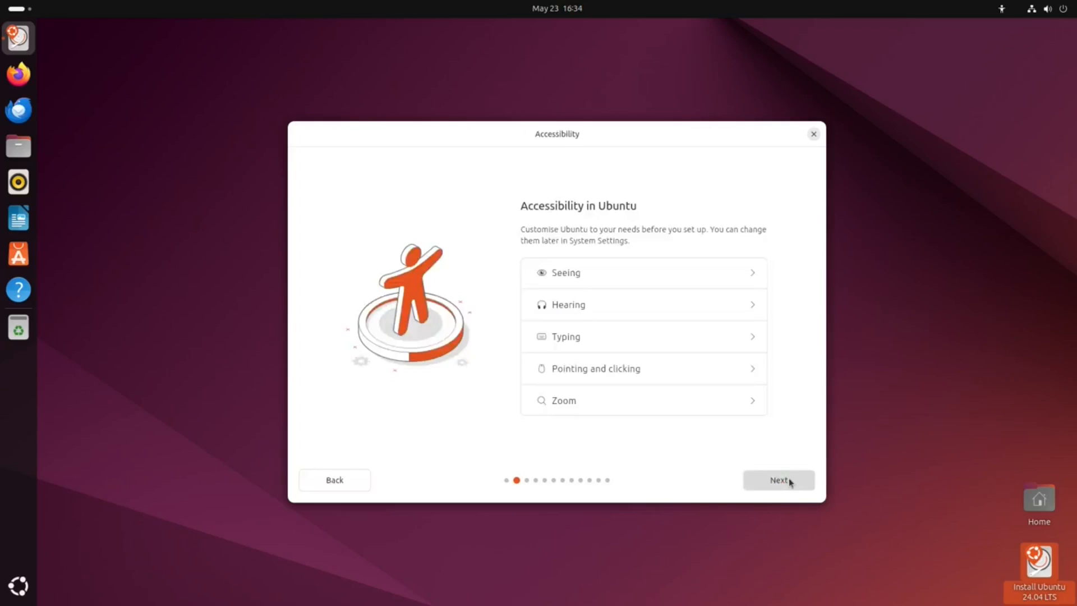
click(778, 479)
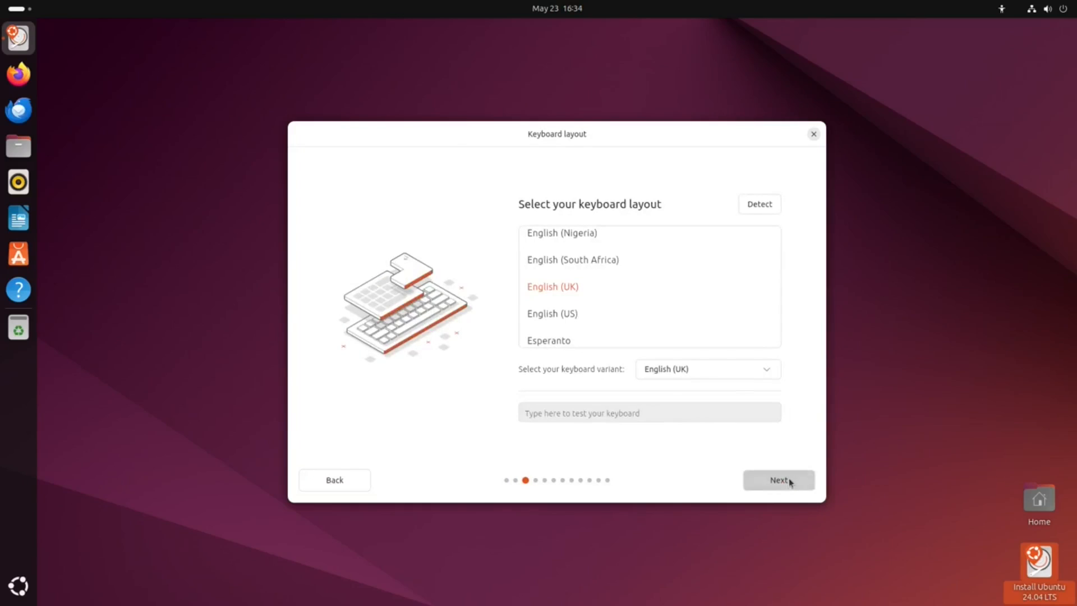
click(779, 480)
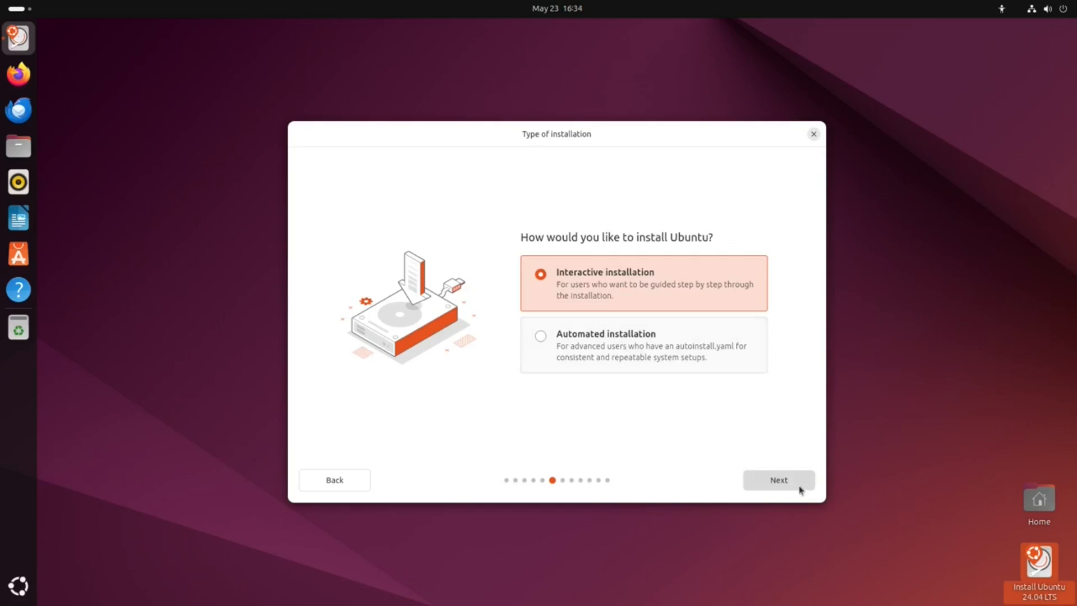
- Choose interactive installation with the extended app selection and both proprietary software options, reaching disk setup
click(779, 479)
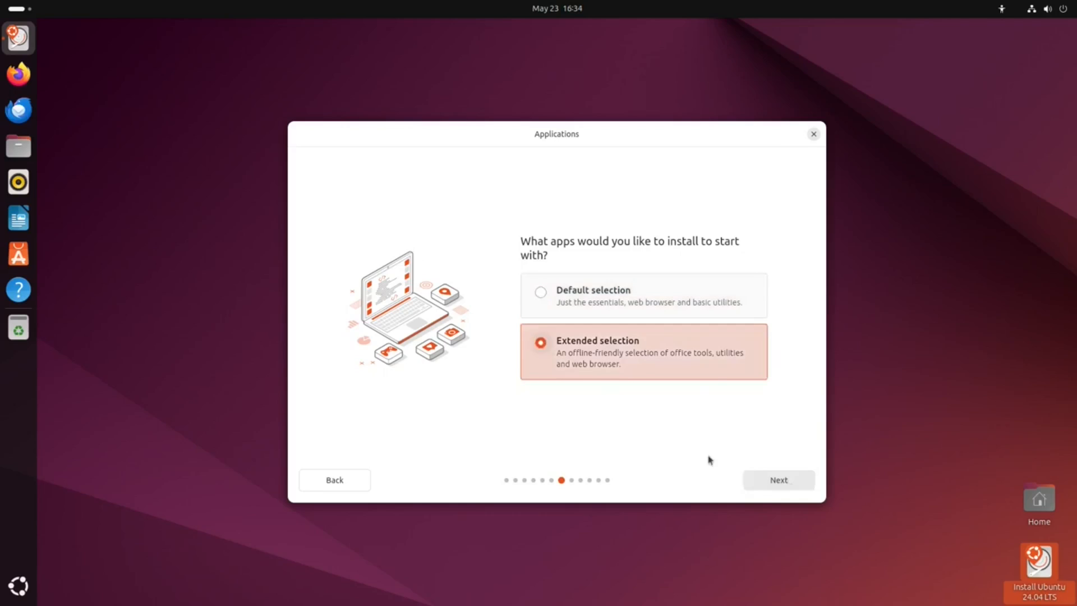
click(779, 479)
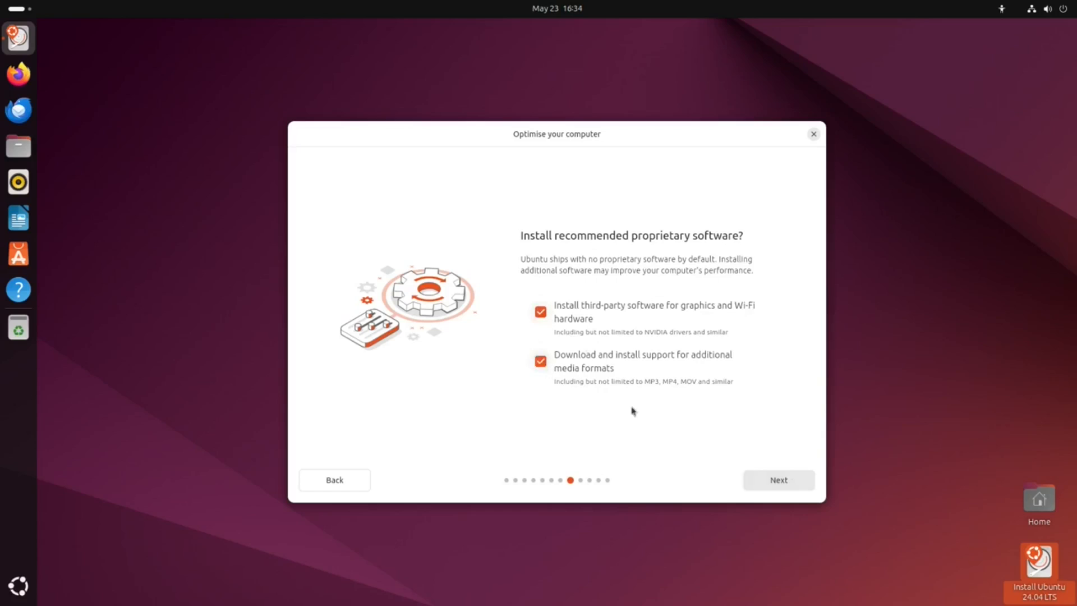
click(779, 479)
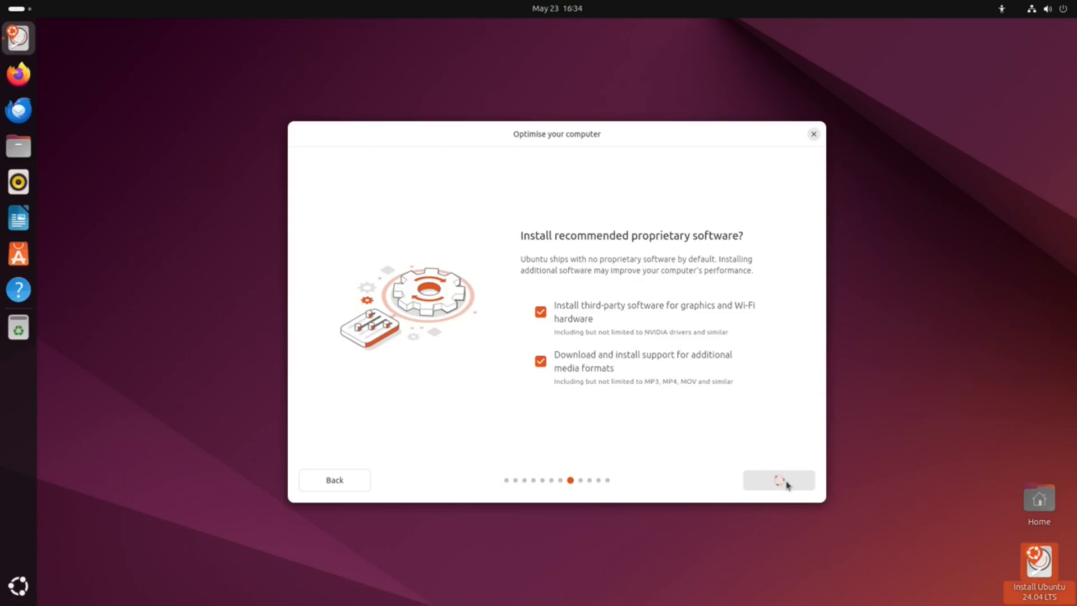
click(779, 479)
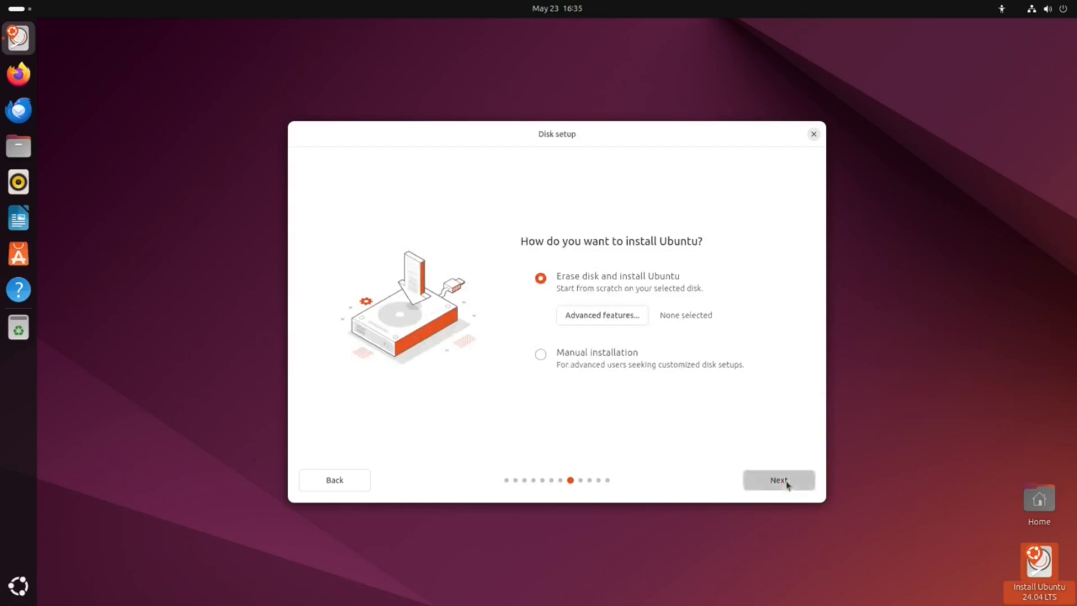
- Keep erase-disk-and-install, then create user gary on computer ubuntu2404 with a confirmed password
click(779, 479)
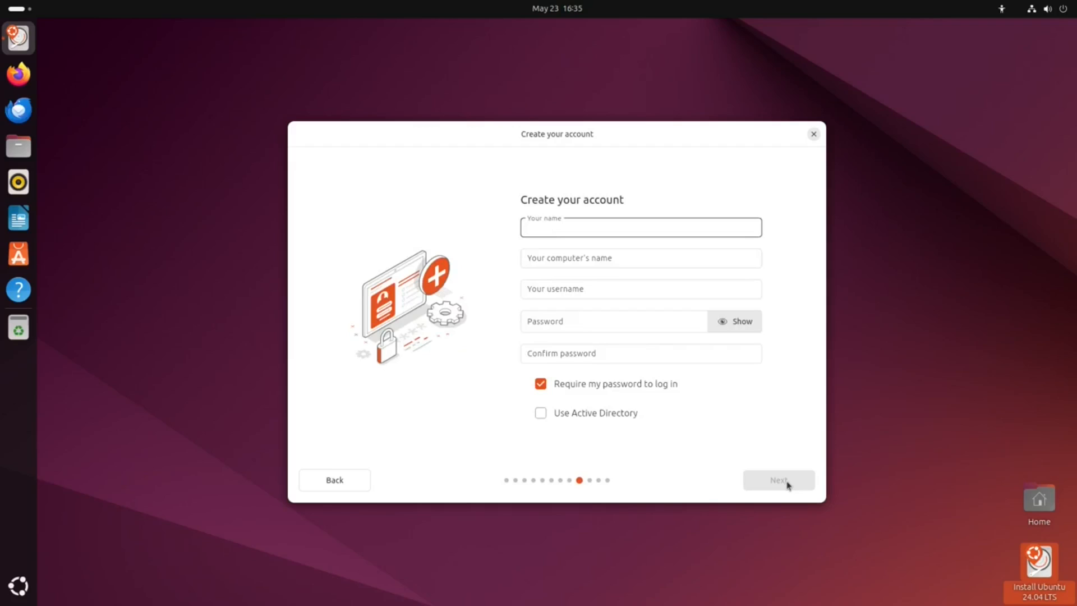
text(gary)
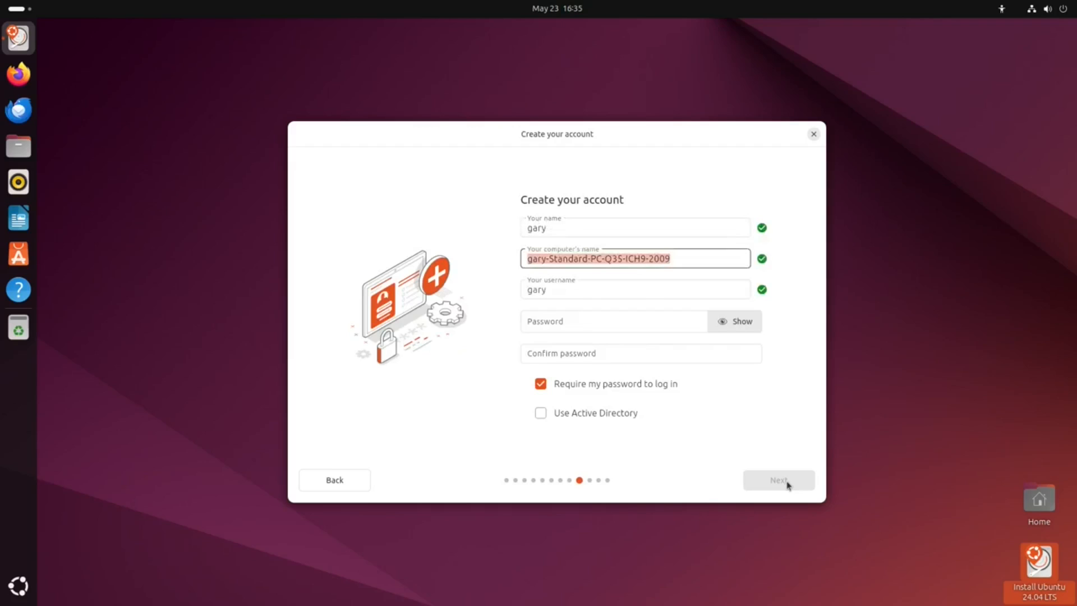
text(u)
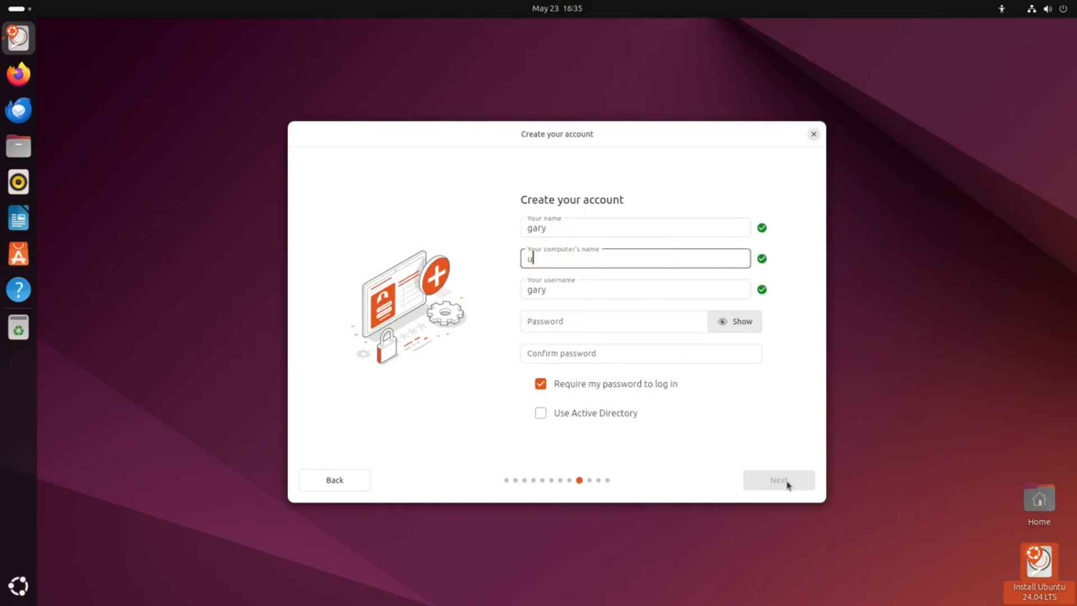
text(buntu2404)
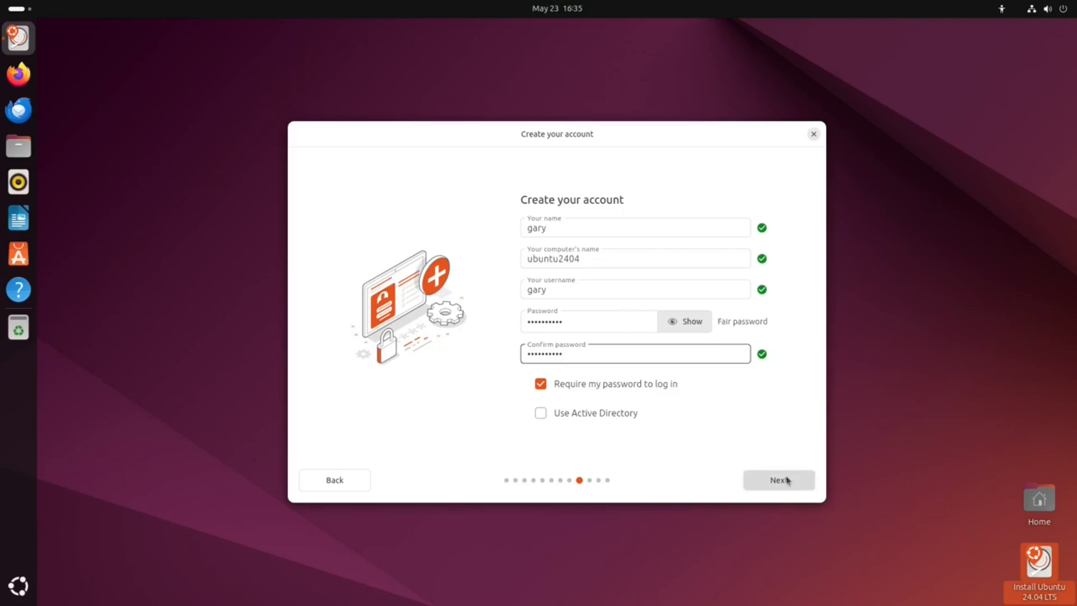
click(779, 479)
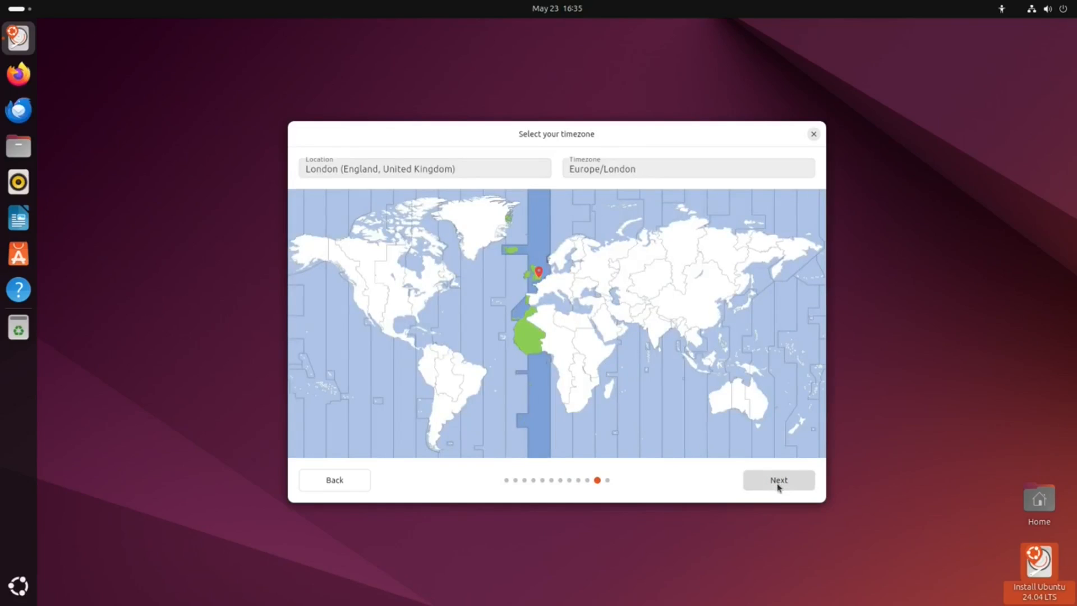
- Keep the London timezone, install Ubuntu 24.04 LTS, and restart into the installed system
click(779, 479)
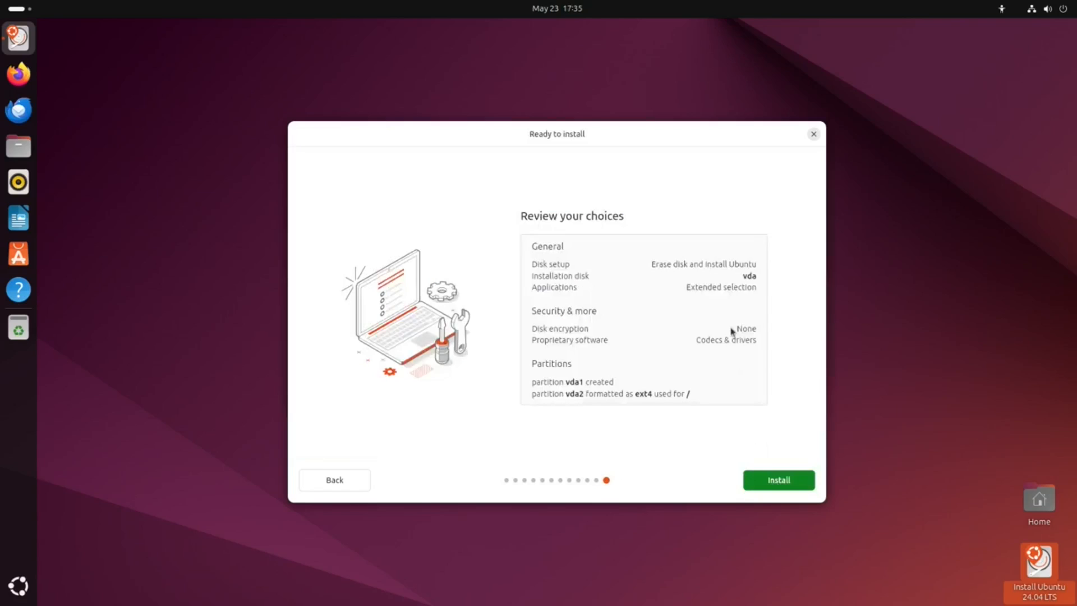
mouse_move(771, 500)
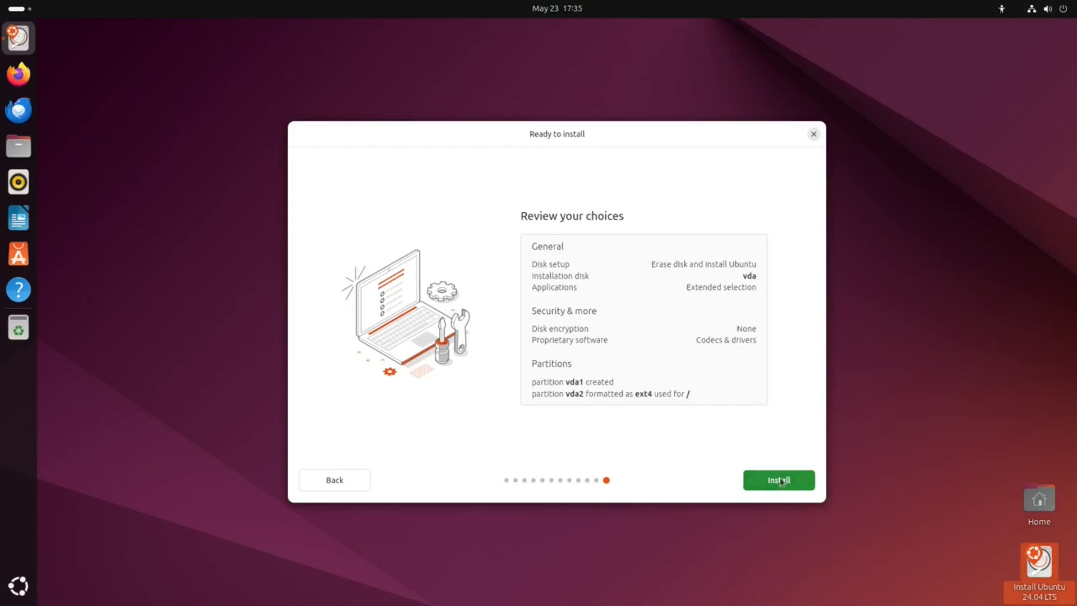
click(779, 479)
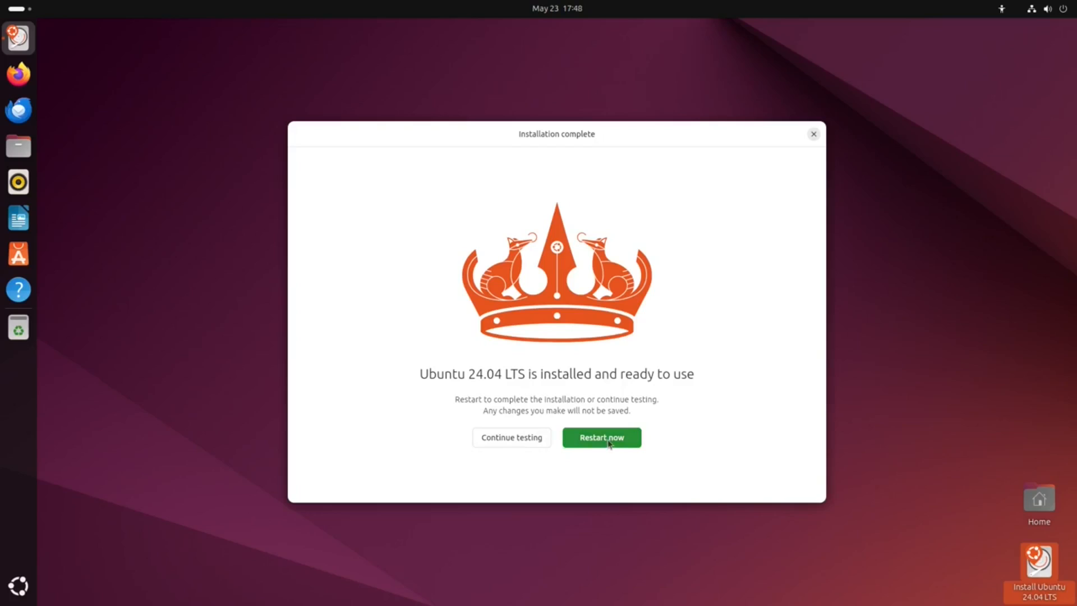
click(601, 437)
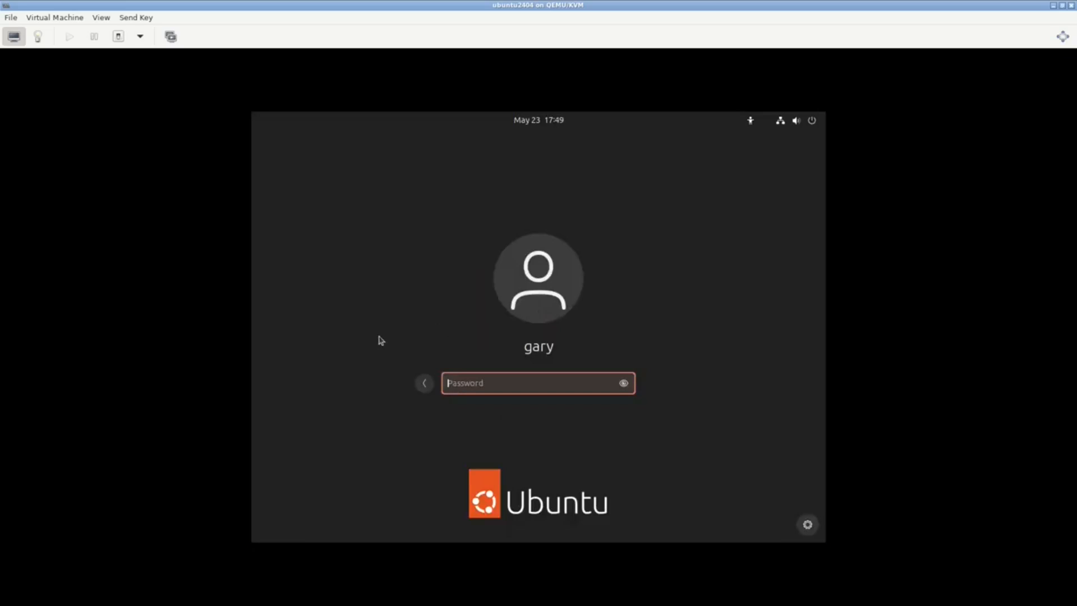
- Log in with the password, switch virt-manager to fullscreen, and bring up Display Settings from the desktop menu
text(password)
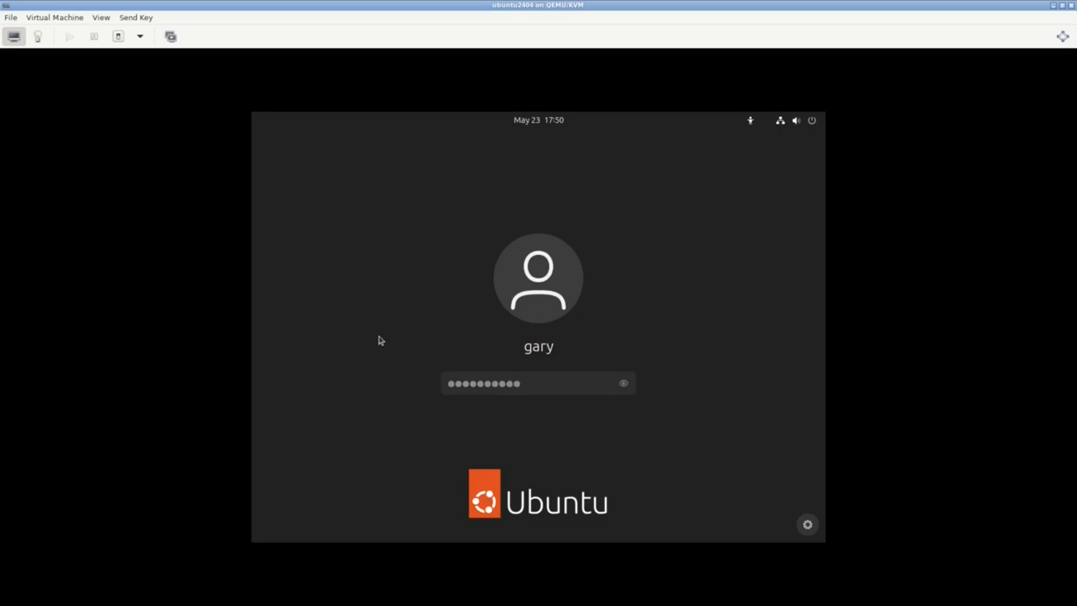
click(101, 17)
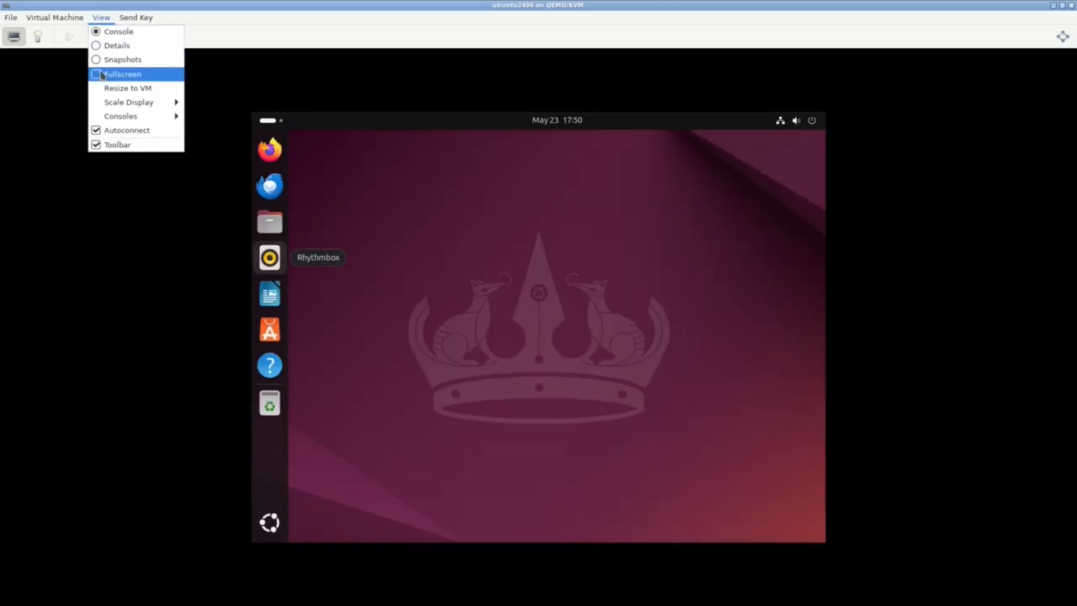
click(123, 74)
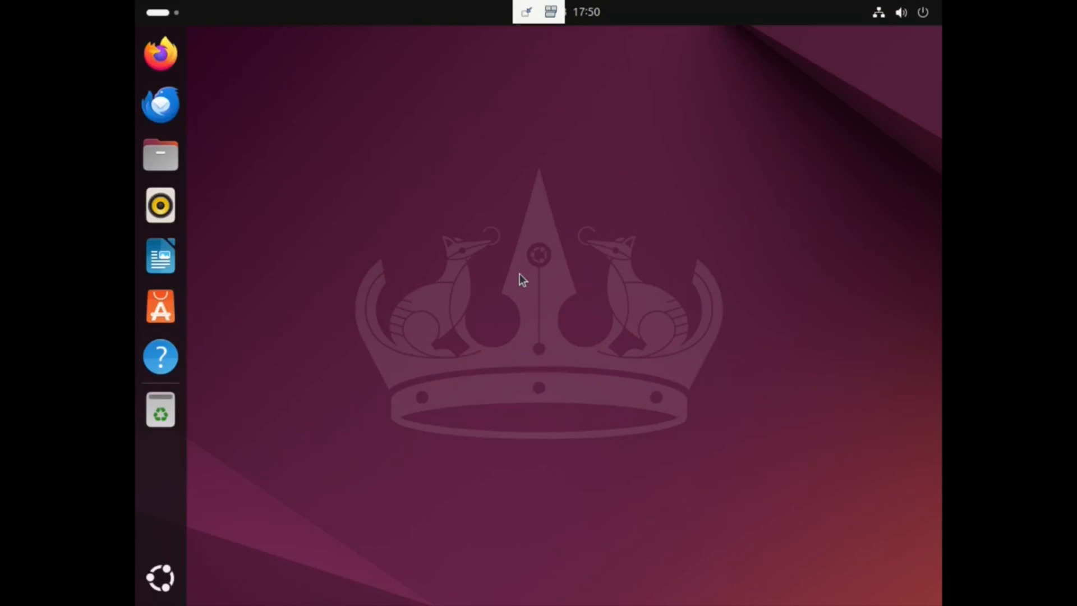
right_click(518, 280)
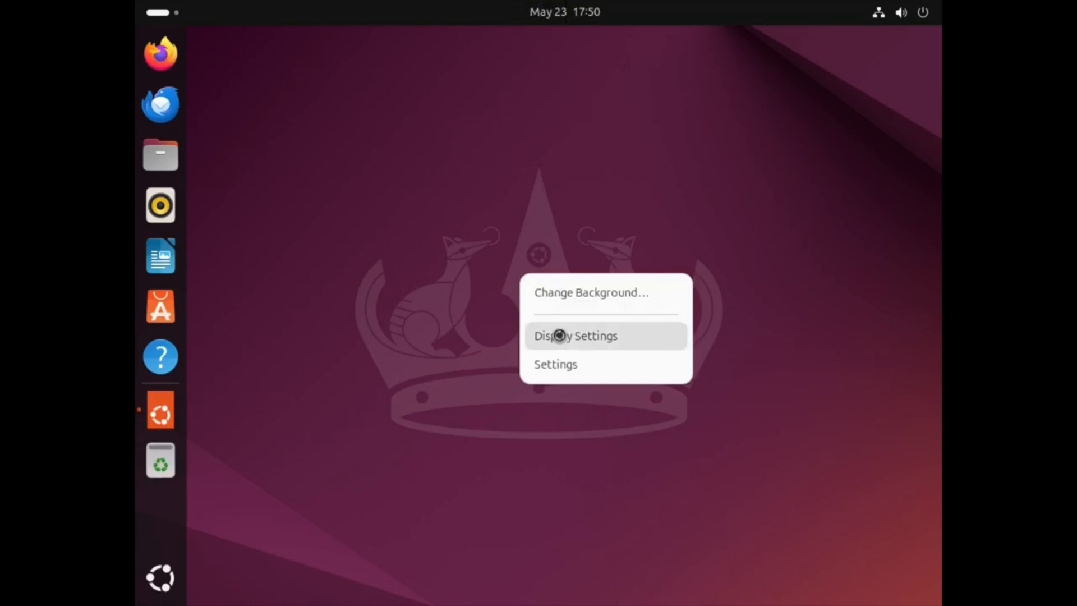
click(575, 336)
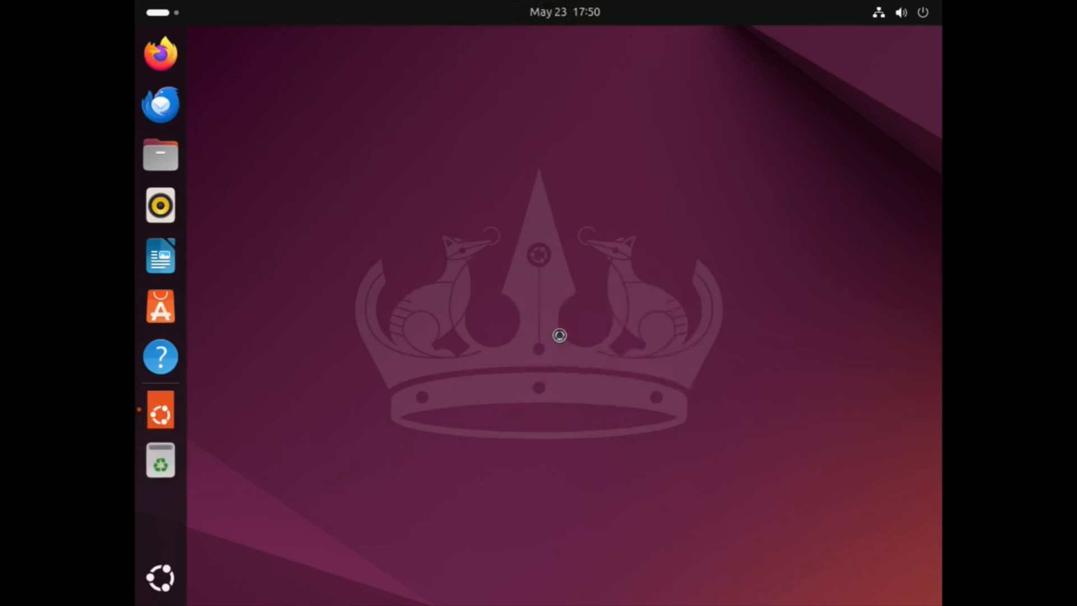
- Set the display resolution to 1920 × 1080 (16:9), apply it and keep the changes
click(161, 411)
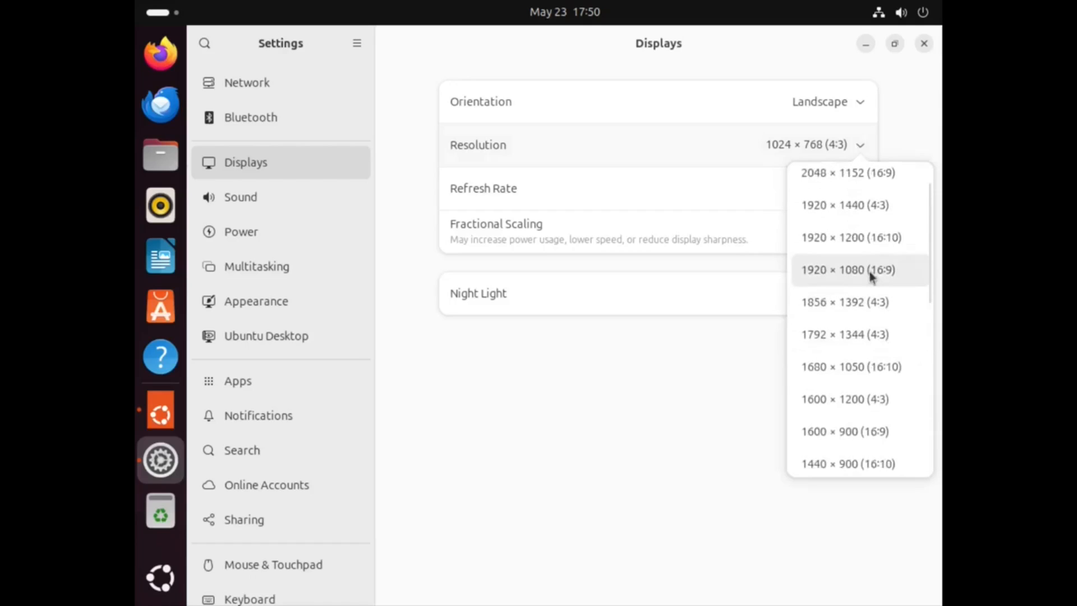
click(848, 269)
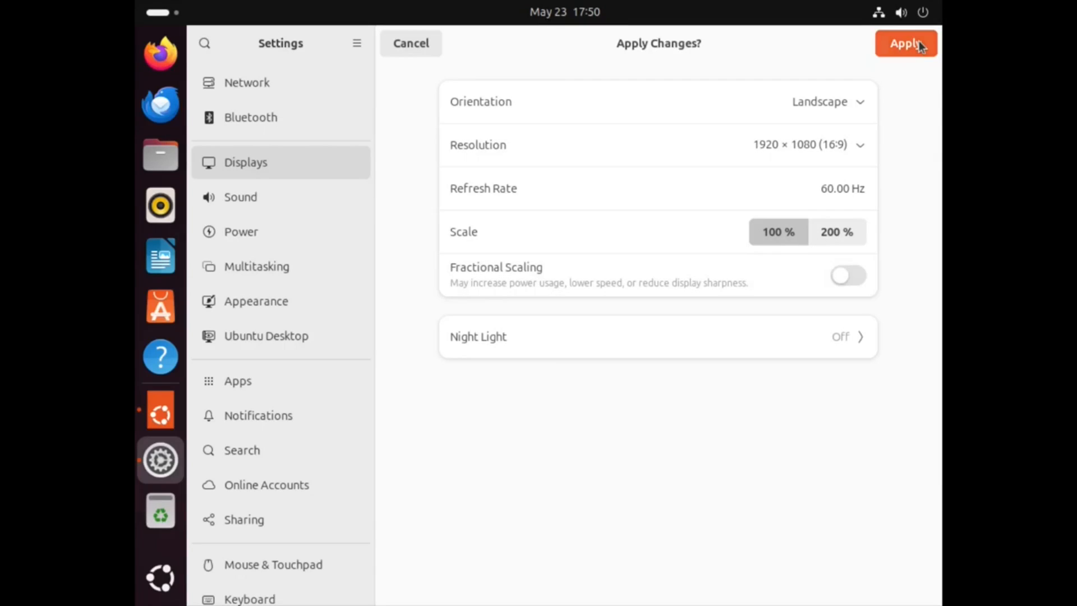
click(906, 43)
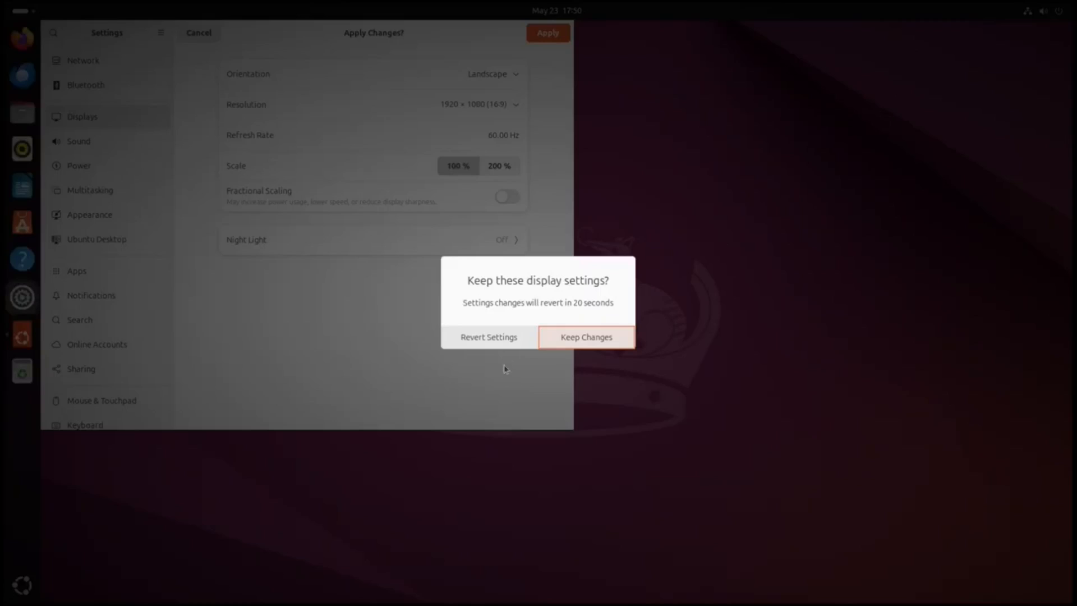
click(586, 337)
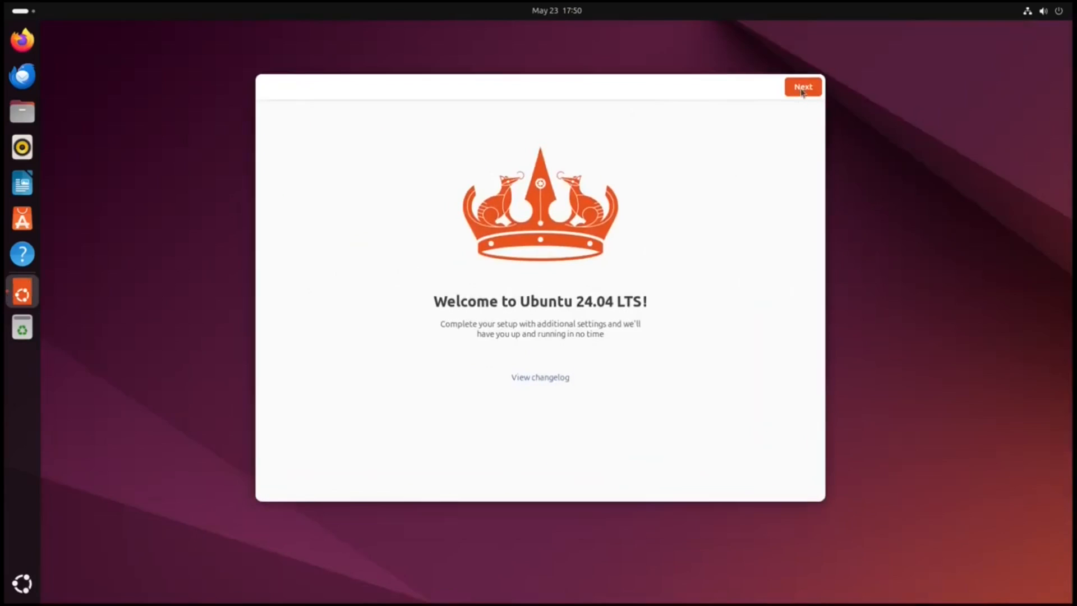
- Advance through the welcome pages and skip Ubuntu Pro
click(801, 86)
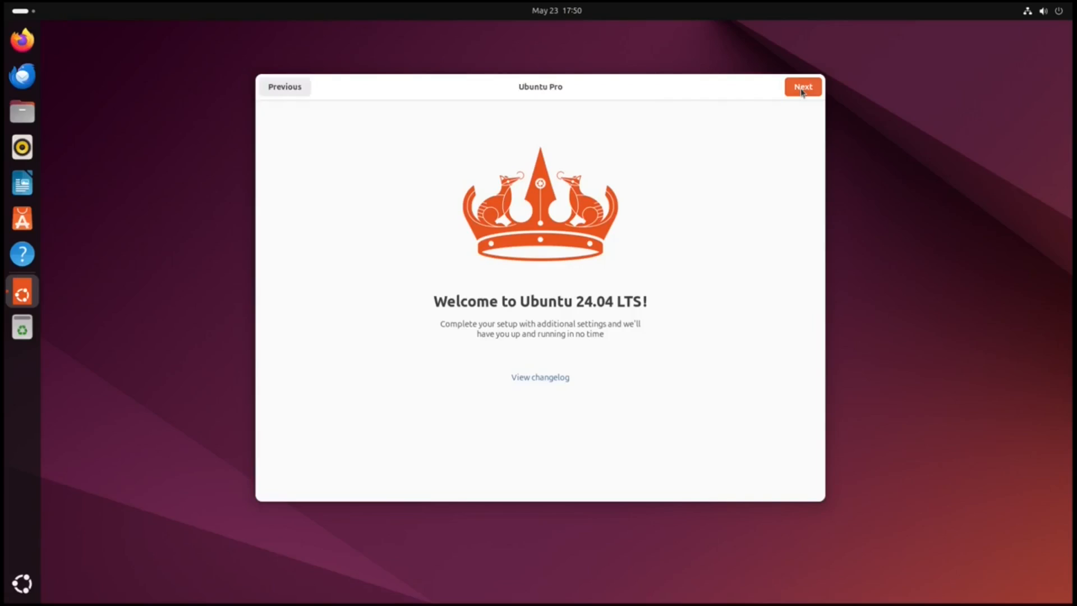
click(801, 86)
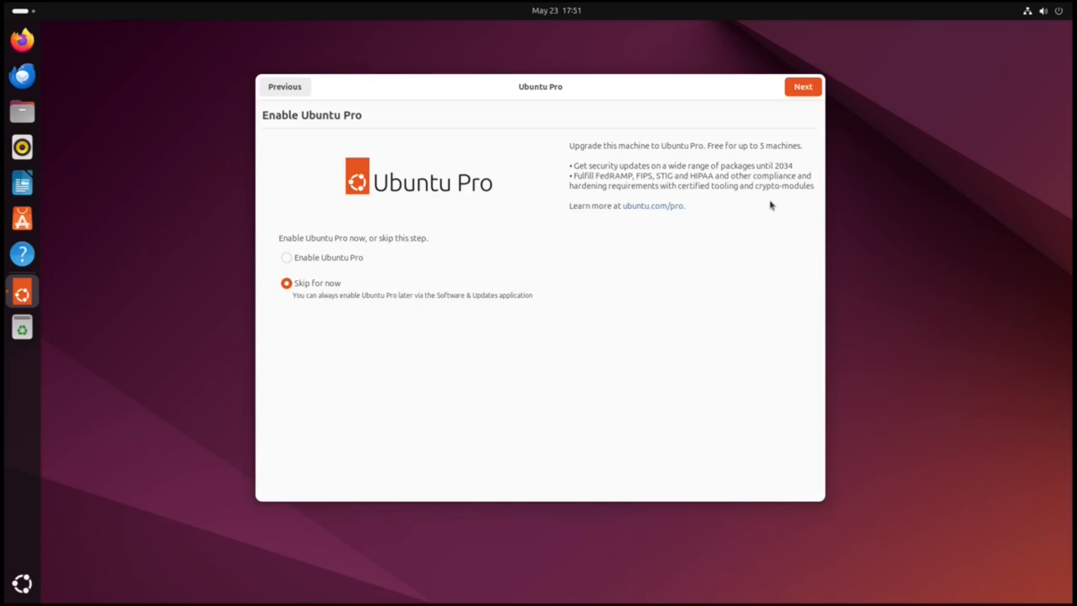
click(802, 87)
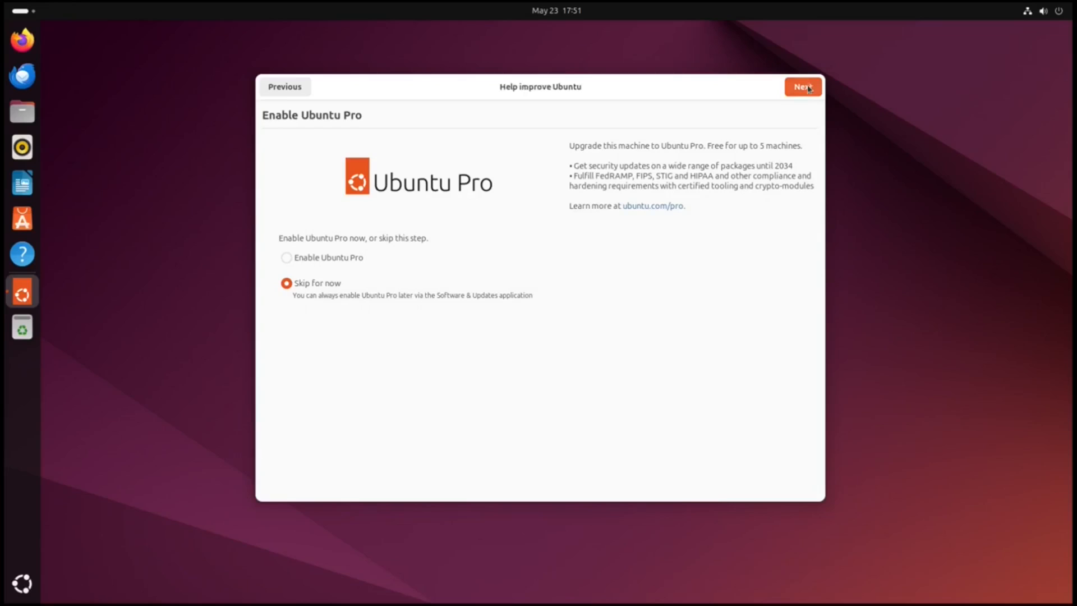
click(803, 87)
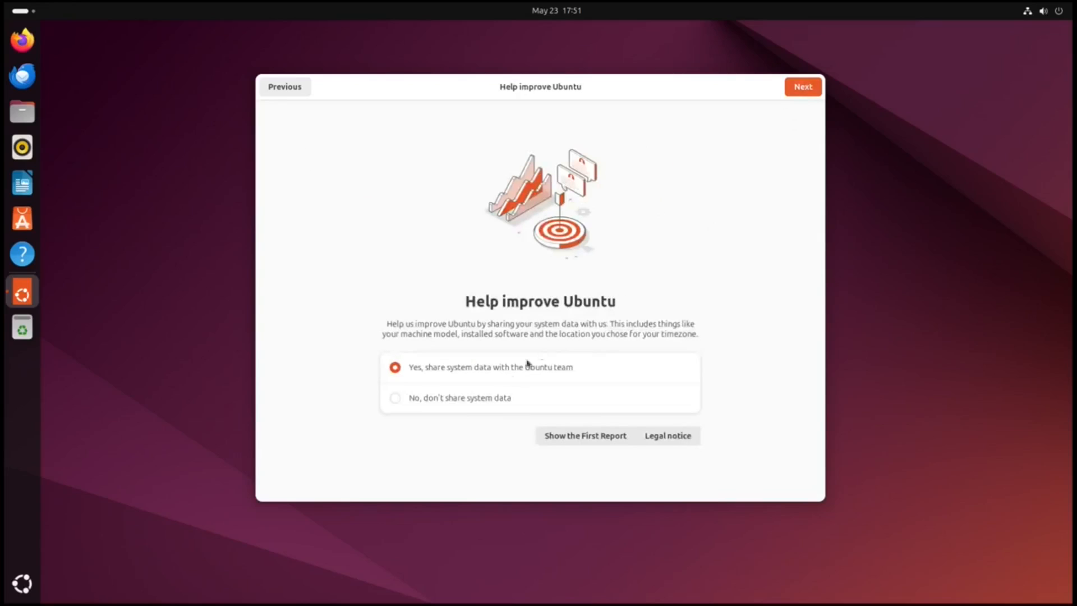
- Keep 'No, don't share system data' selected and finish the welcome walkthrough
click(395, 398)
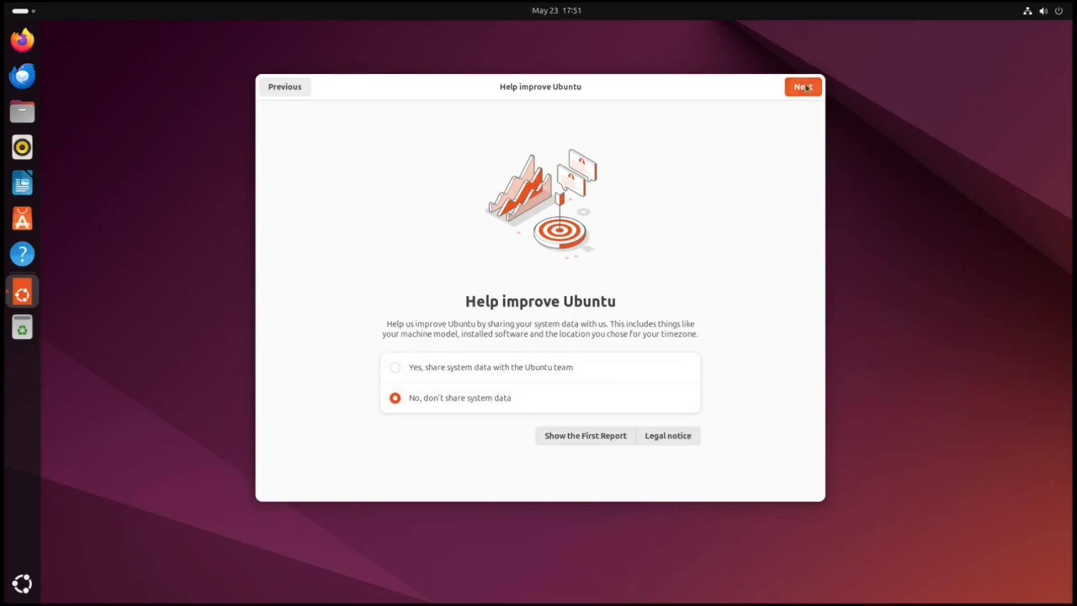
click(802, 86)
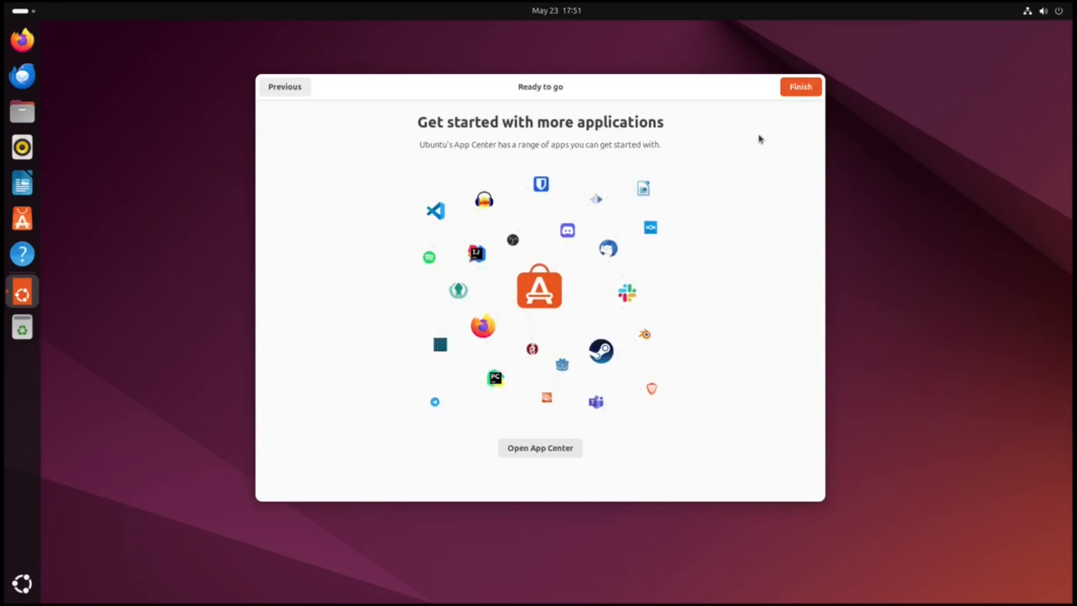
click(800, 86)
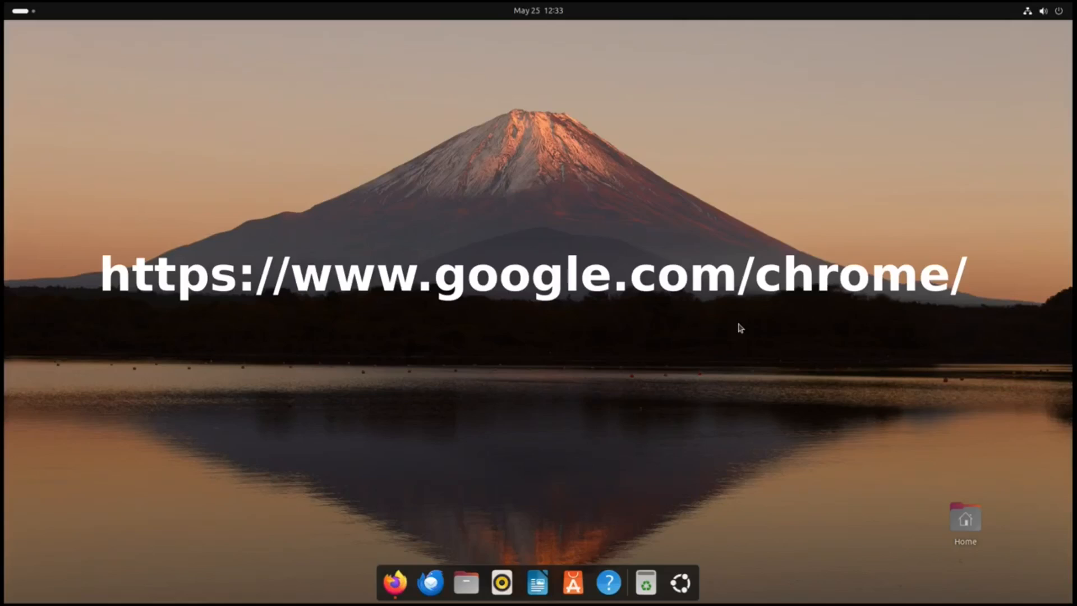
- Download the 64-bit .deb Chrome package for Debian/Ubuntu, accepting the terms
click(394, 582)
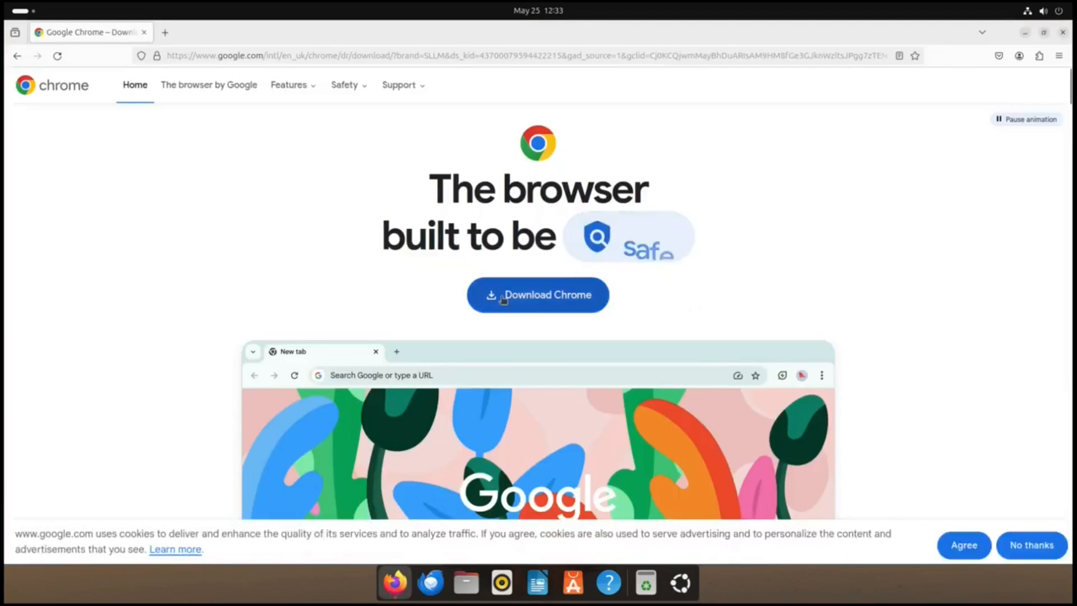
click(538, 294)
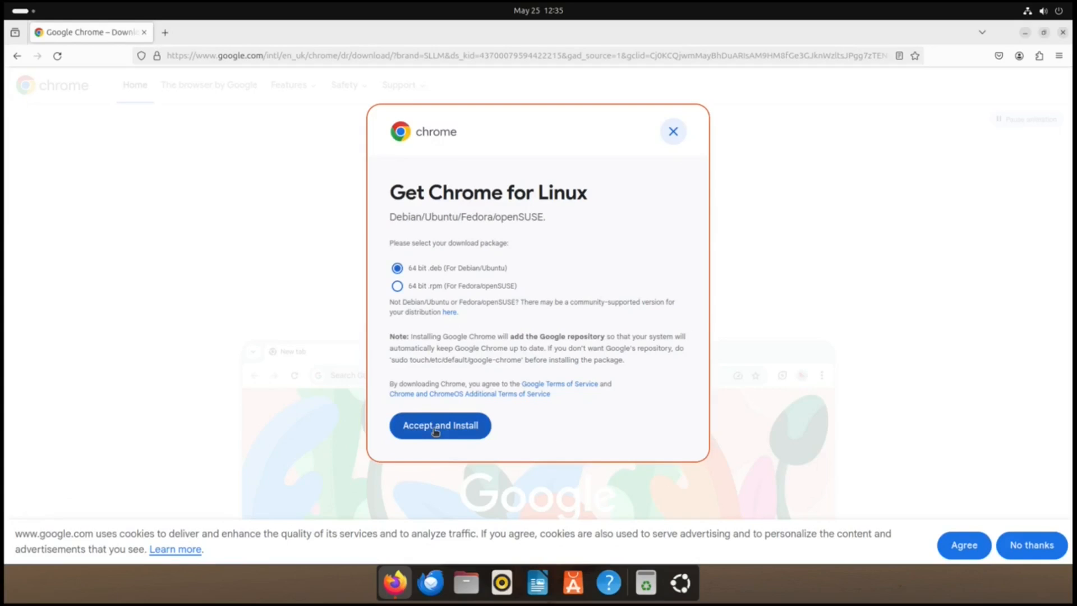
click(440, 425)
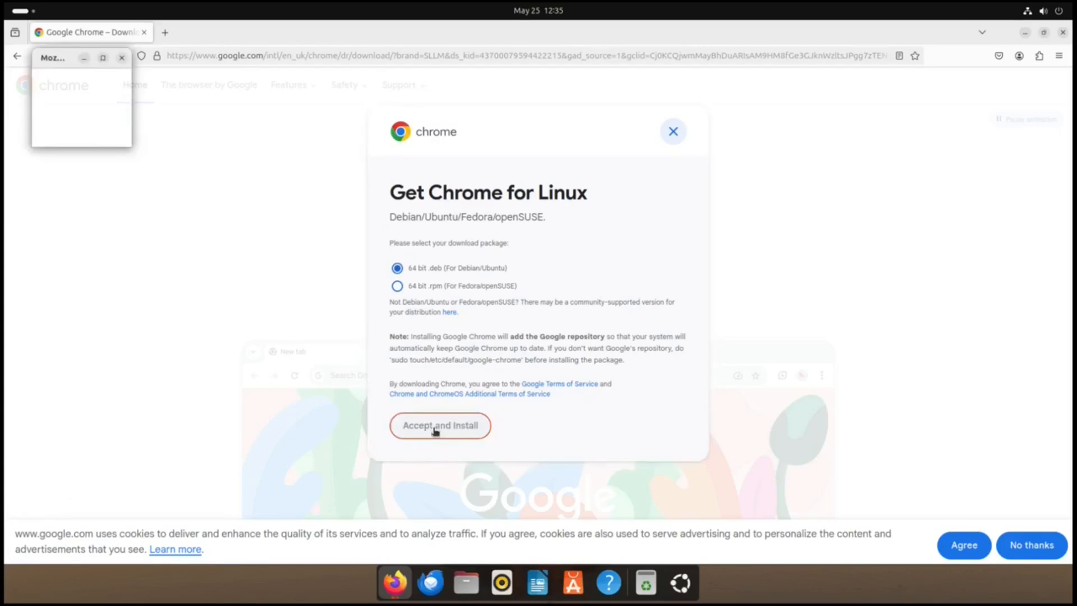
click(440, 425)
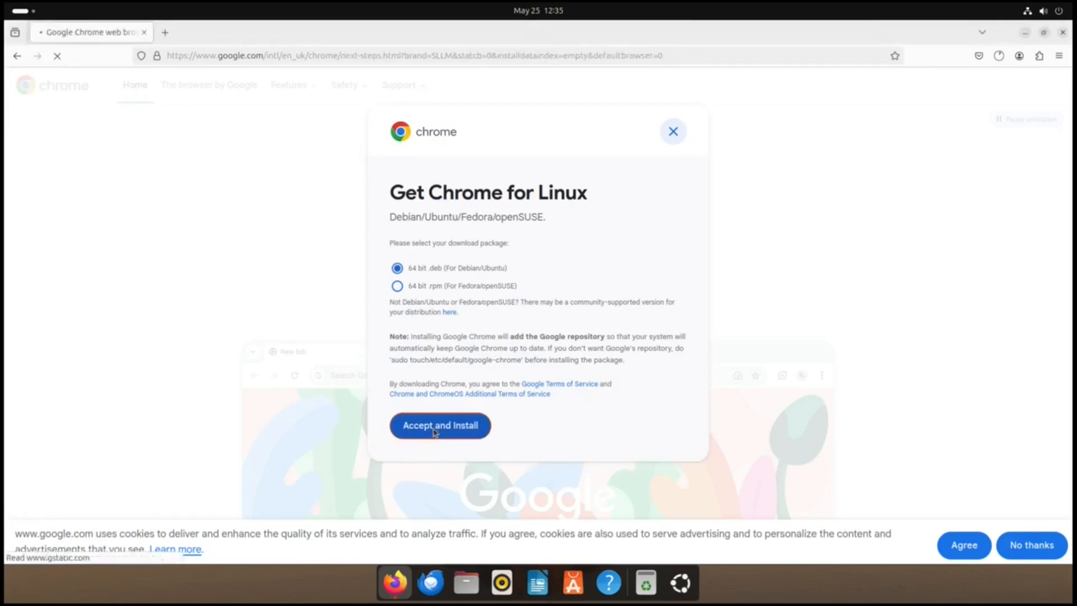
click(440, 426)
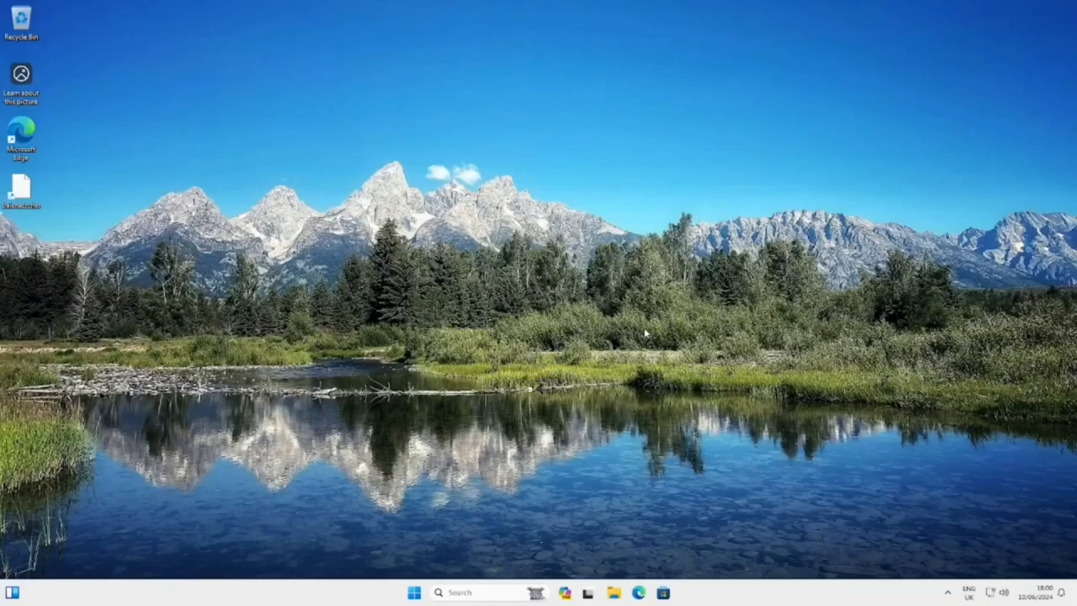
mouse_move(499, 507)
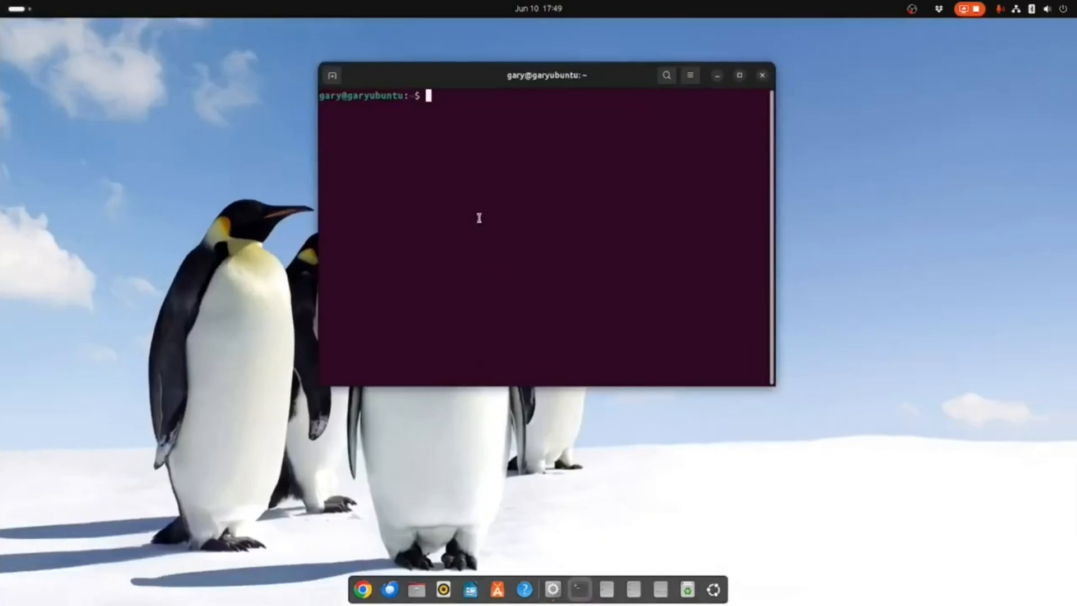
- Run 'sudo apt search mscore*' in the terminal, listing ttf-mscorefonts-installer
text(sudo)
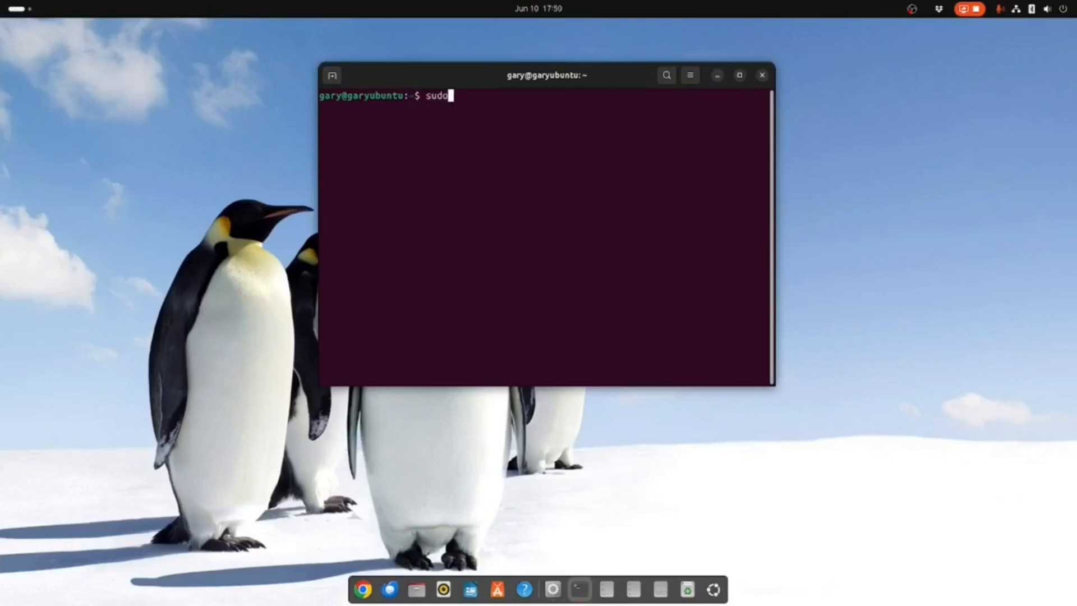
text(apt search mscore*)
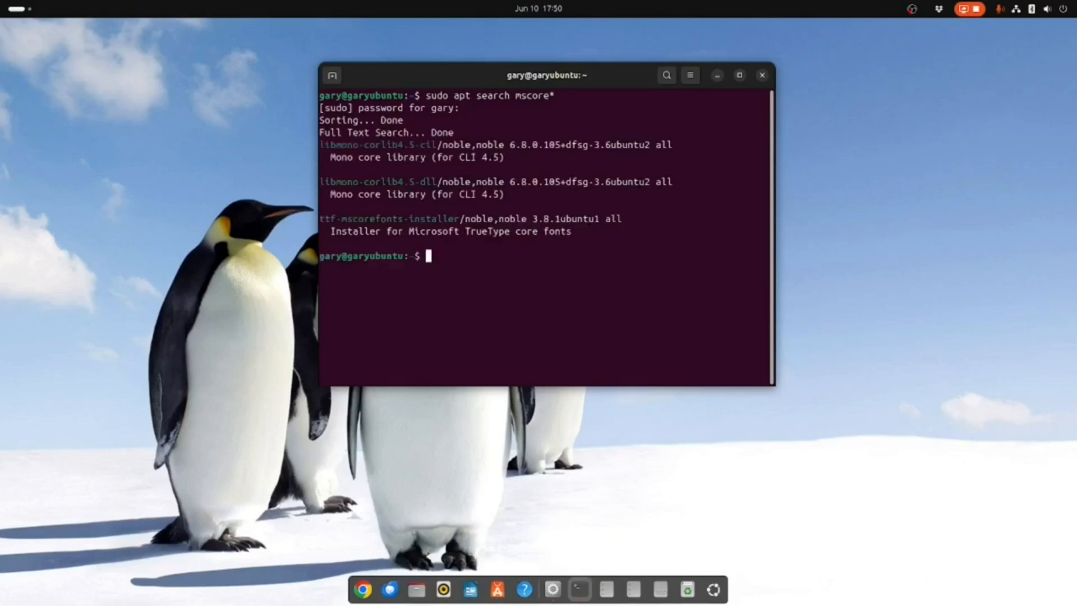
click(699, 590)
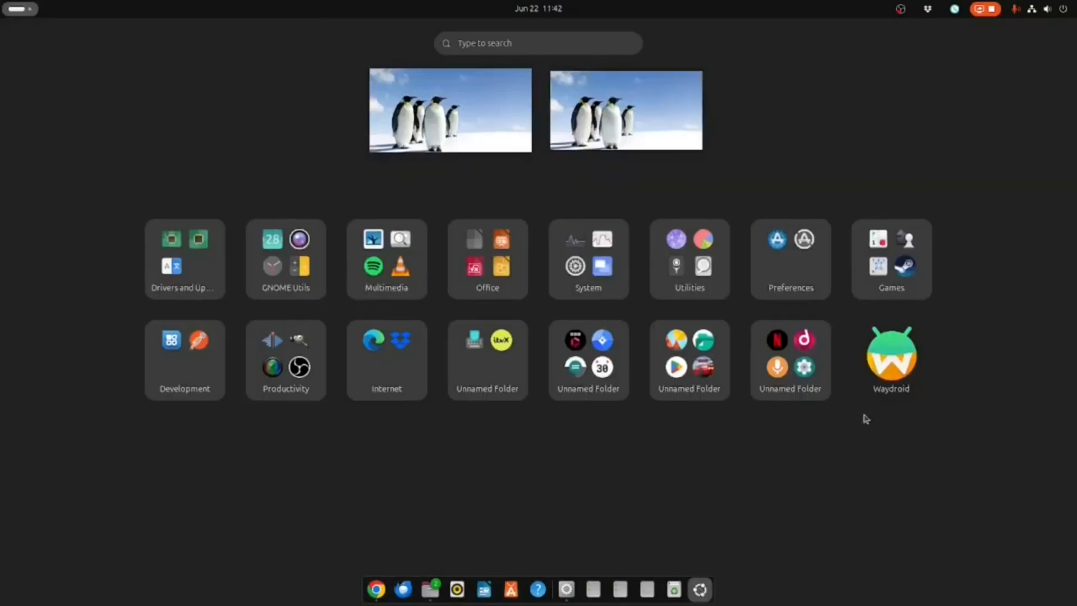
- Start the Waydroid session, launch Horizon Chase and bring up its Controls choices for Gamepad
click(891, 359)
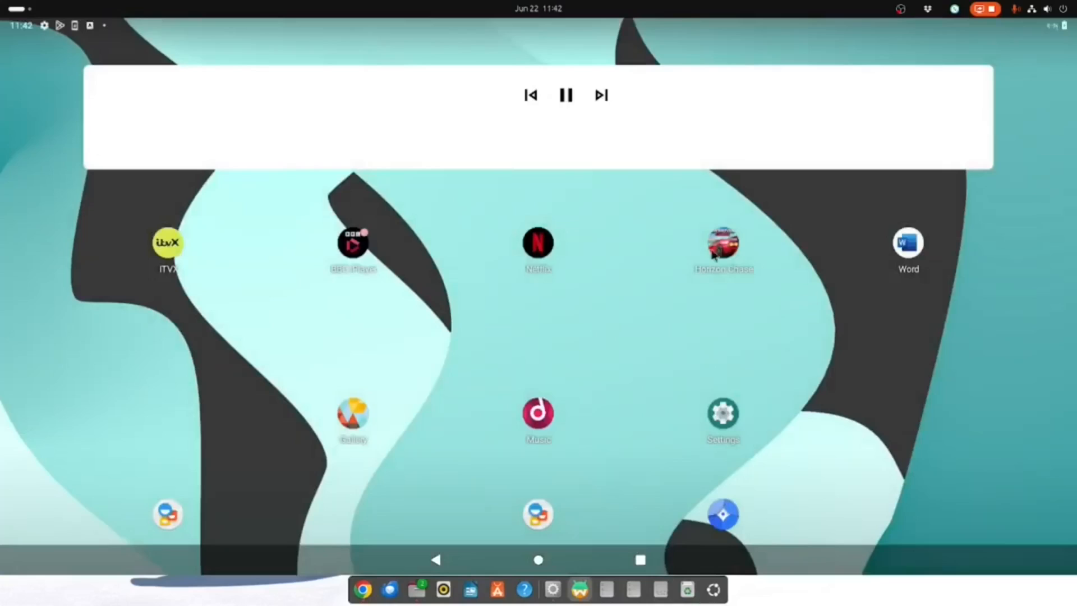
click(722, 243)
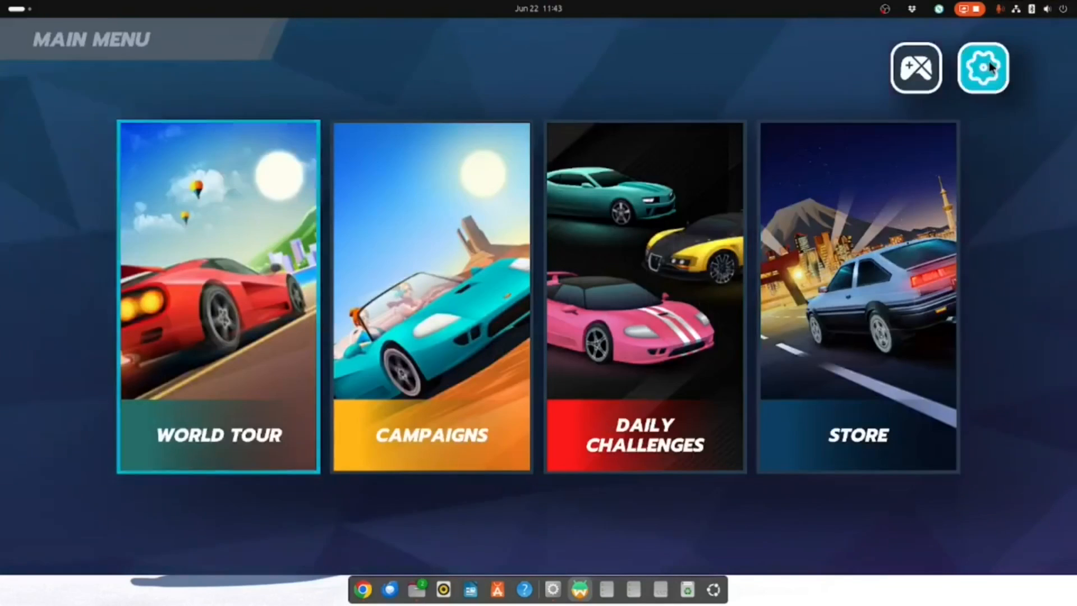
click(983, 67)
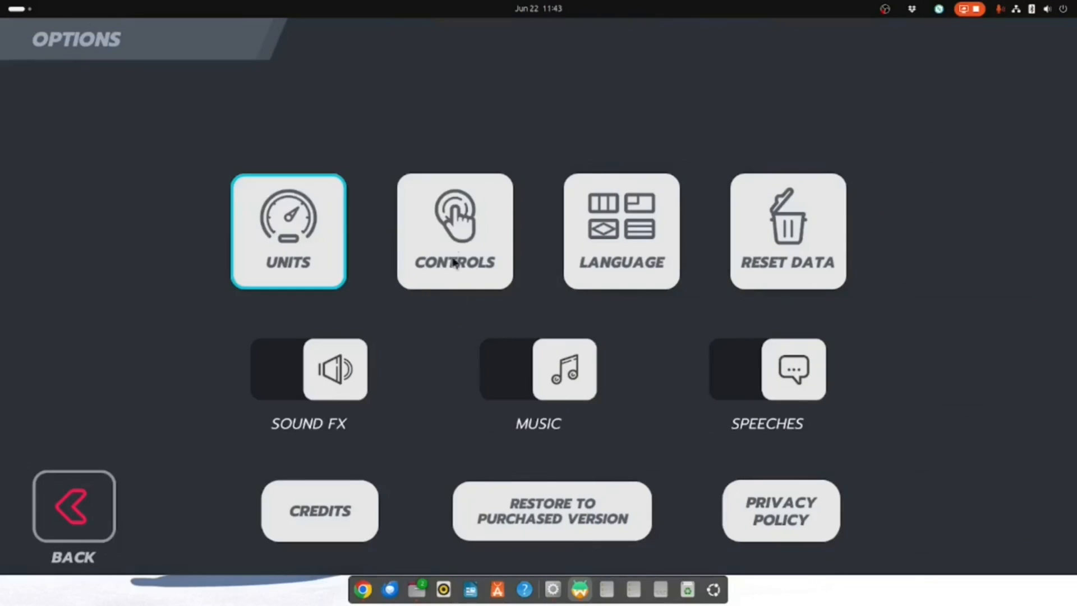
click(455, 232)
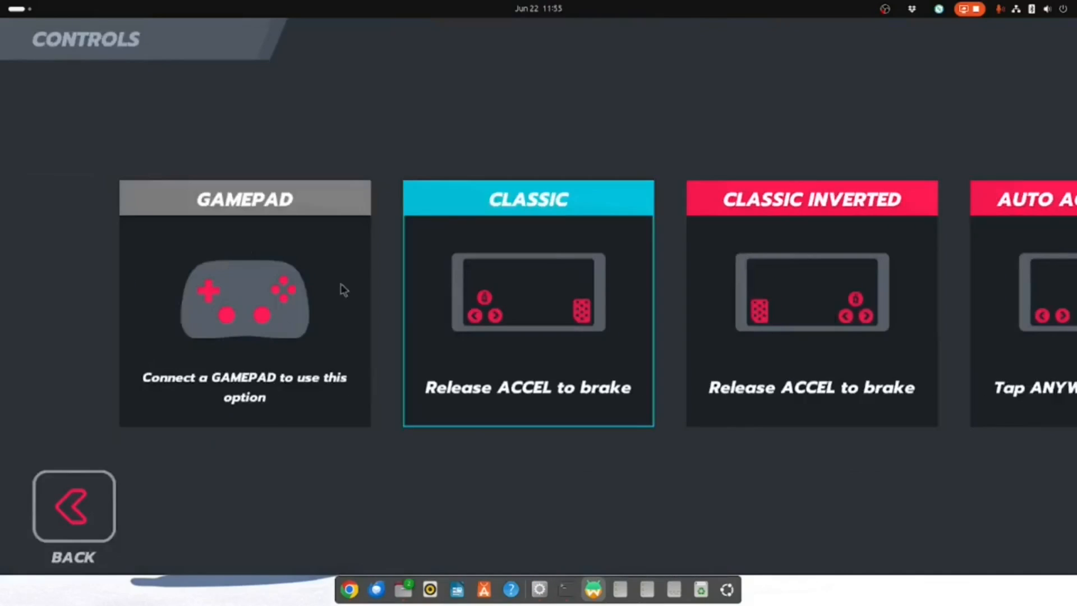
mouse_move(230, 347)
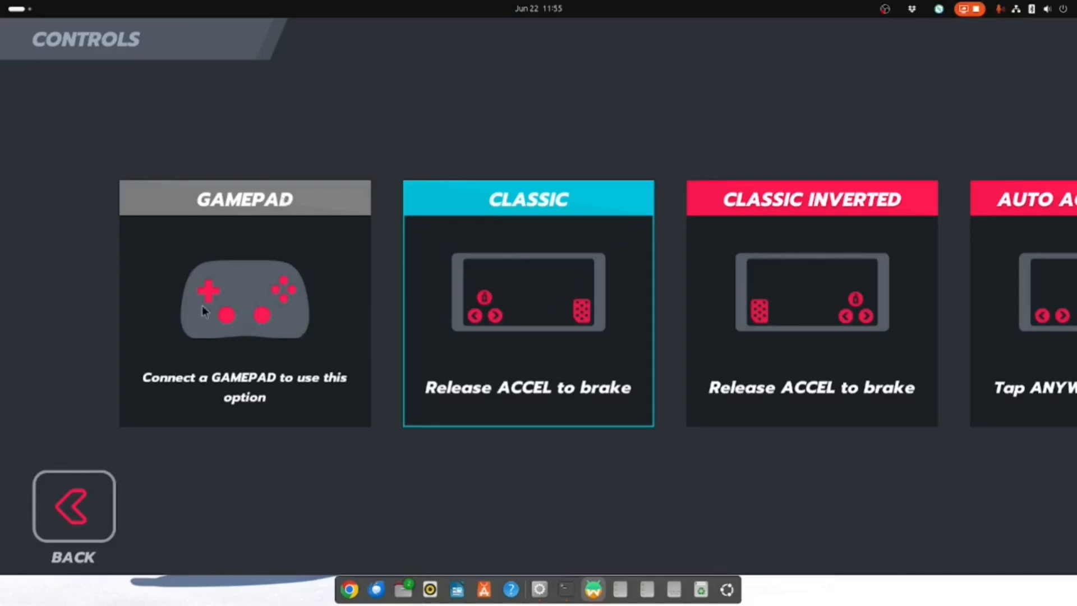
mouse_move(236, 296)
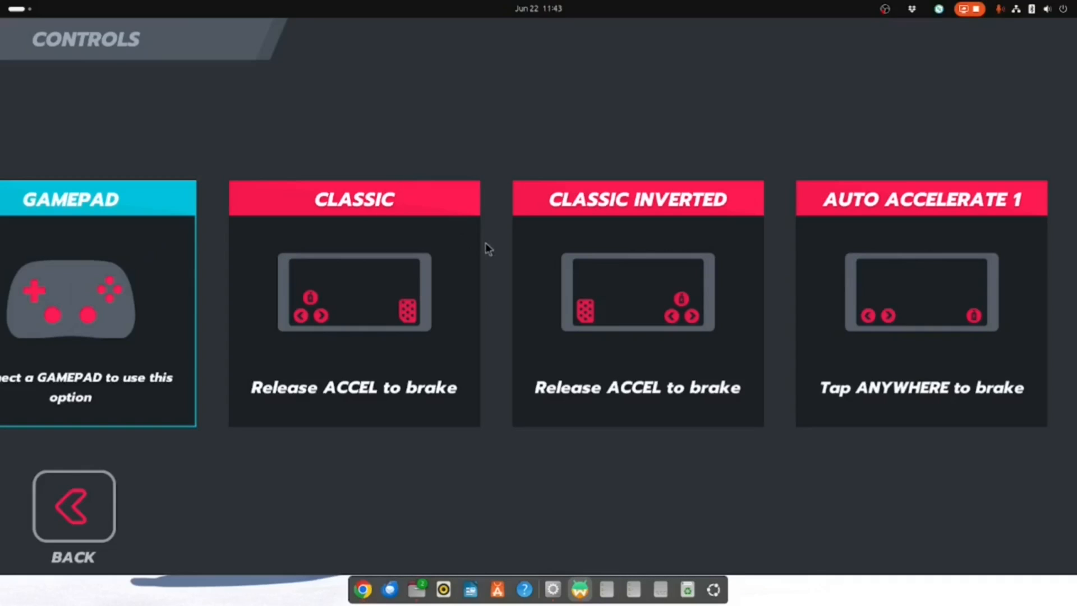
mouse_move(594, 242)
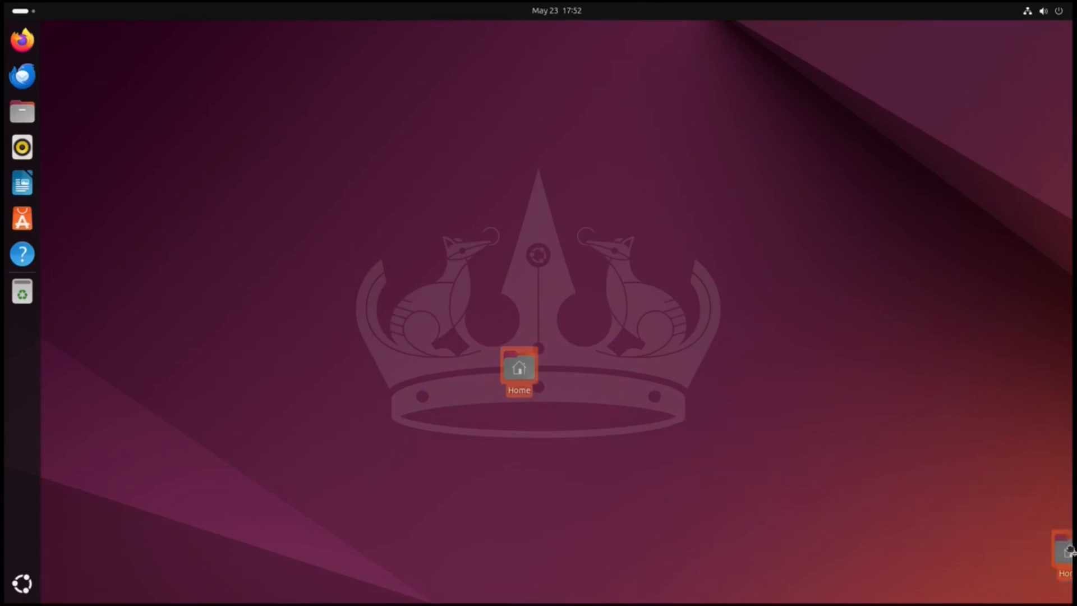
- Drag the Home icon to the bottom-right corner, then check and dismiss the quick settings panel
drag(519, 371, 1033, 560)
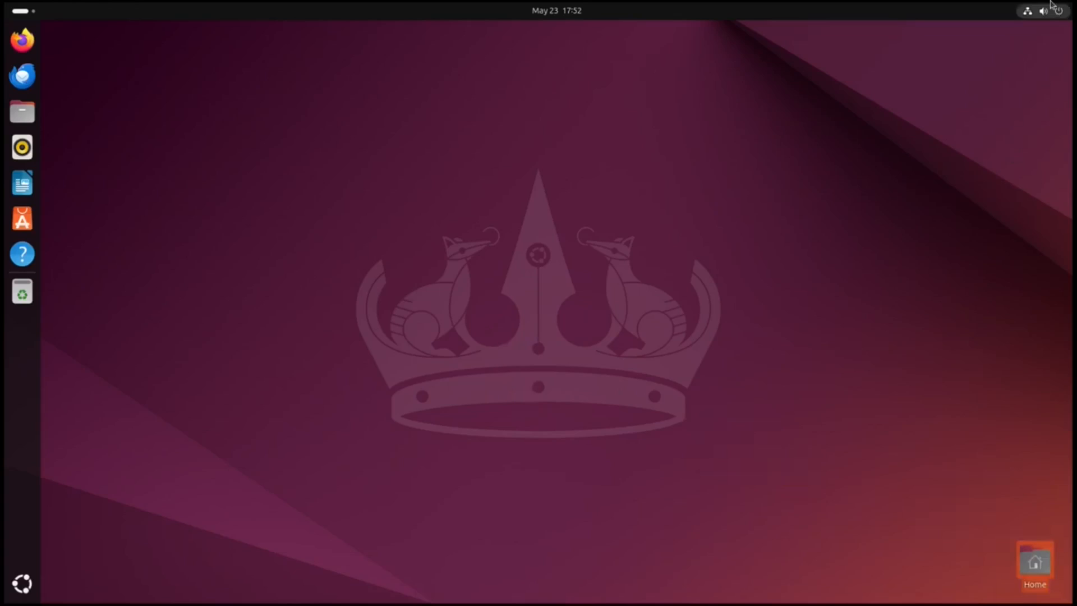
click(1045, 10)
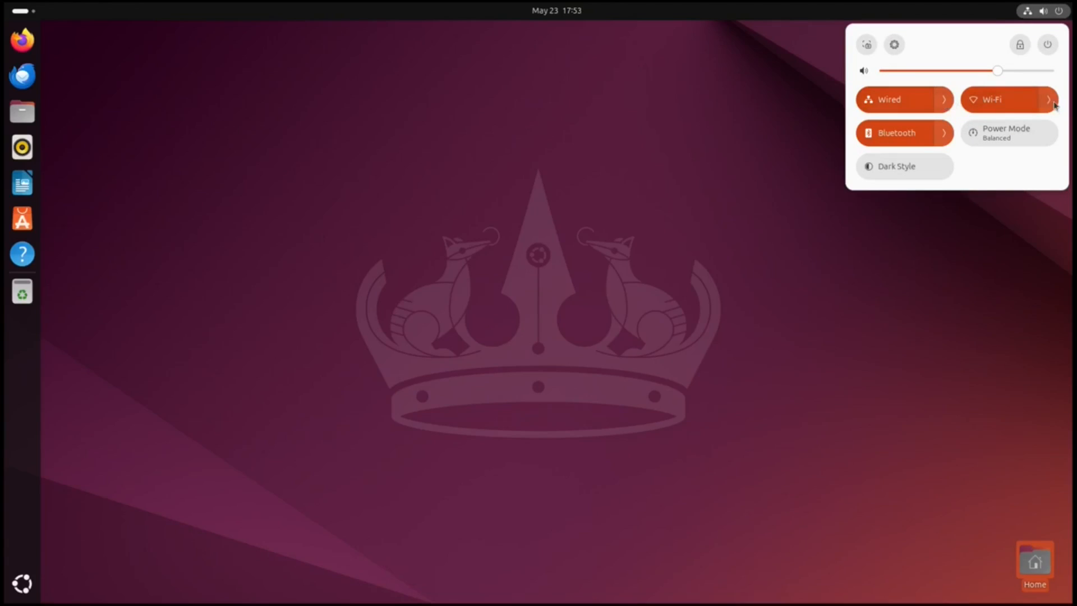
click(1007, 99)
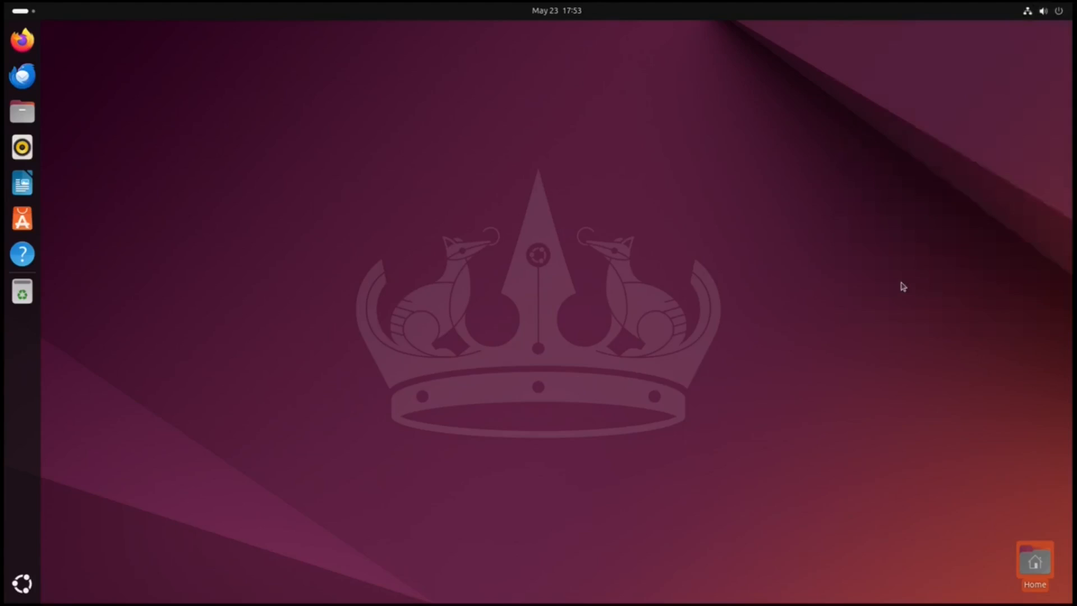
click(22, 289)
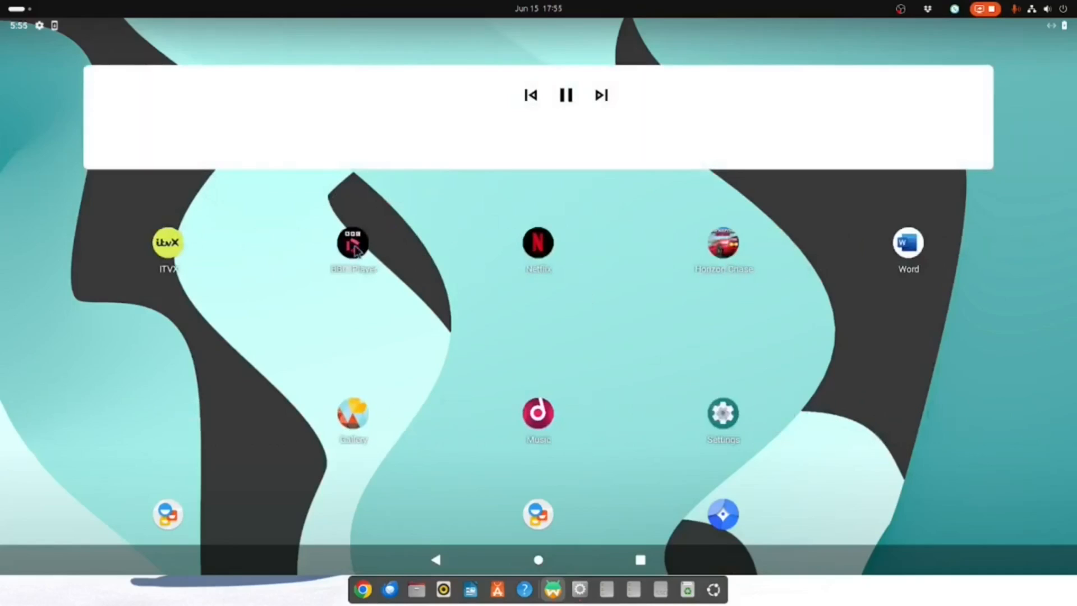
- Launch BBC iPlayer from the Android home screen and page through the app grid
click(352, 242)
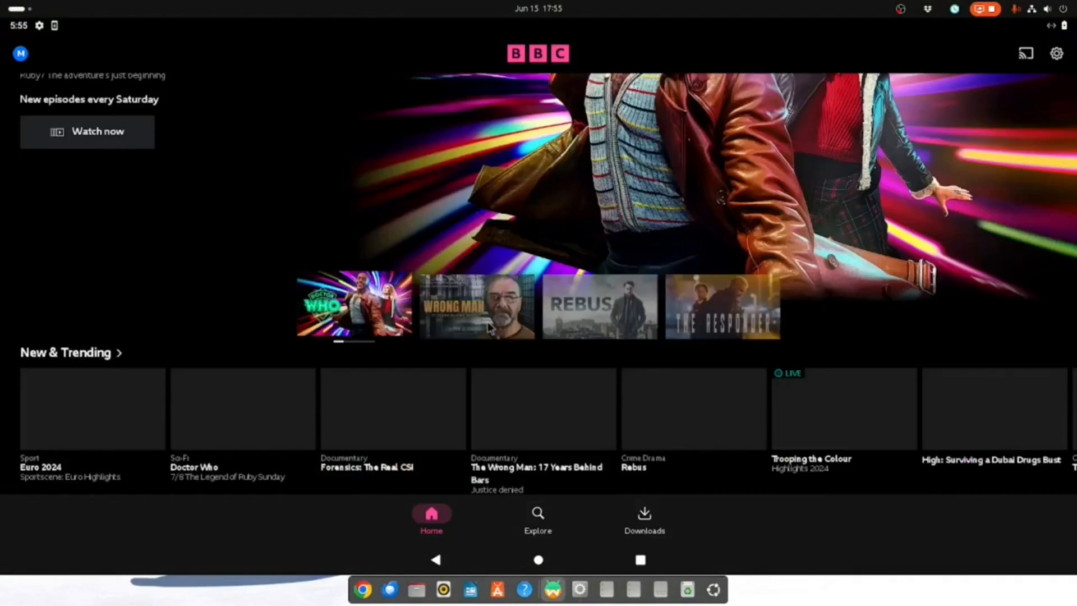
scroll(down, 3)
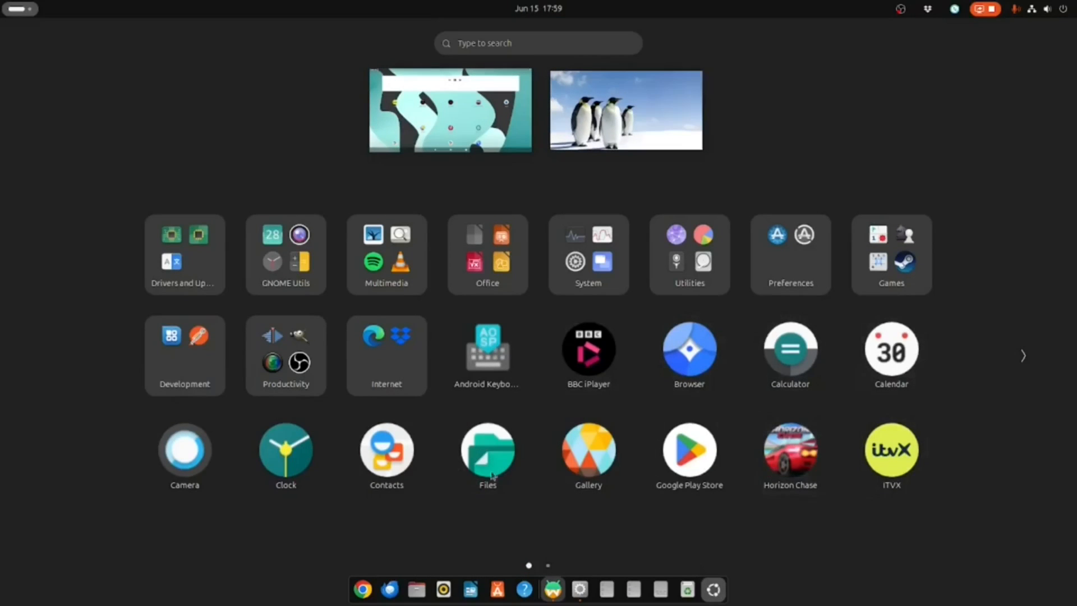
mouse_move(641, 474)
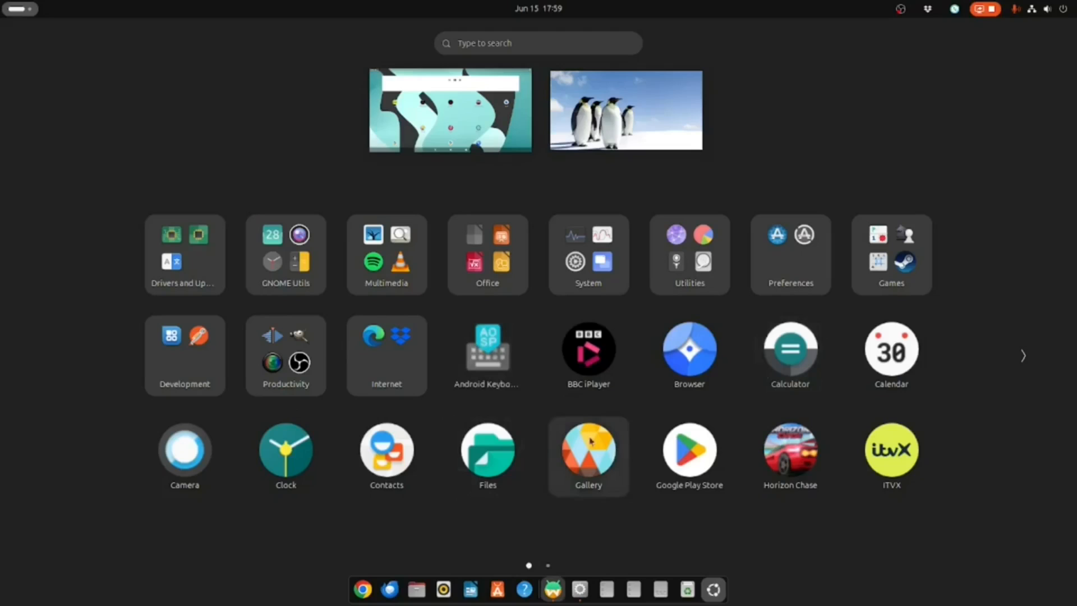
mouse_move(588, 353)
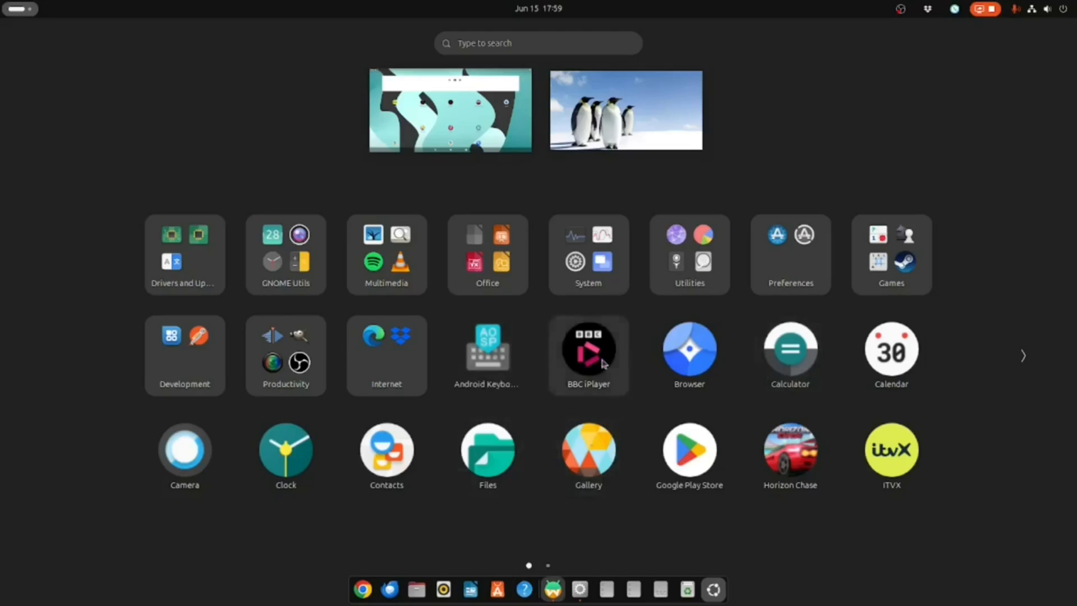
mouse_move(790, 355)
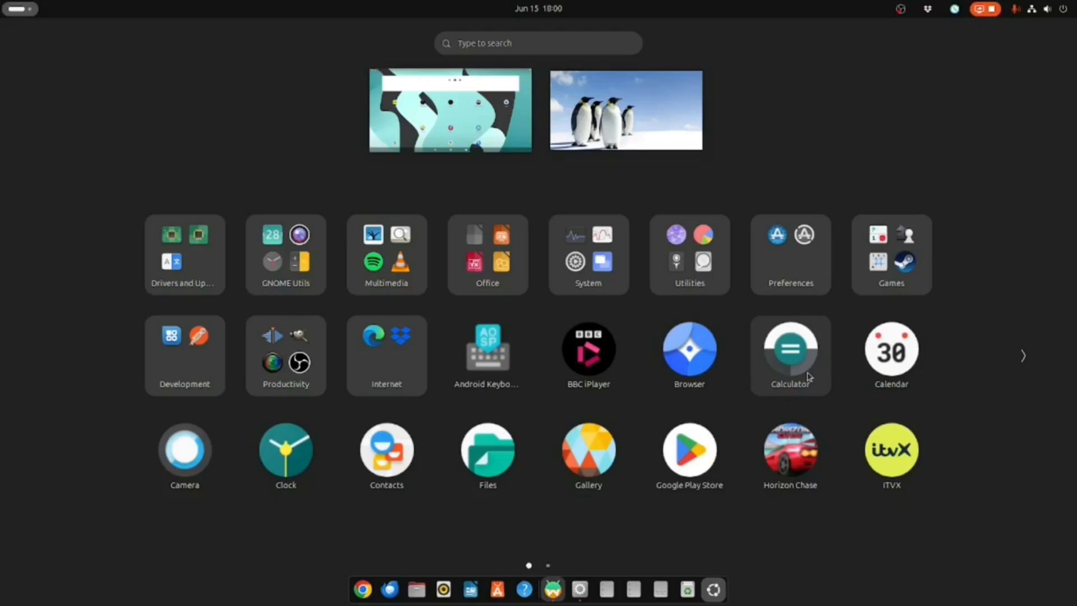
mouse_move(743, 454)
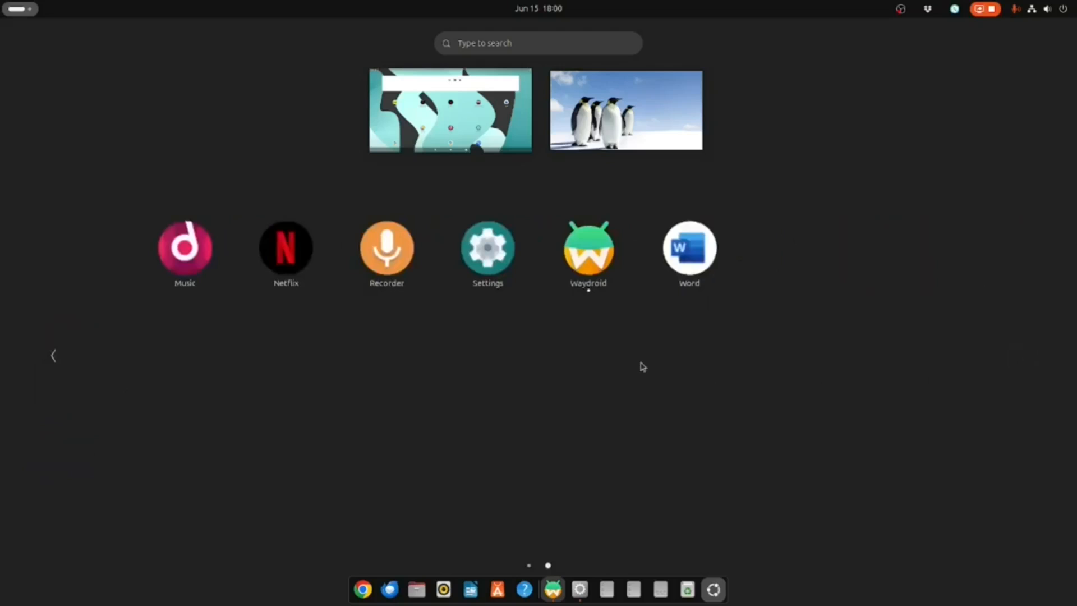
mouse_move(368, 336)
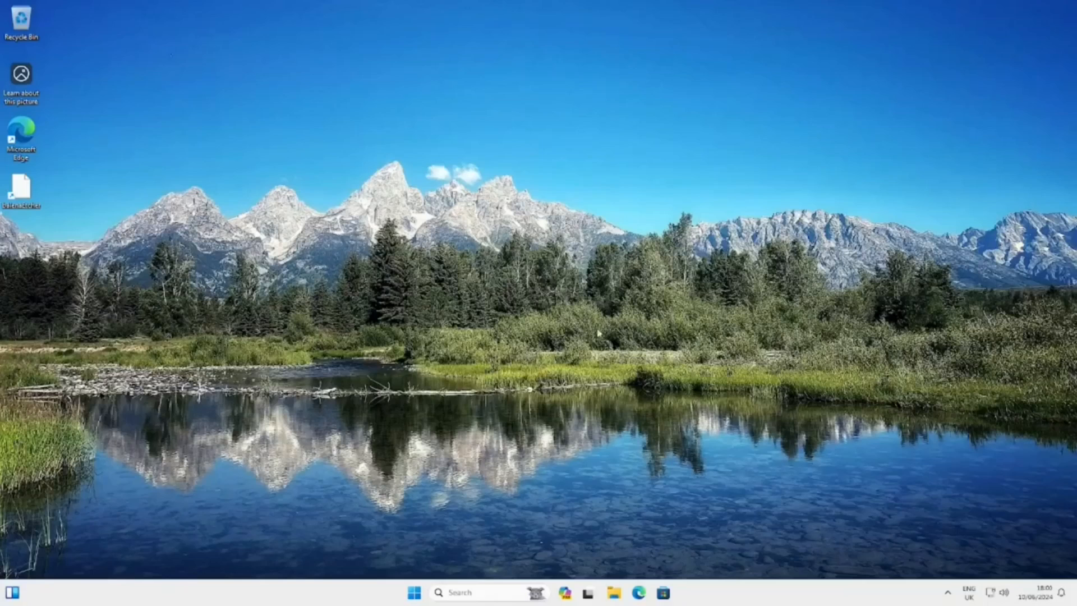
mouse_move(499, 507)
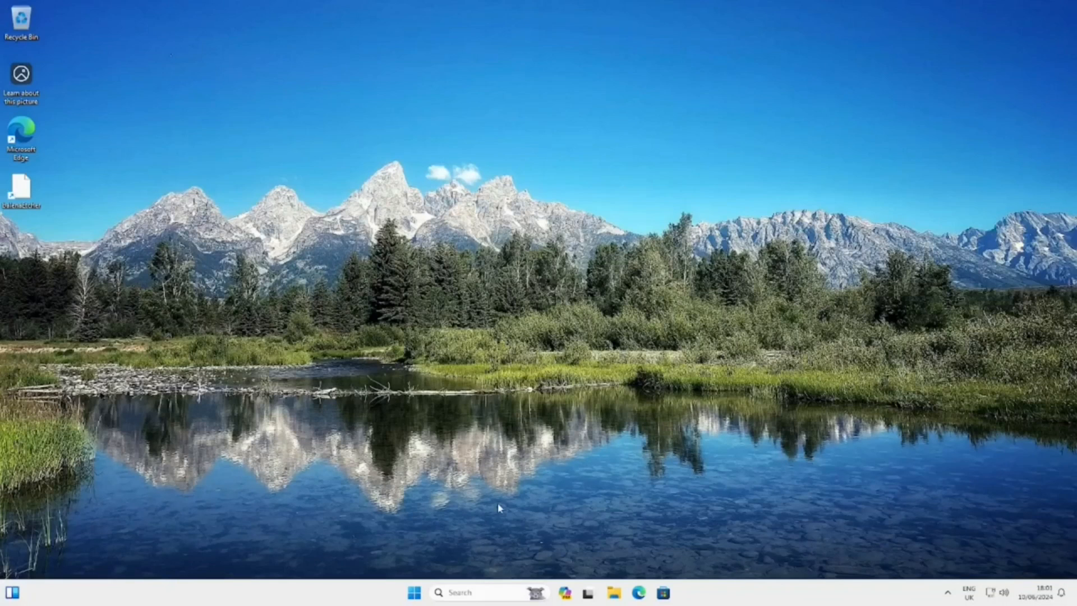
mouse_move(675, 384)
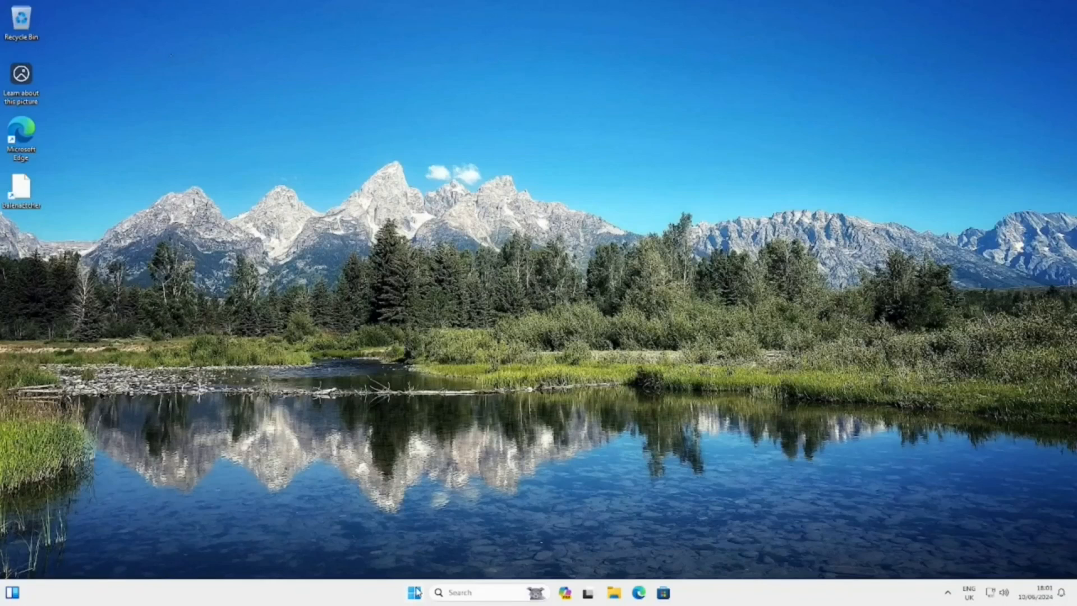
- Leave Boxes full screen, then bring up the Windows 11 Start menu's power options
click(414, 592)
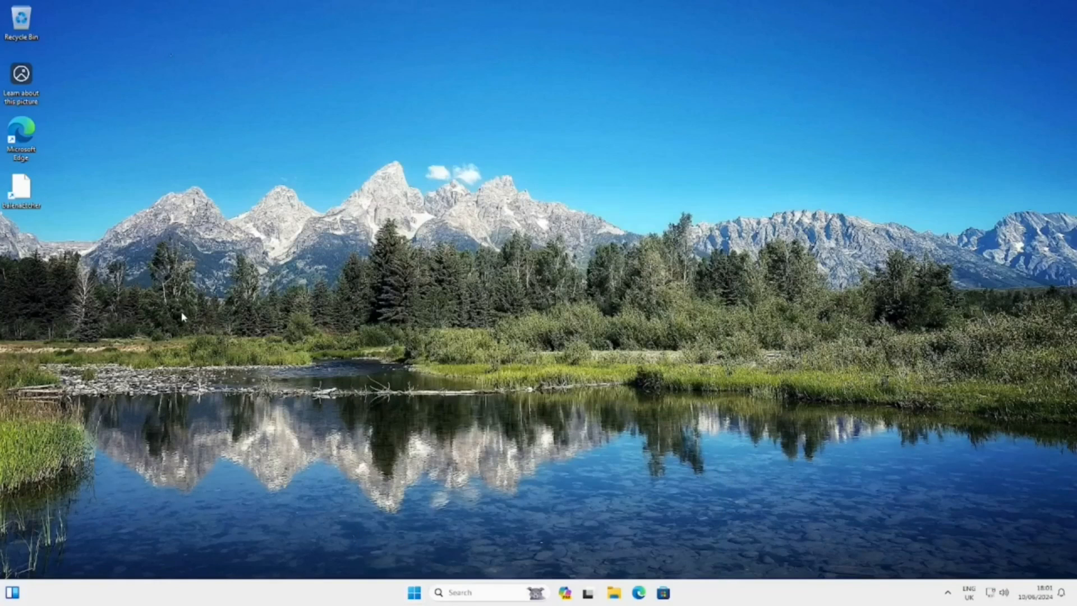
mouse_move(550, 5)
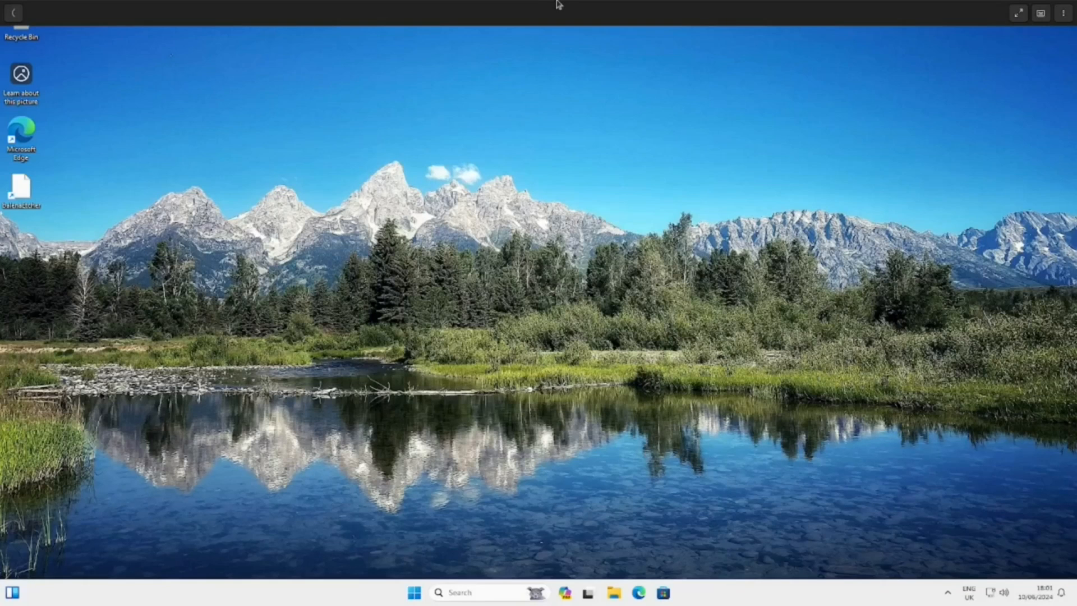
click(1019, 14)
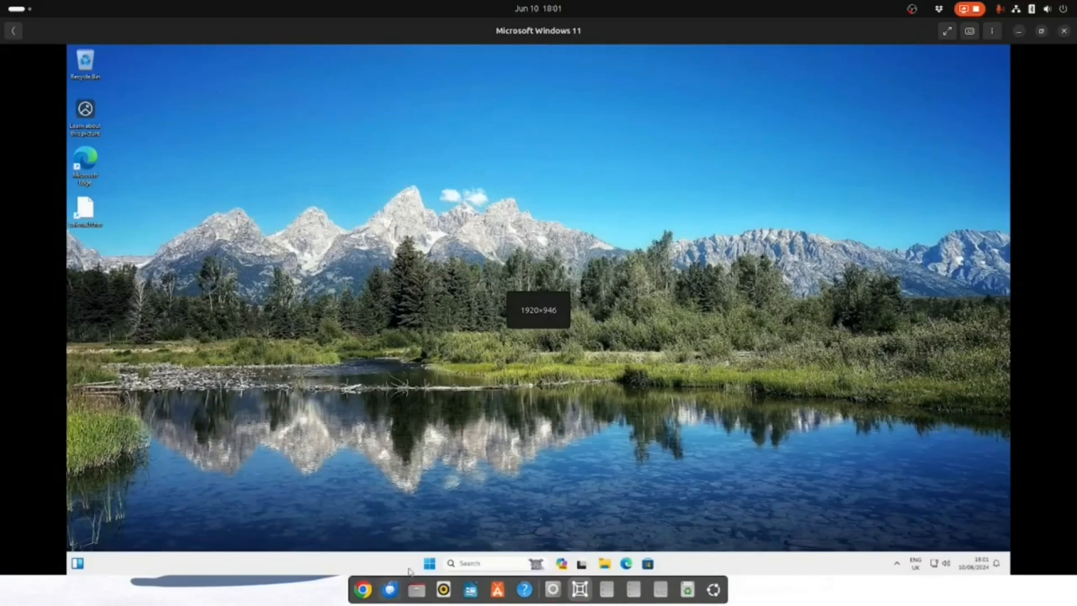
click(429, 563)
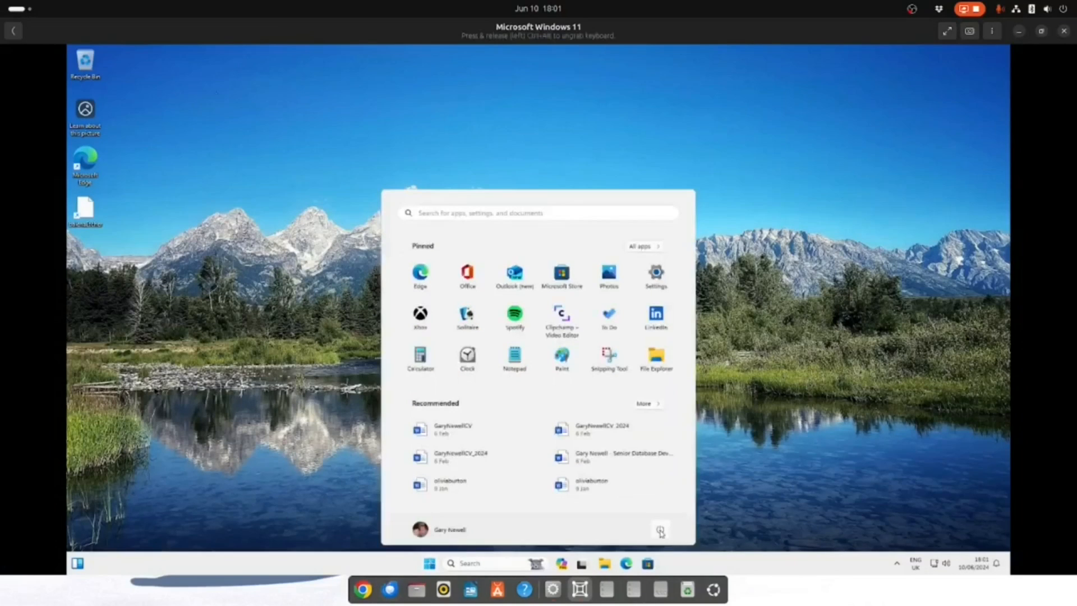
click(660, 530)
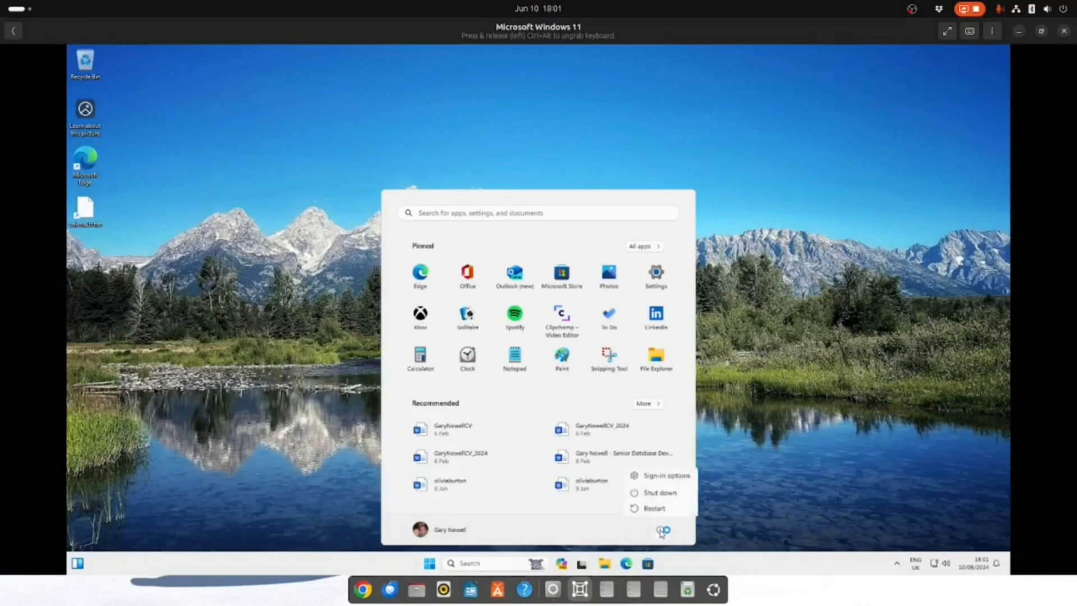
click(661, 531)
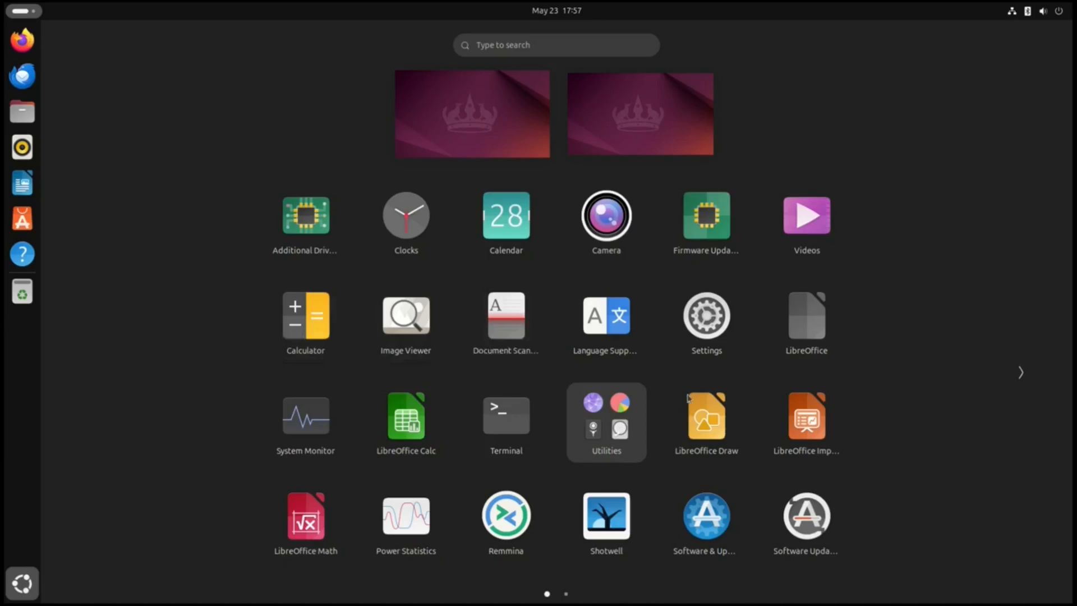
mouse_move(305, 515)
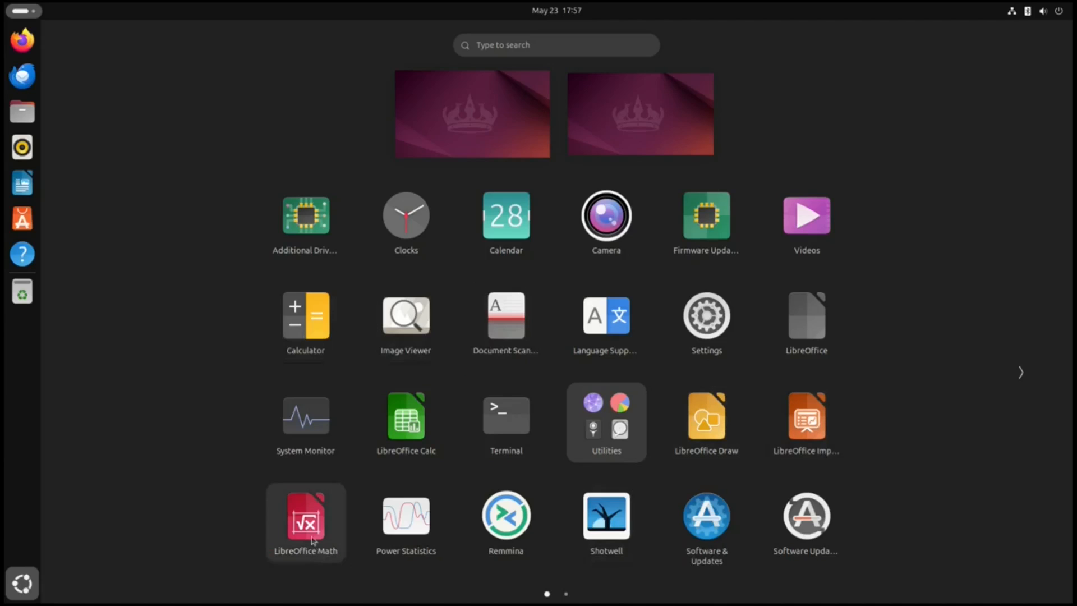
mouse_move(507, 515)
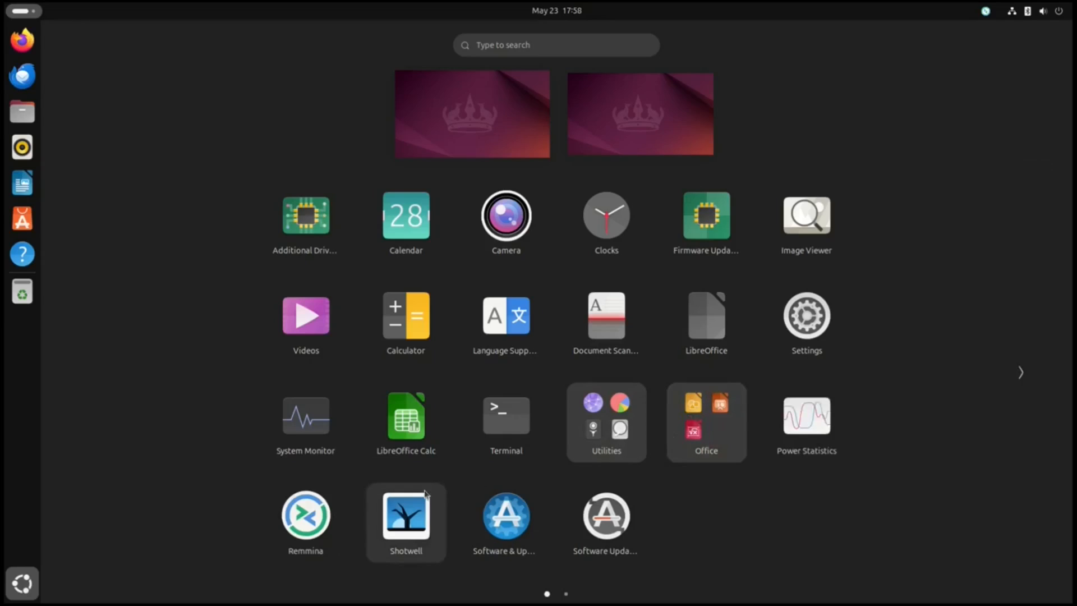
- Bring up the context actions for an app icon in the Activities grid
right_click(406, 514)
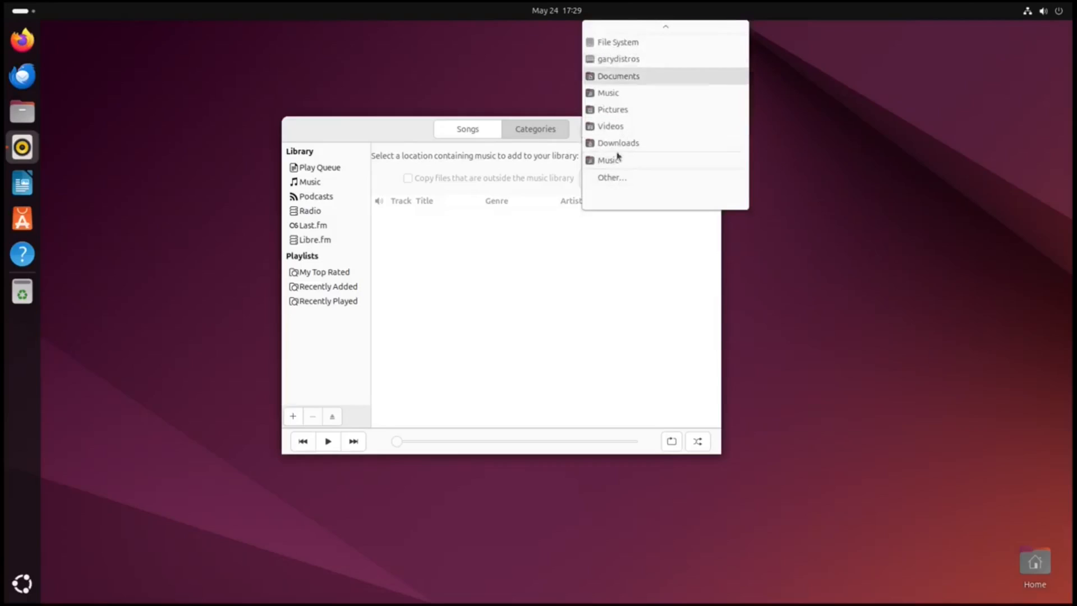
- Import music from the external drive's music folder with Copy files enabled
click(612, 178)
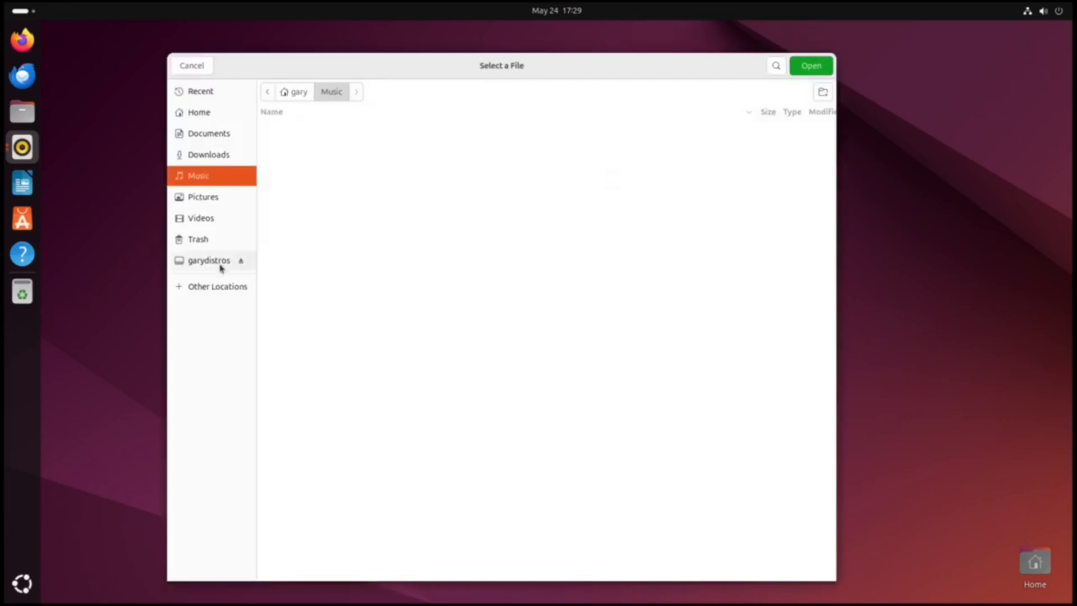
click(209, 260)
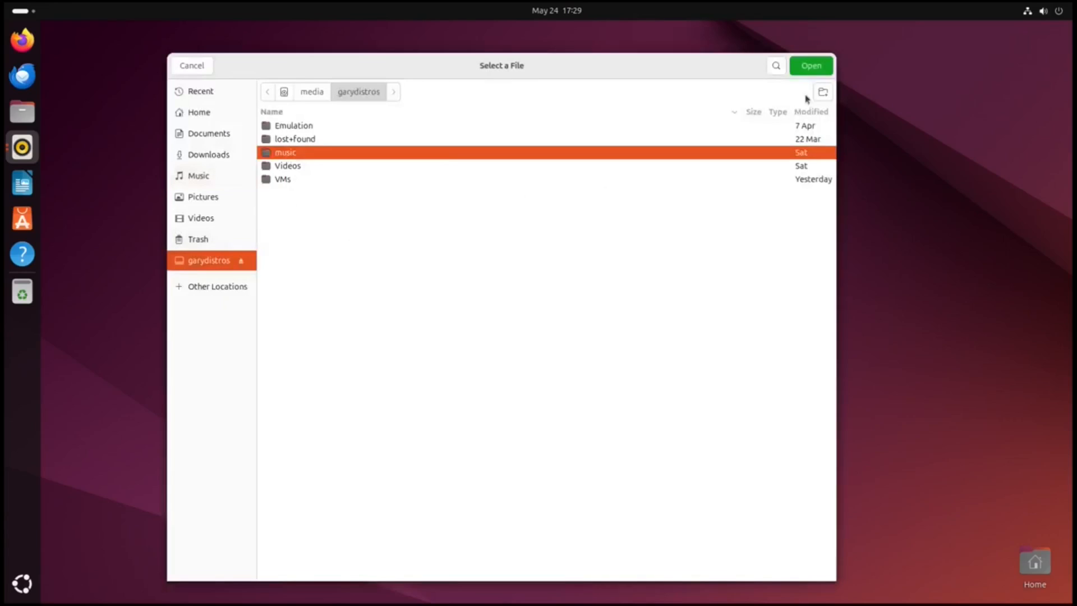
click(810, 65)
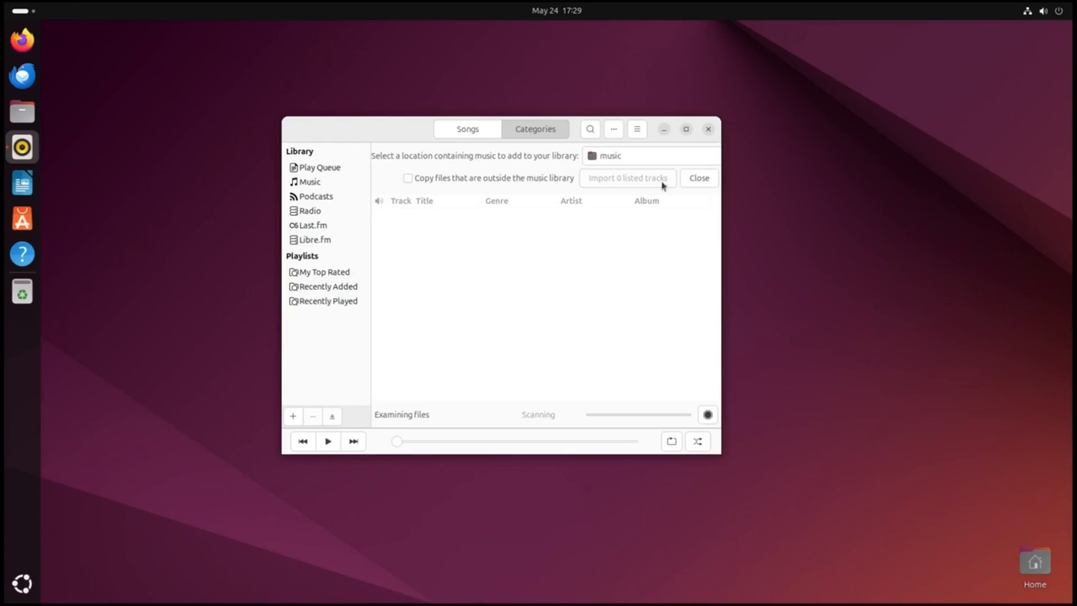
click(408, 179)
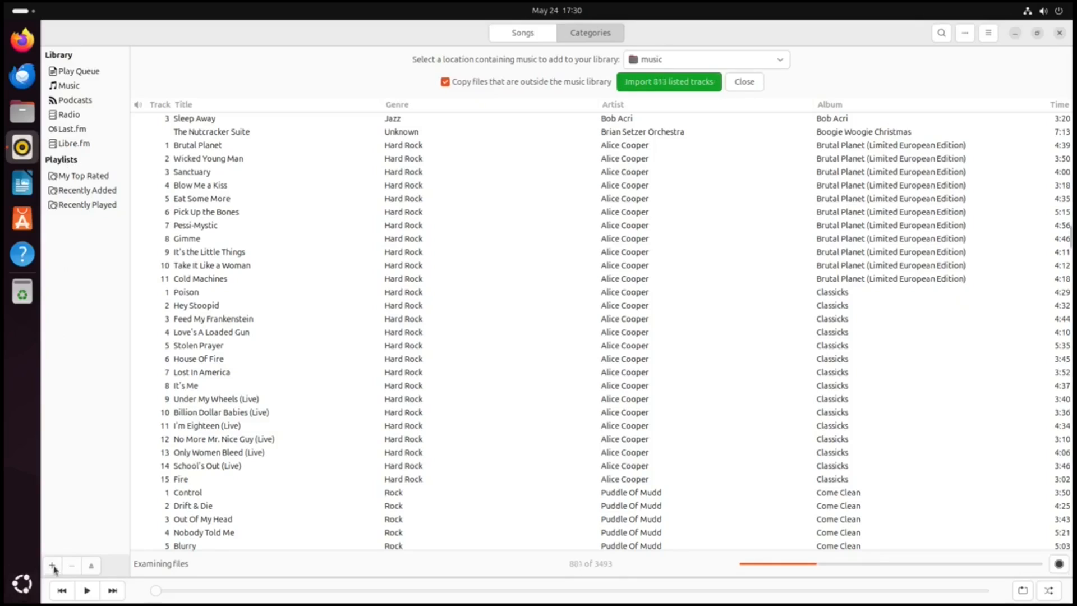
- Start a New Automatic Playlist and choose the song property for its rule
click(52, 565)
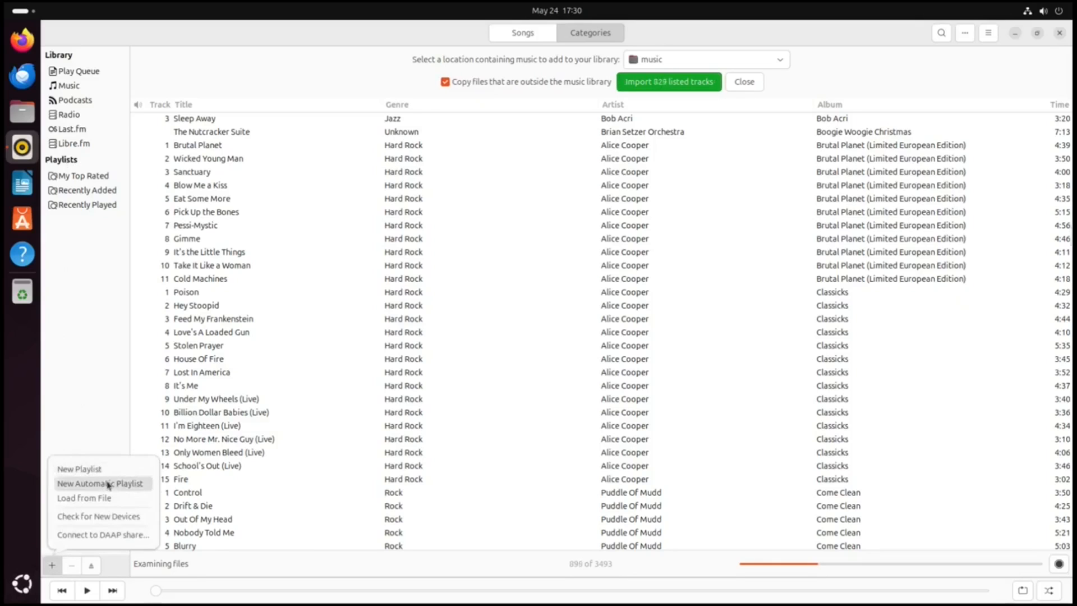
click(100, 482)
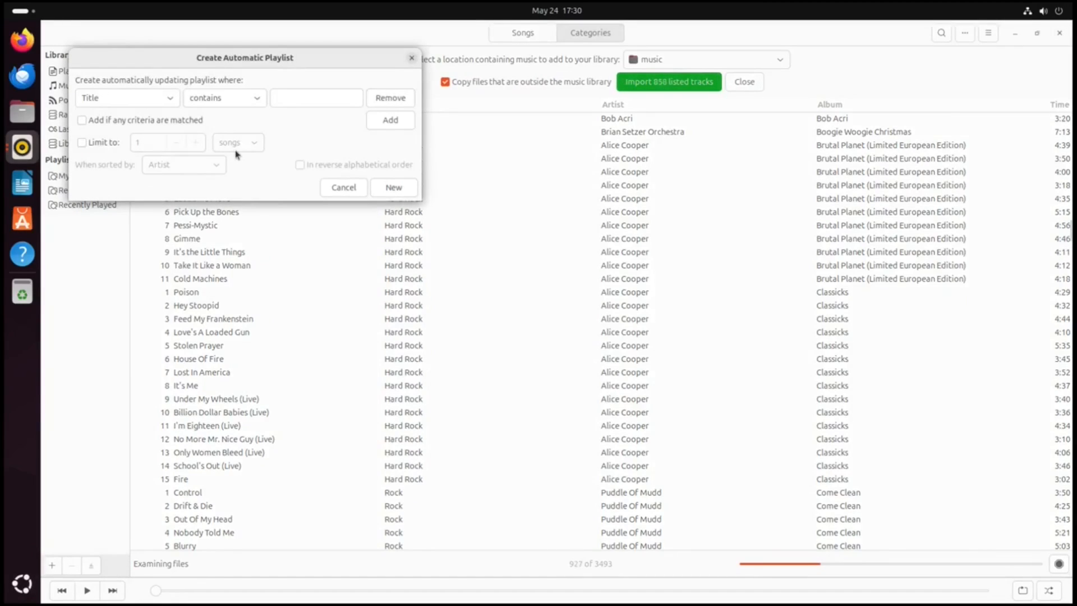
click(127, 98)
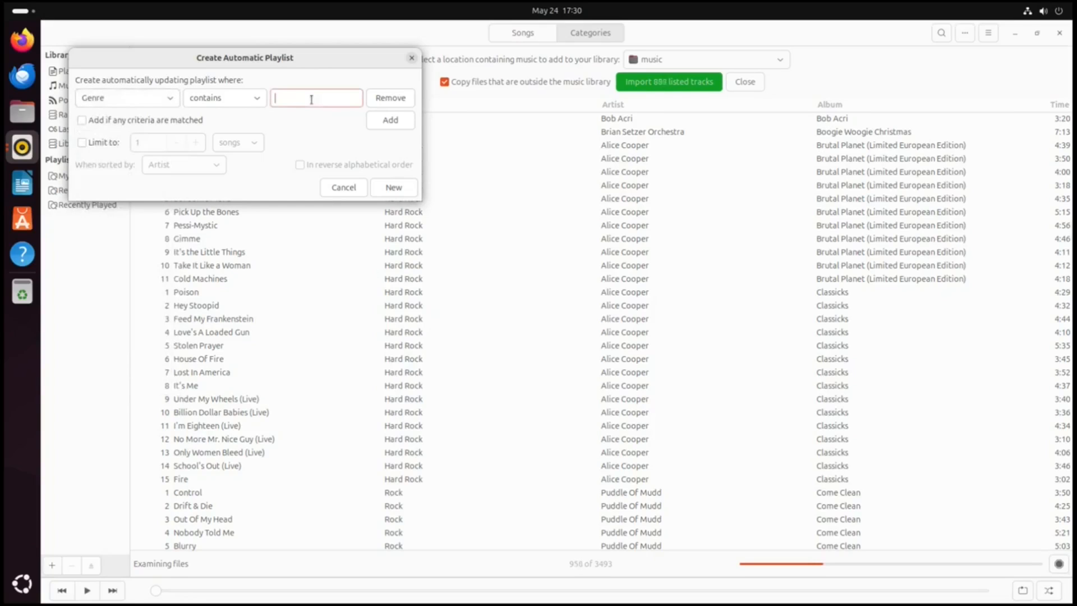
- Create an automatic playlist where Genre contains Heavy Metal, limited to 10 songs
text(Rock)
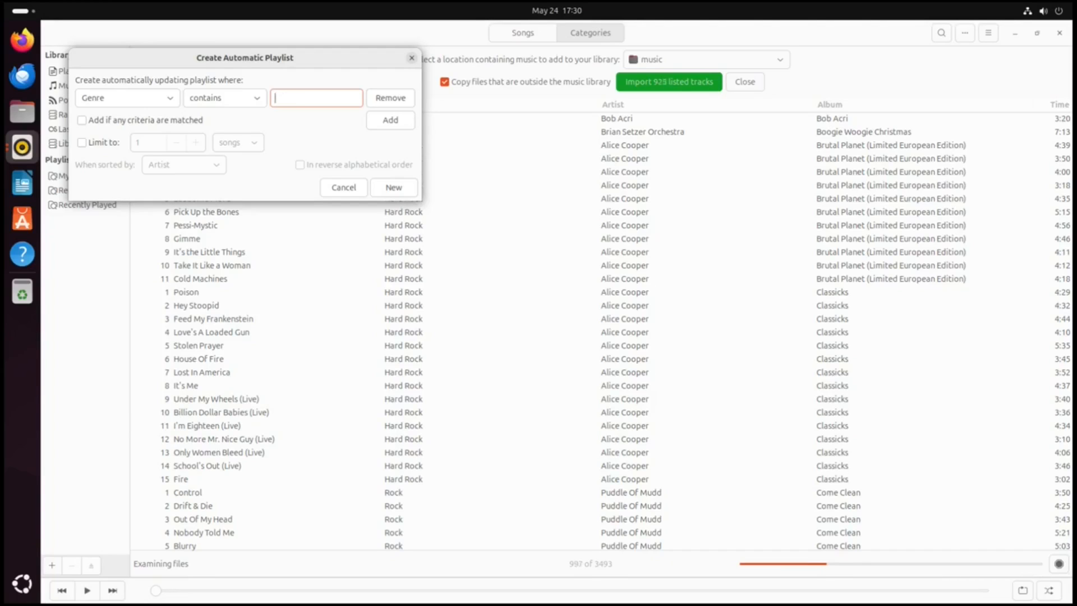
text(Heavy Metal)
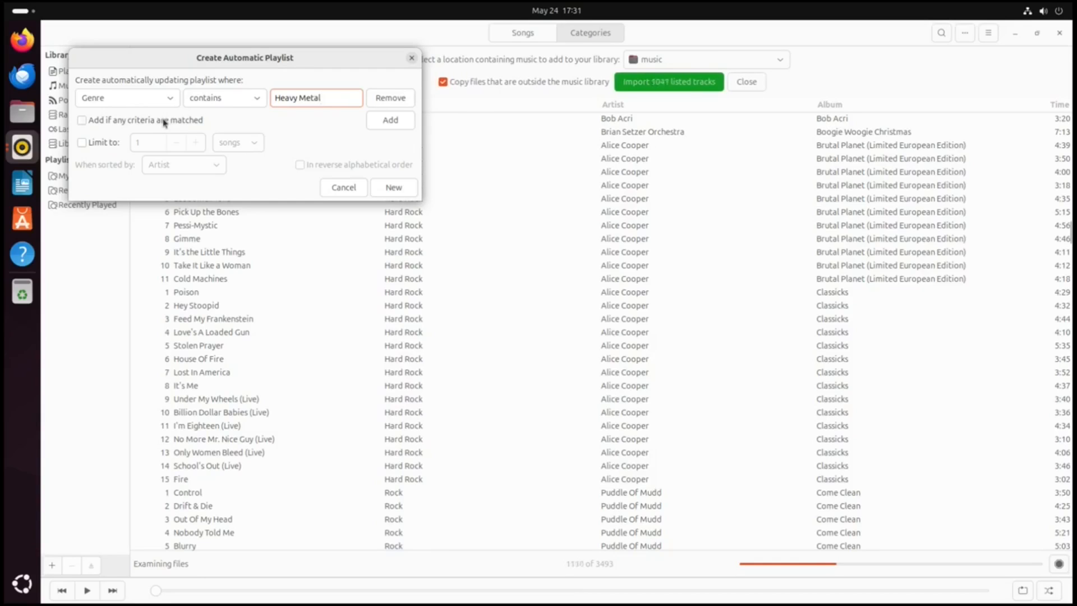
click(389, 120)
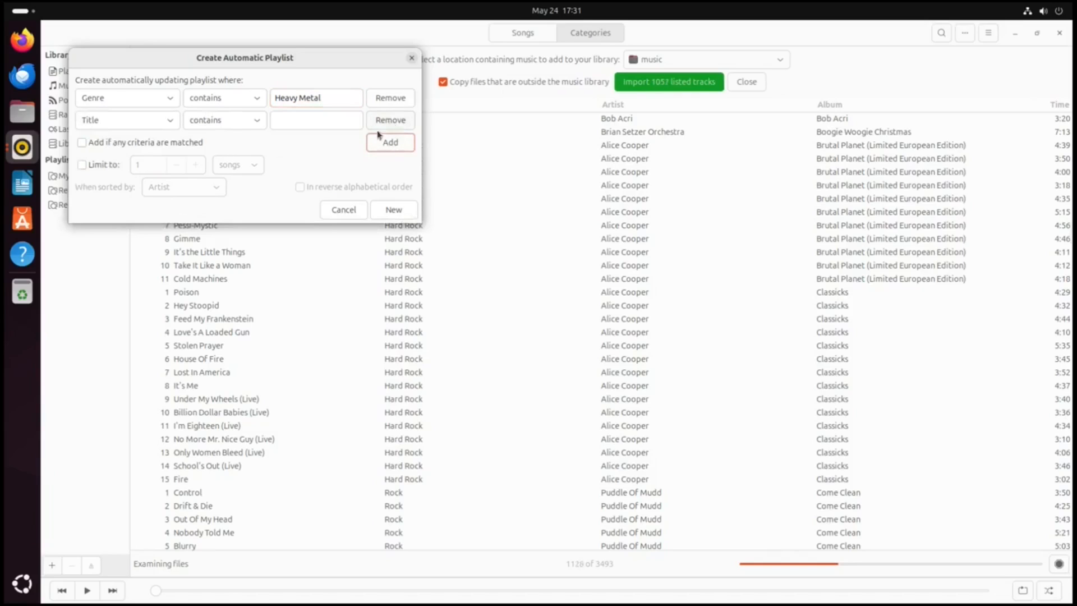
click(389, 120)
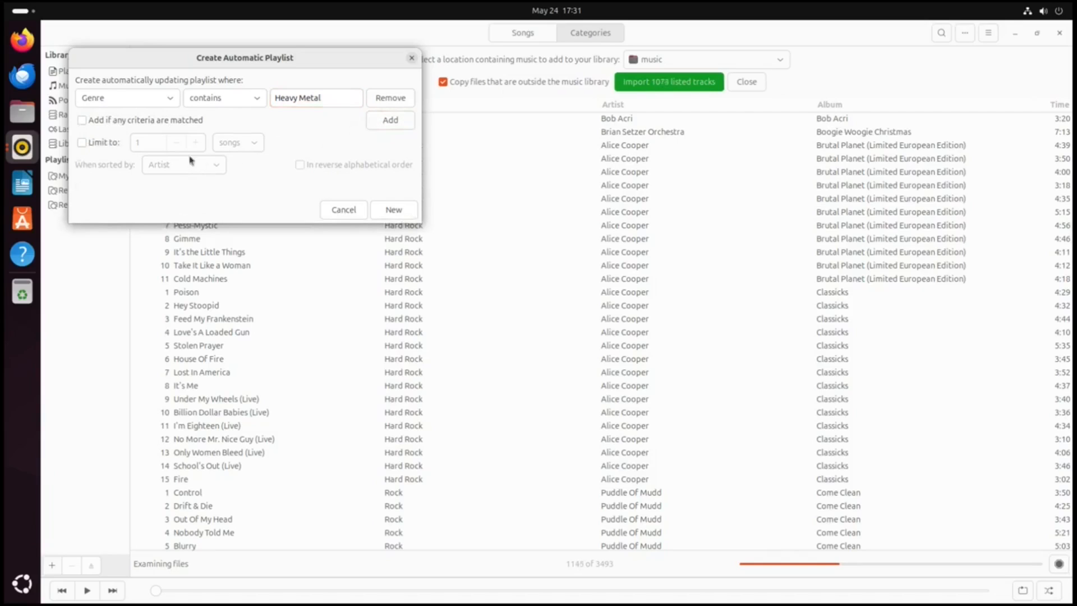
click(82, 143)
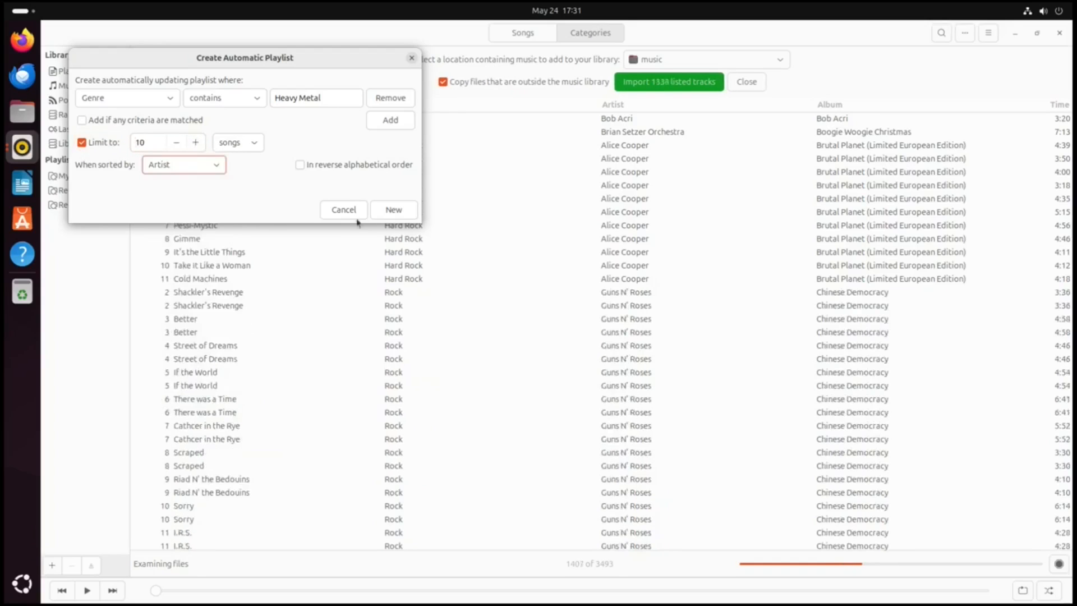
click(343, 210)
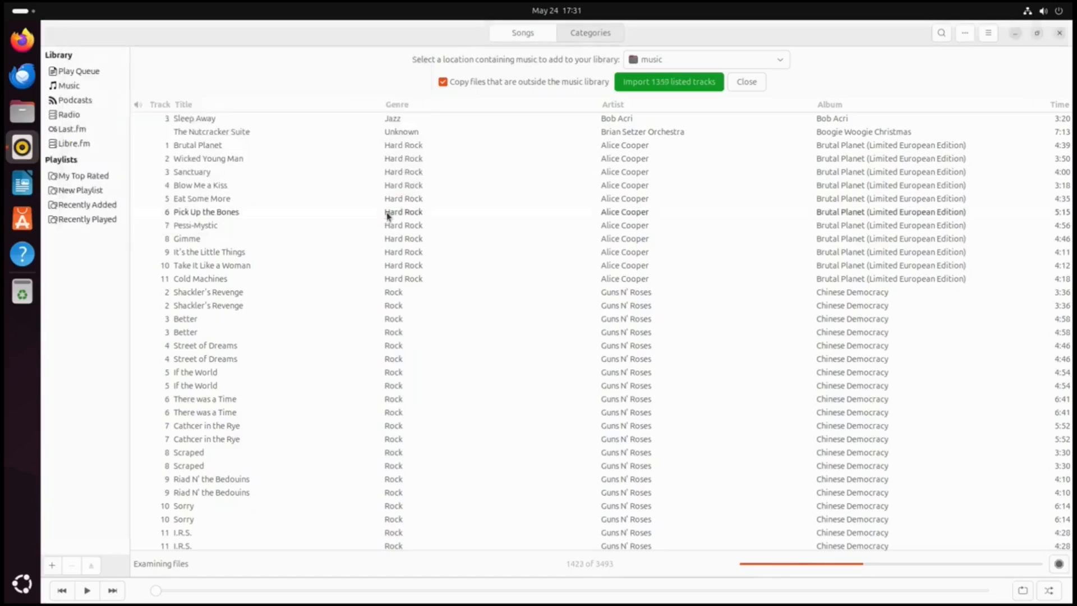
- Rename the playlist heavymetal and create a new playlist named Great Songs
click(80, 191)
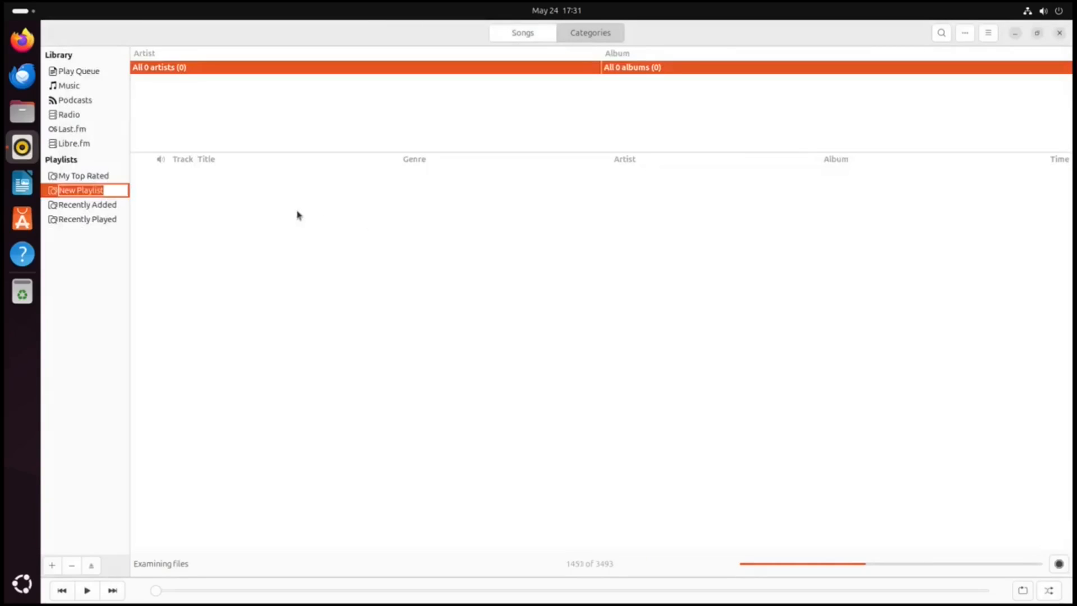
text(heavymetal)
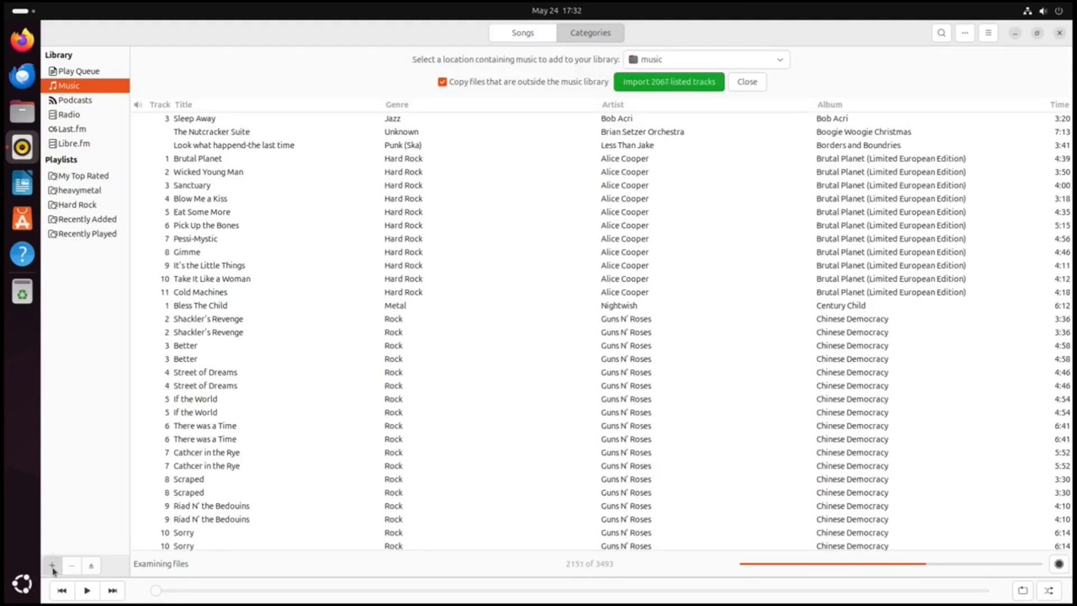
click(51, 566)
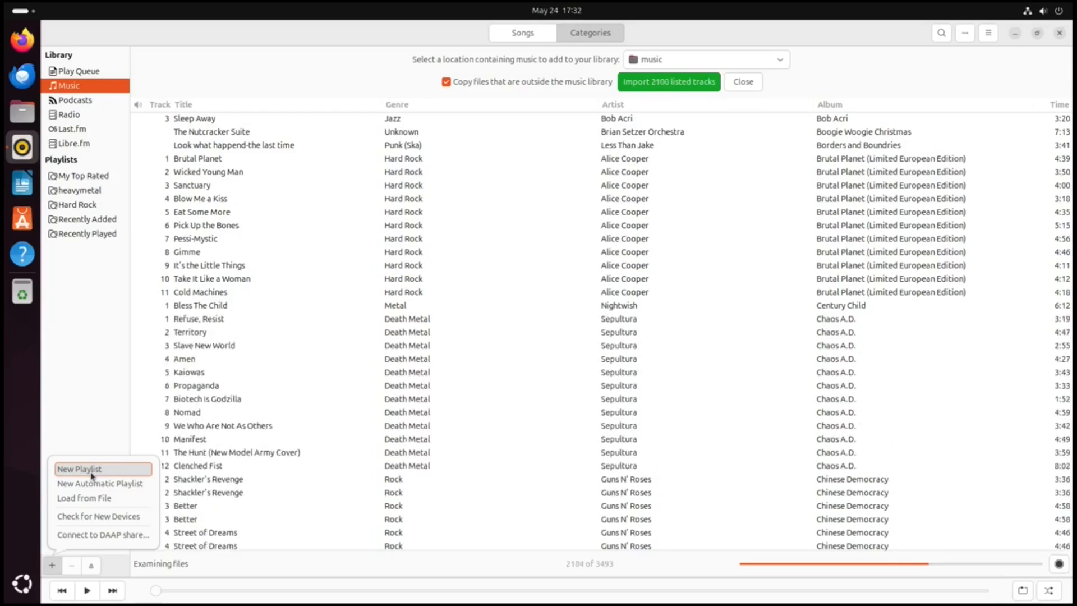
click(79, 469)
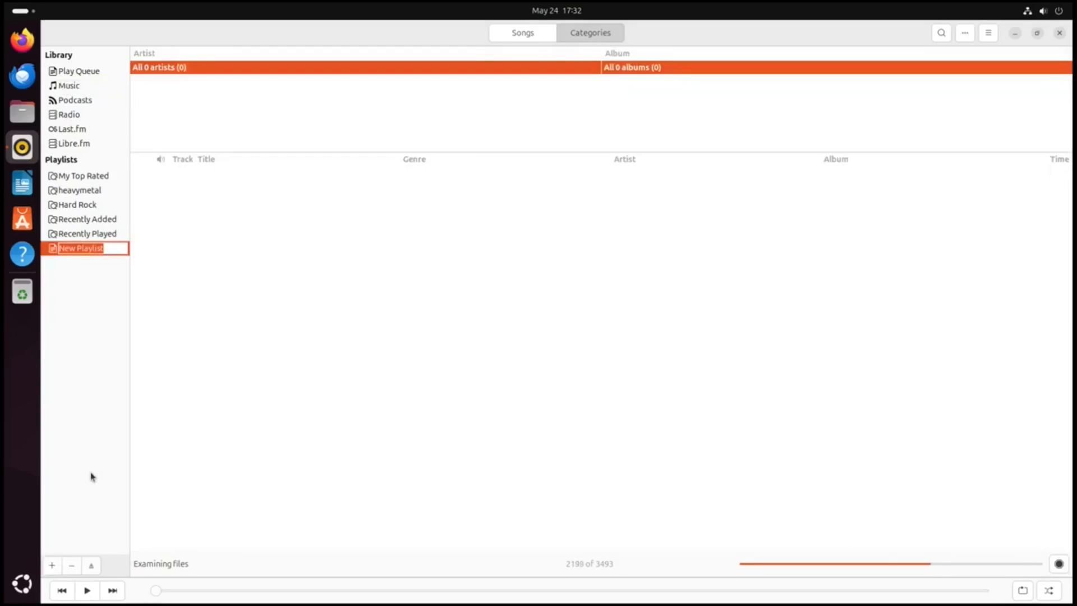
text(Great Songs)
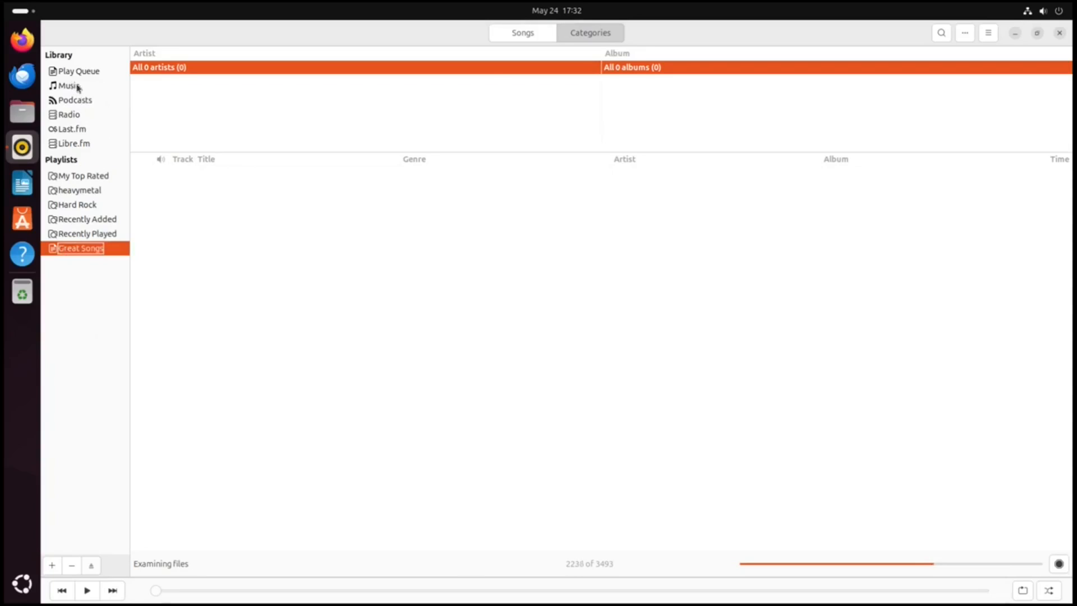
- Add Wicked Young Man from the Music library to the Great Songs playlist
click(68, 86)
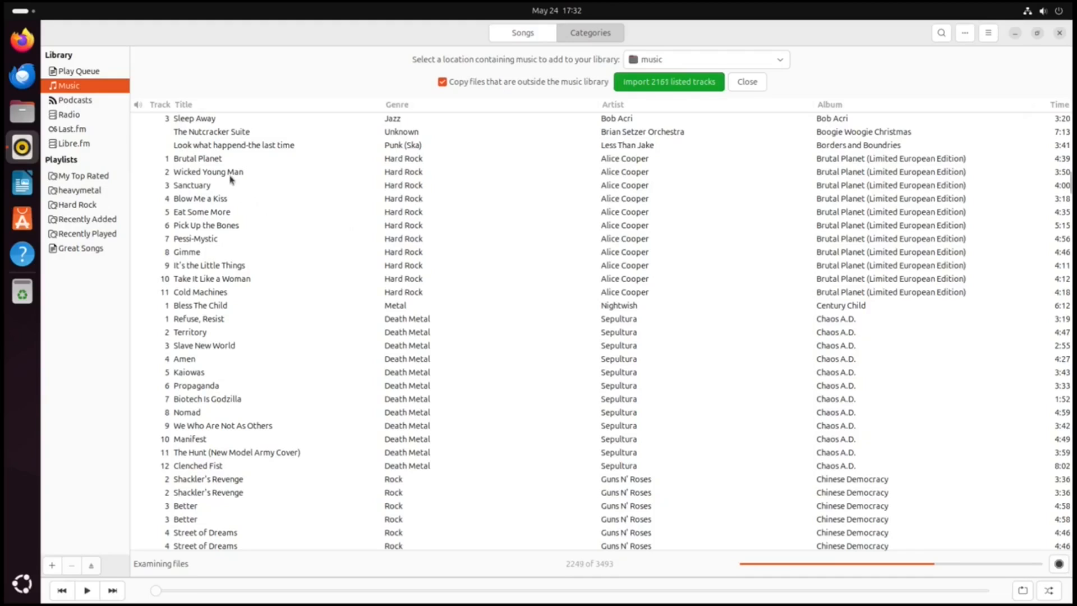
click(208, 172)
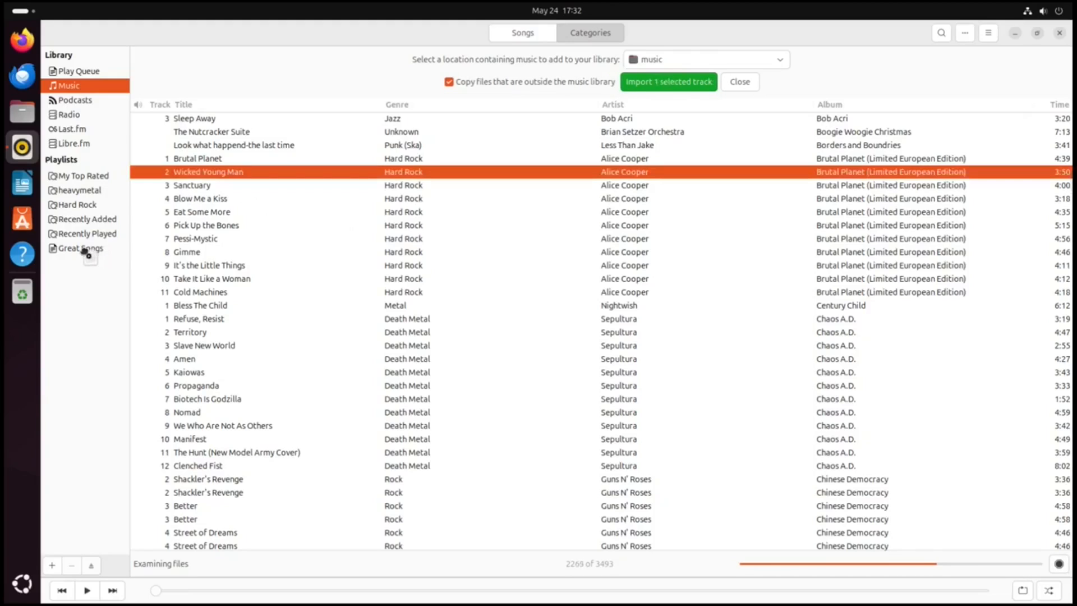
click(75, 100)
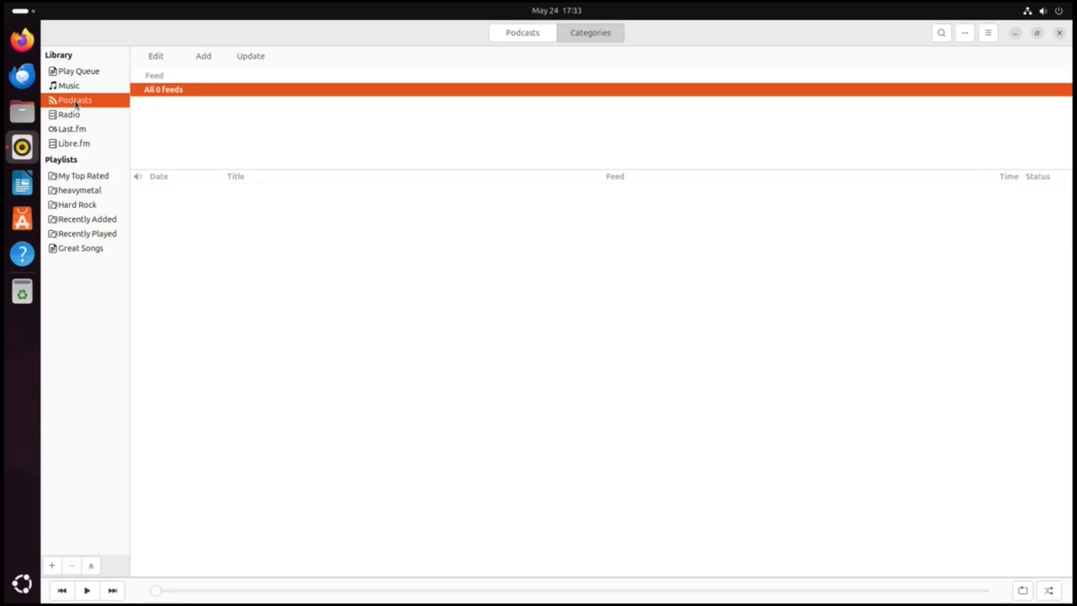
- Search podcasts for 'linux', then switch to the Radio station list
click(203, 56)
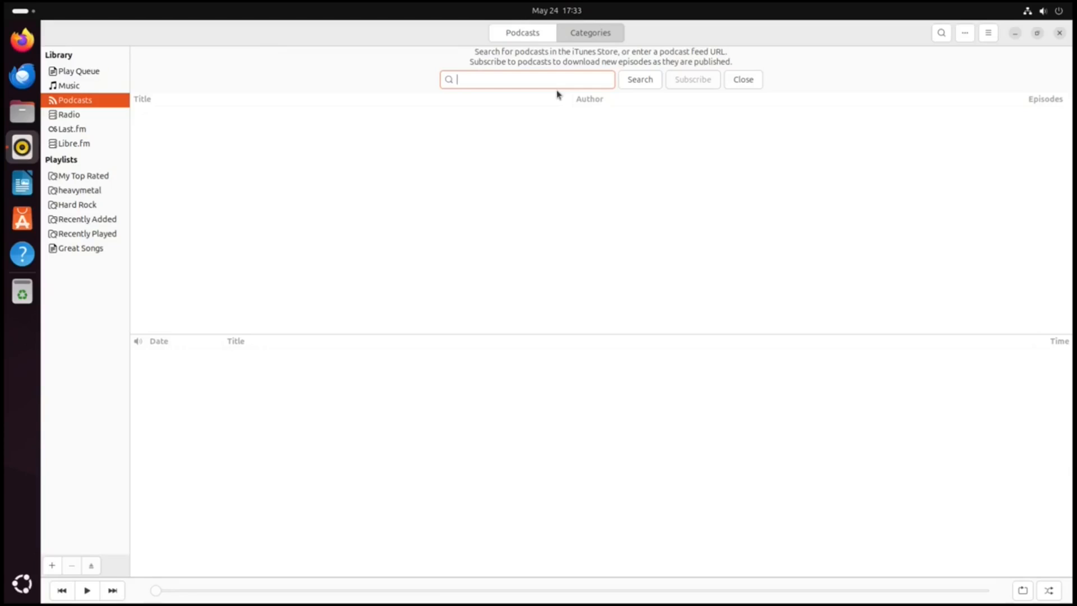
text(linux)
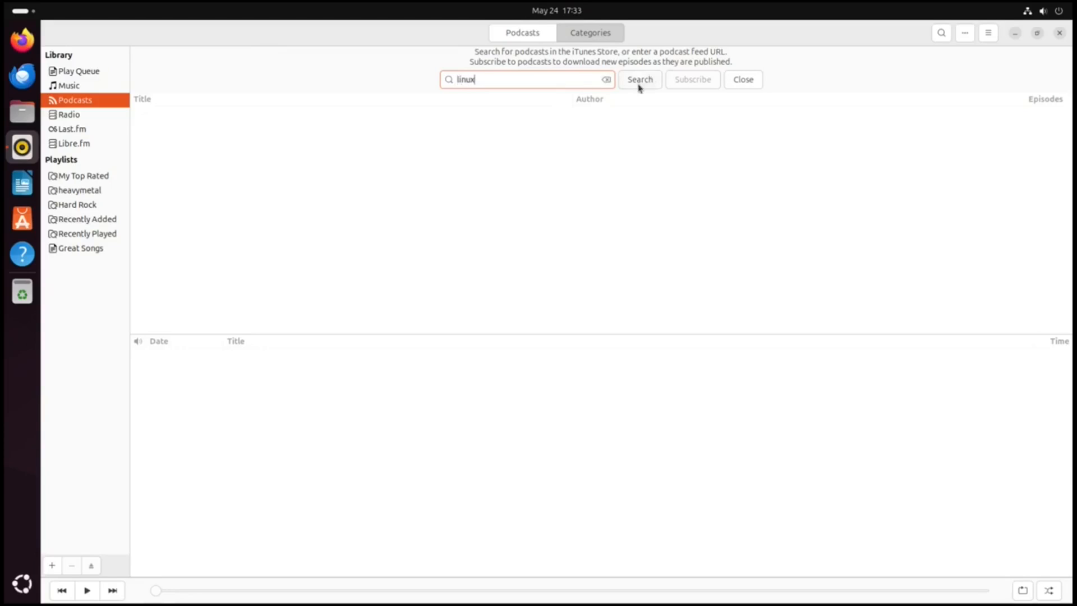
click(638, 79)
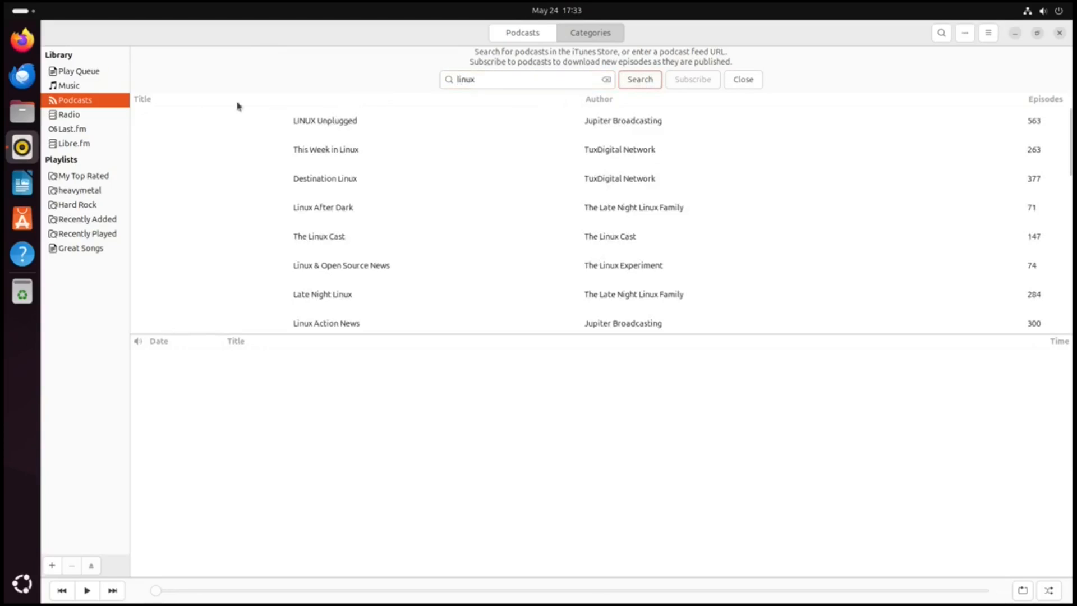
click(69, 115)
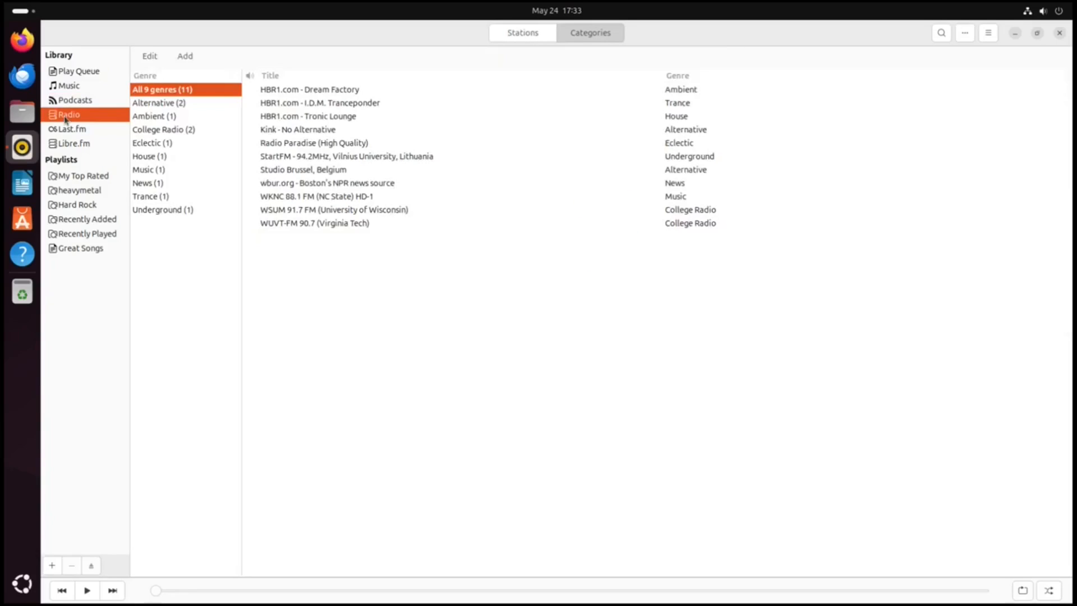
mouse_move(569, 6)
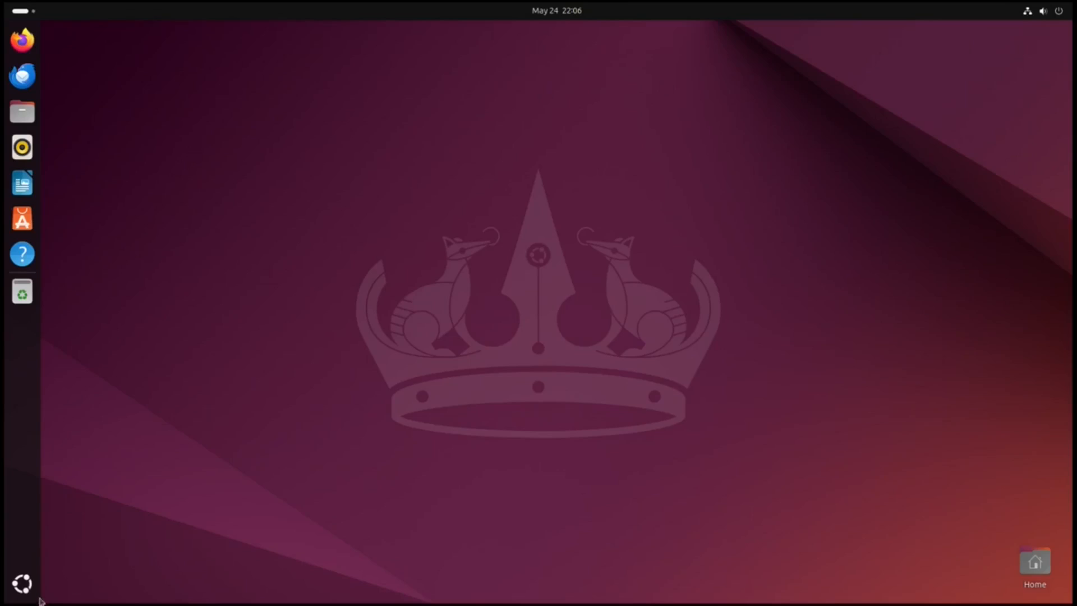
- Add the garydistros/Videos peppermint recordings to Videos, play the first clip, then close the player
click(23, 583)
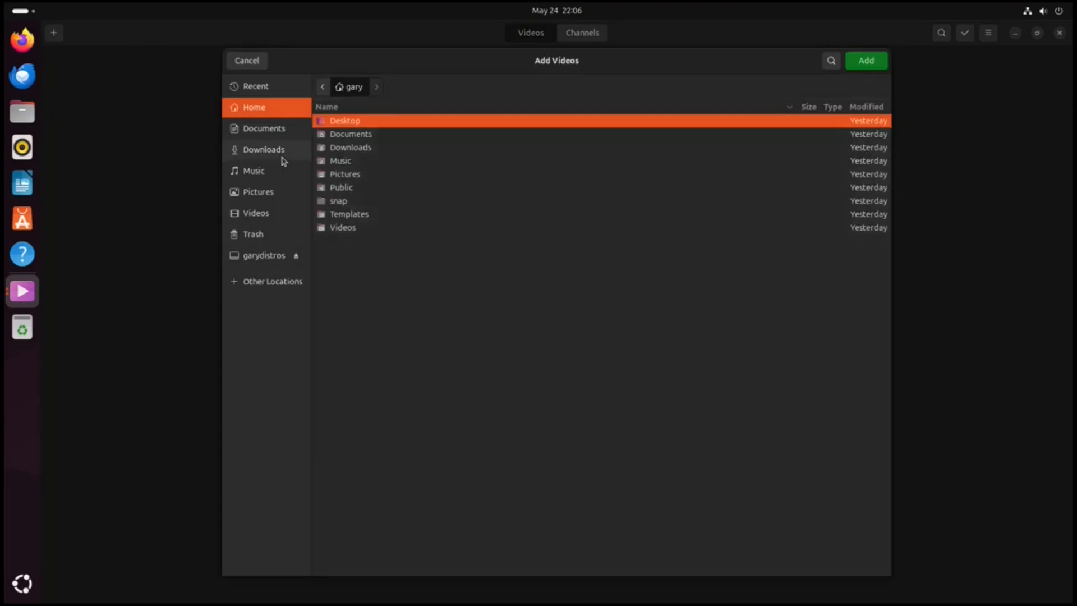
mouse_move(264, 256)
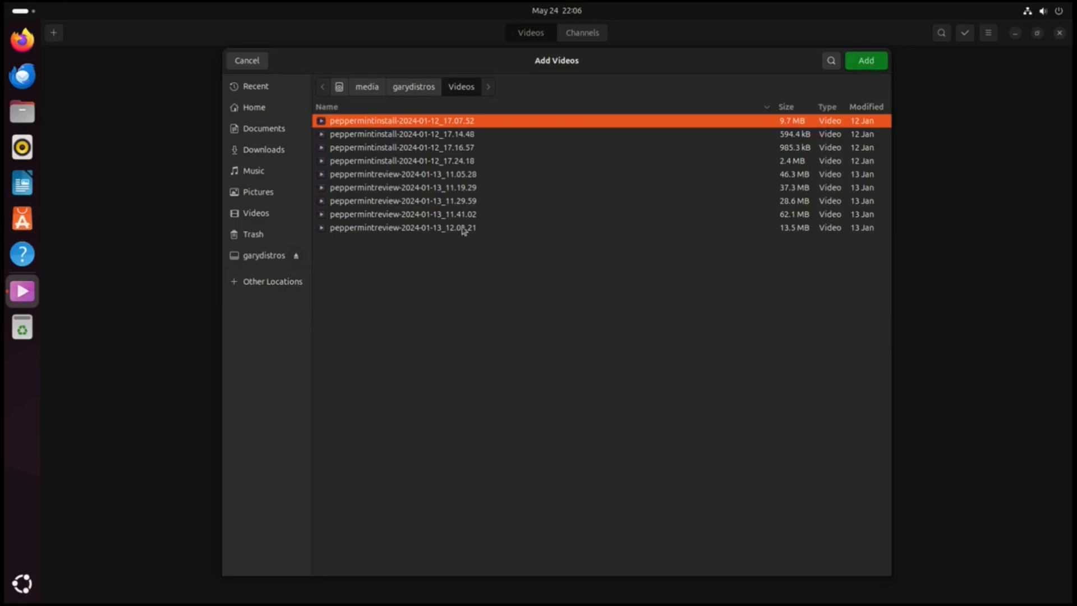
click(865, 61)
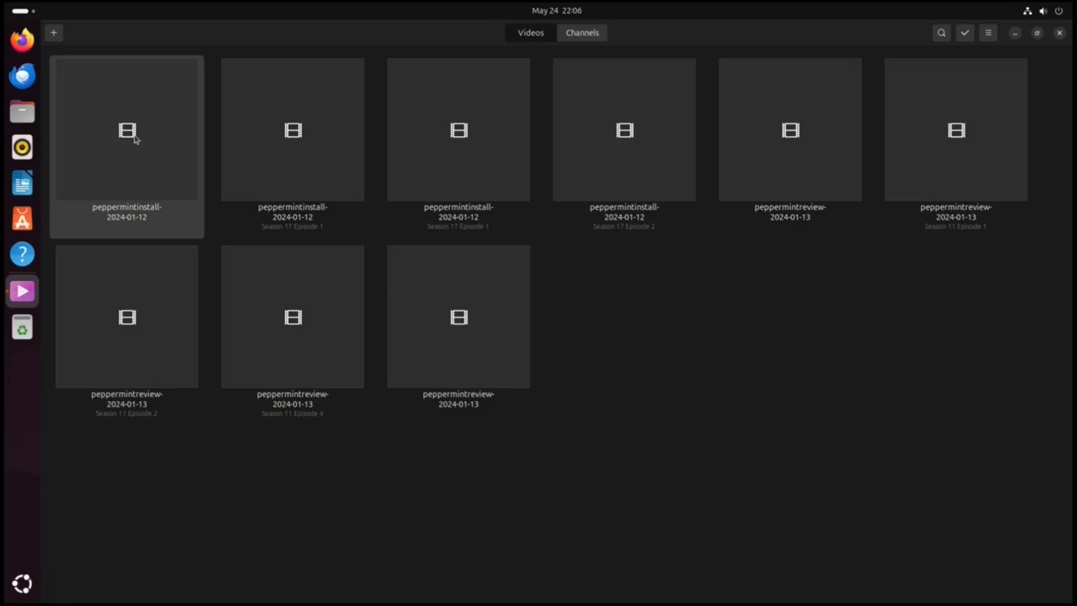
double_click(127, 130)
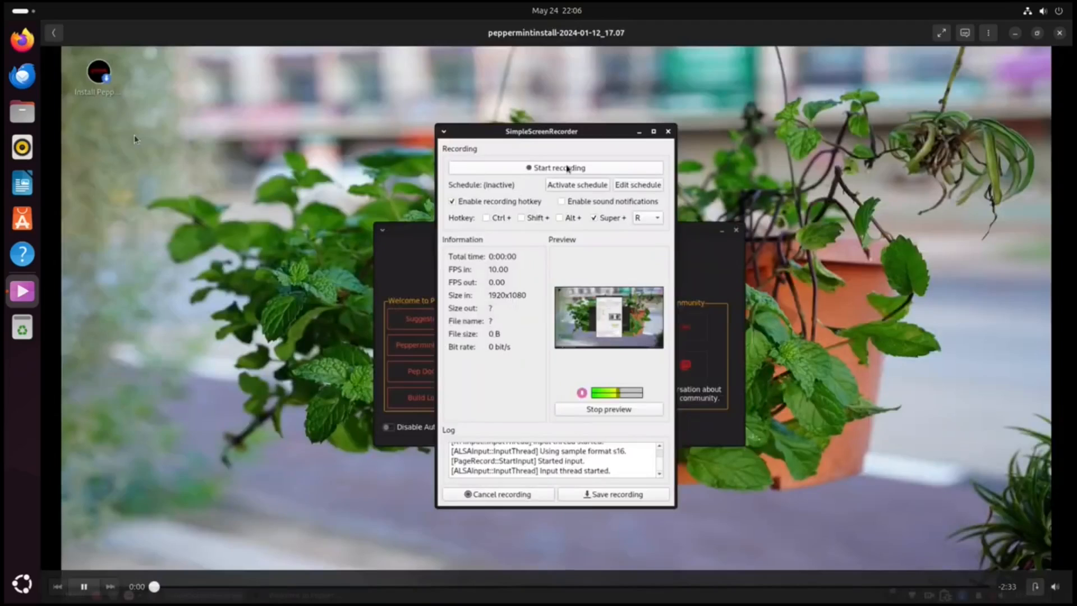
click(558, 168)
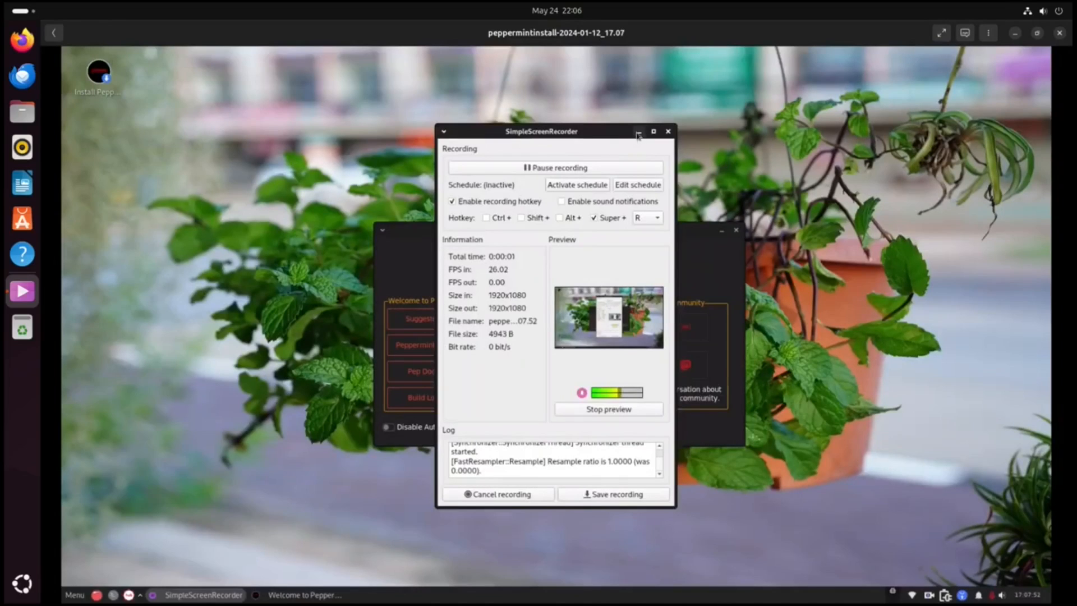
click(639, 131)
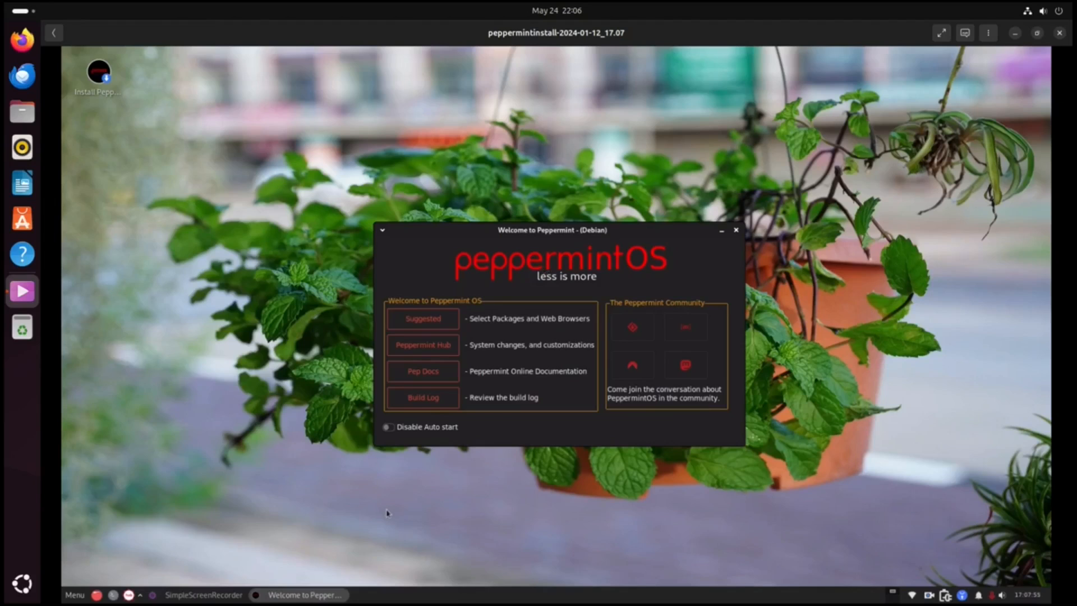
mouse_move(986, 72)
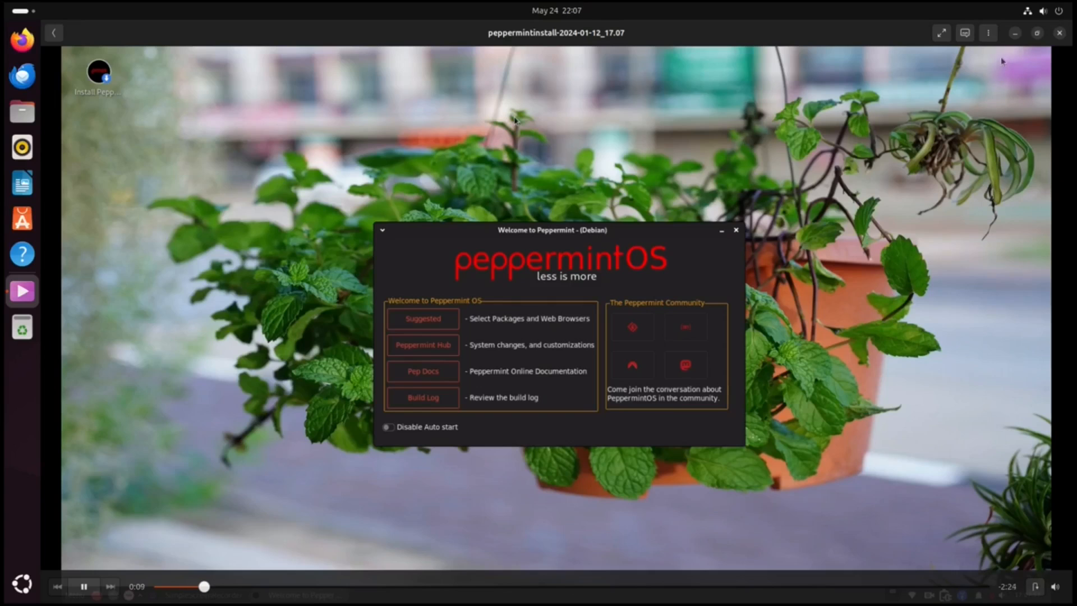
click(1061, 33)
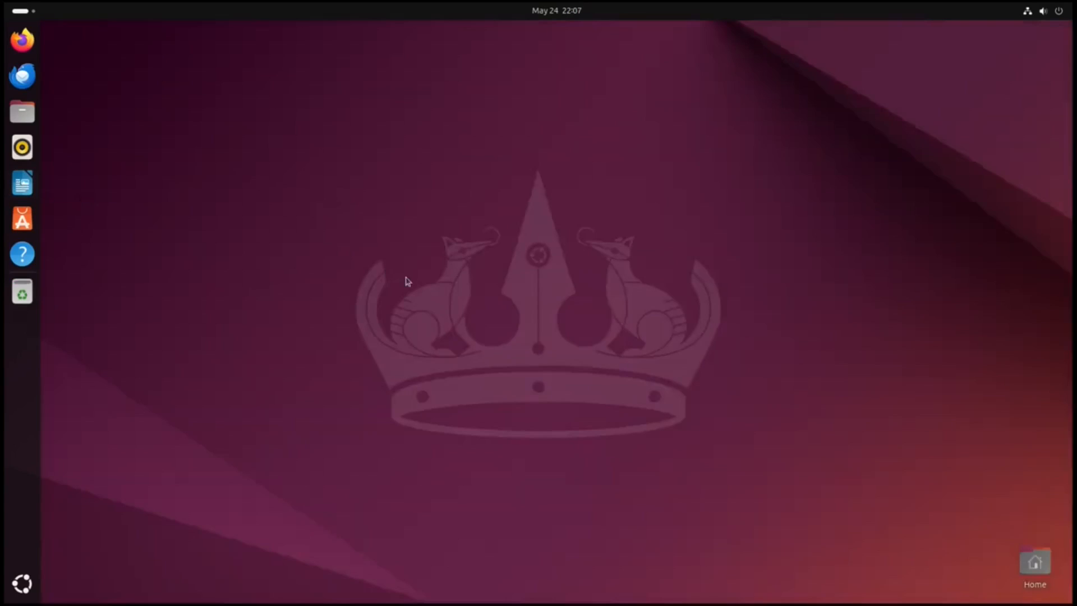
click(22, 181)
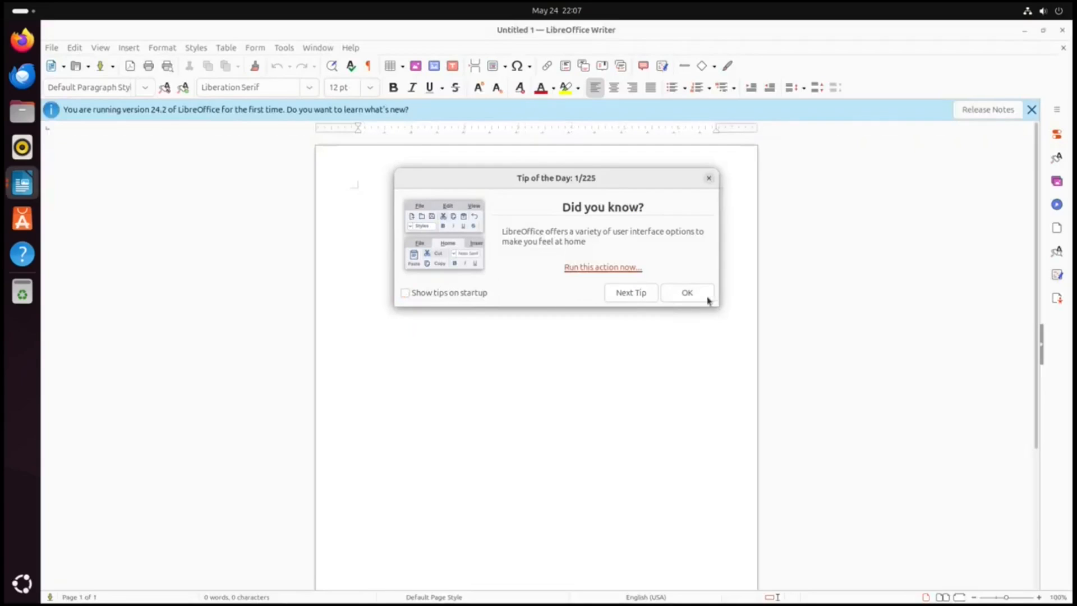
click(687, 291)
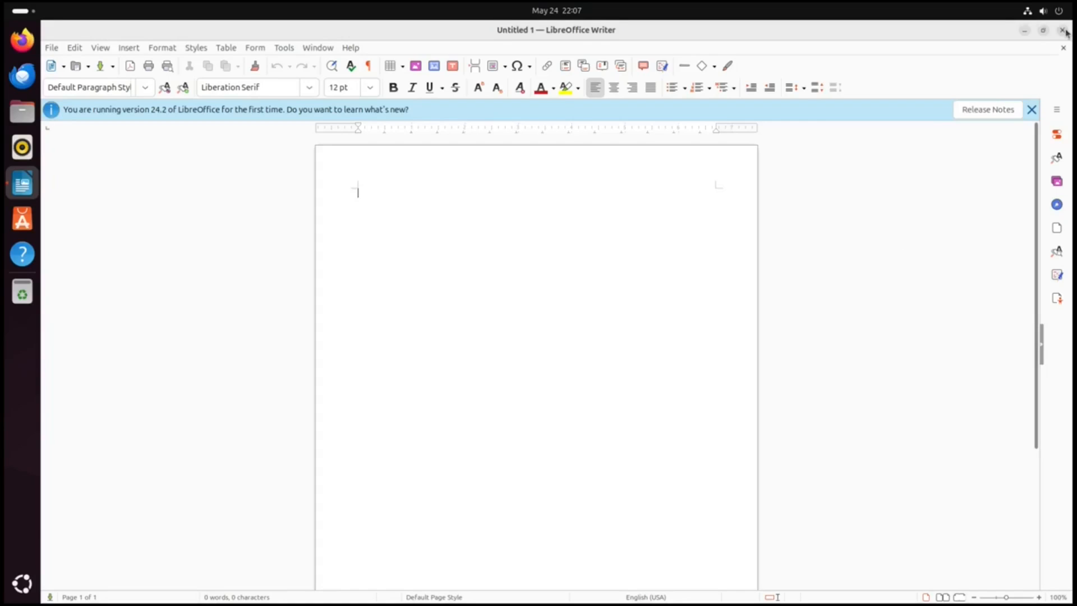
click(1066, 31)
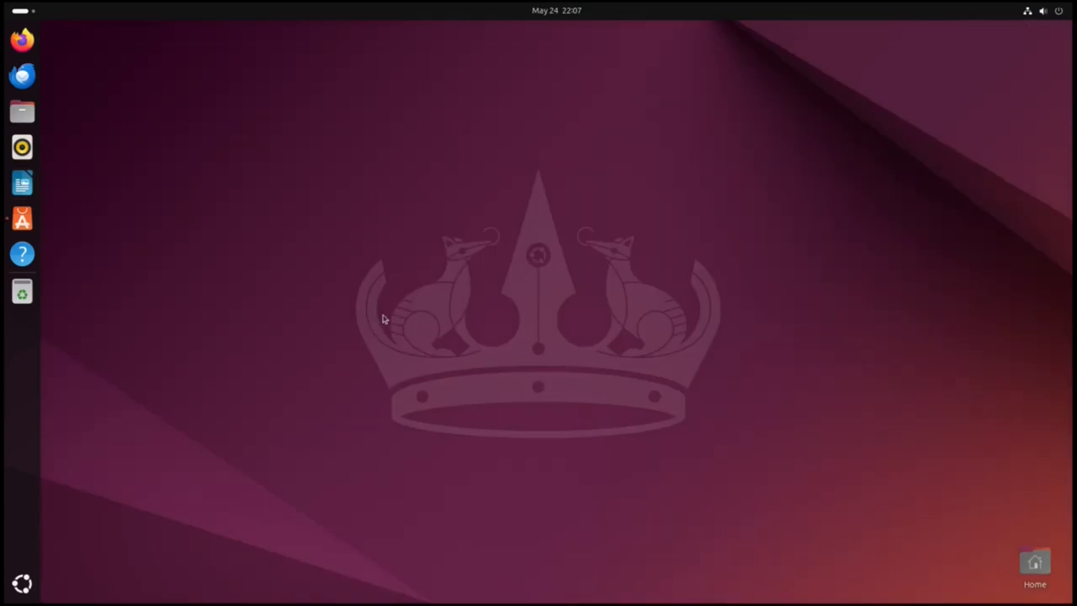
- Search App Center for kdenlive and gimp, viewing GNU Image Manipulation Program details
click(22, 218)
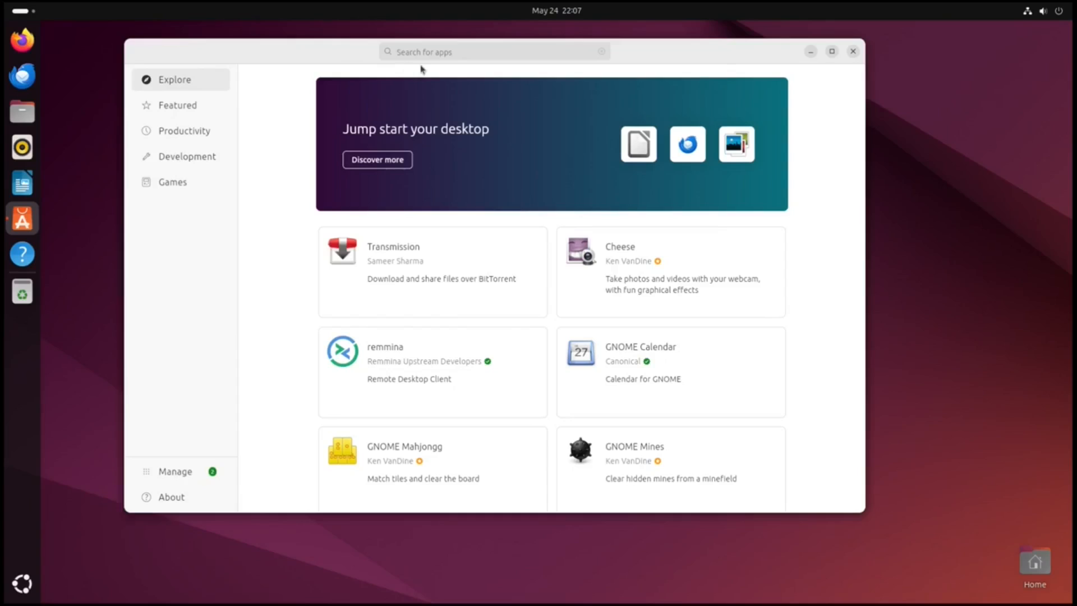
click(493, 51)
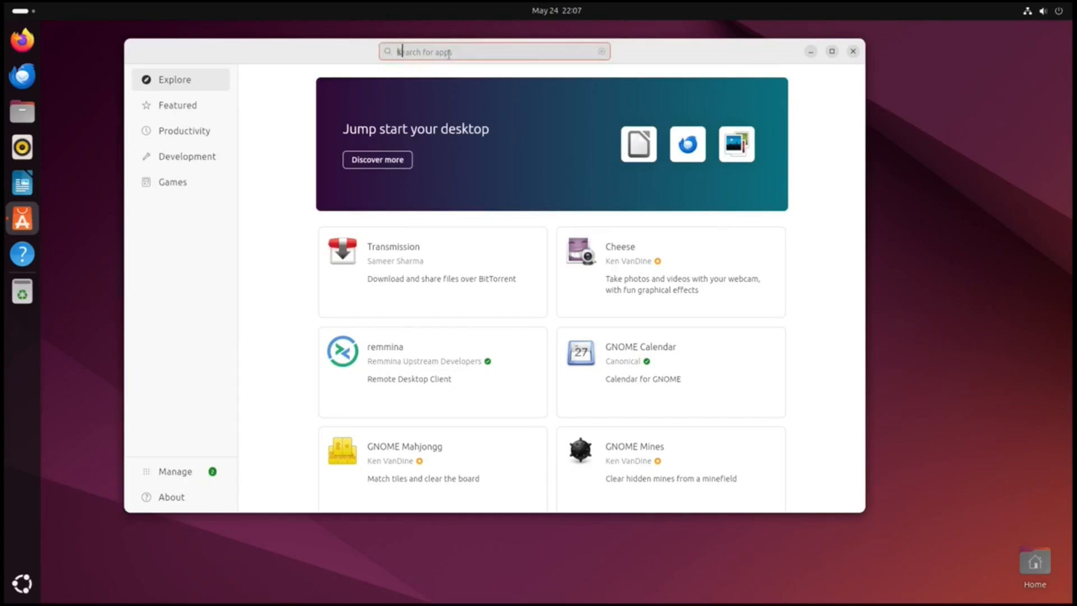
text(kdenlive)
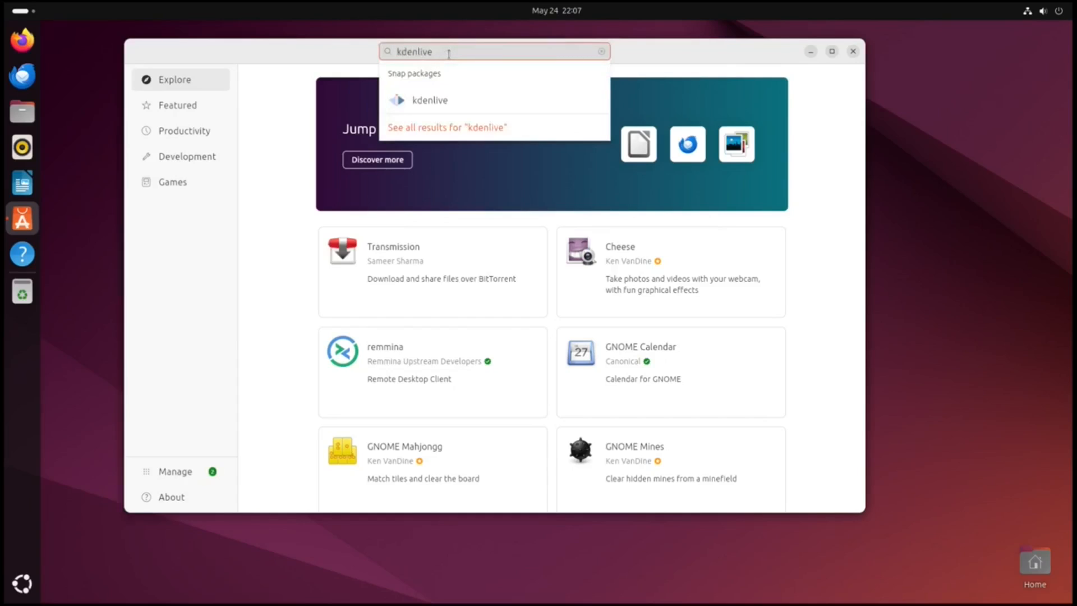
click(446, 126)
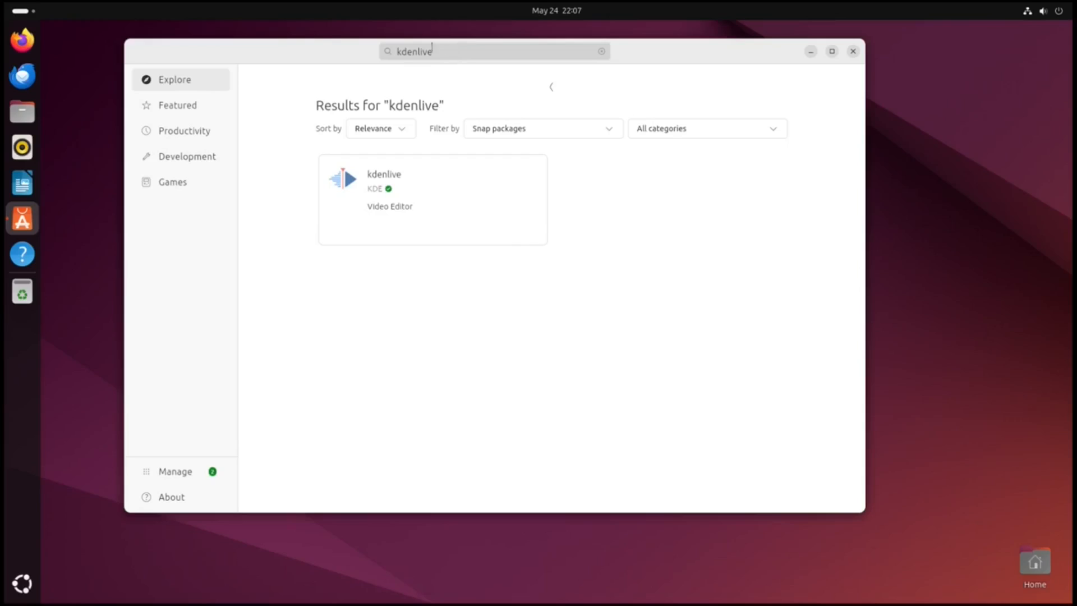
text(opens)
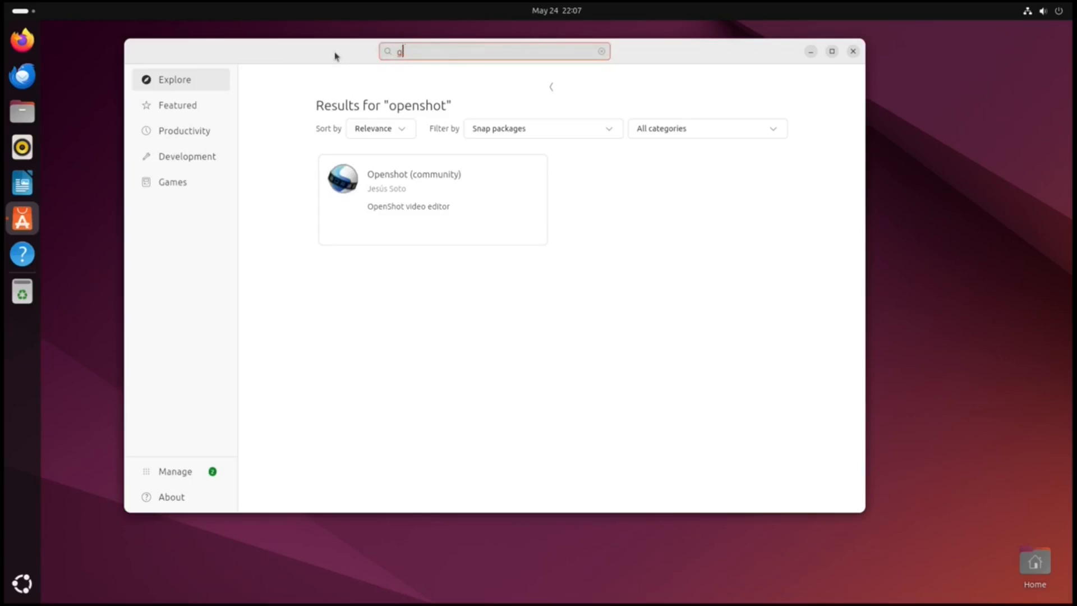
text(gimp)
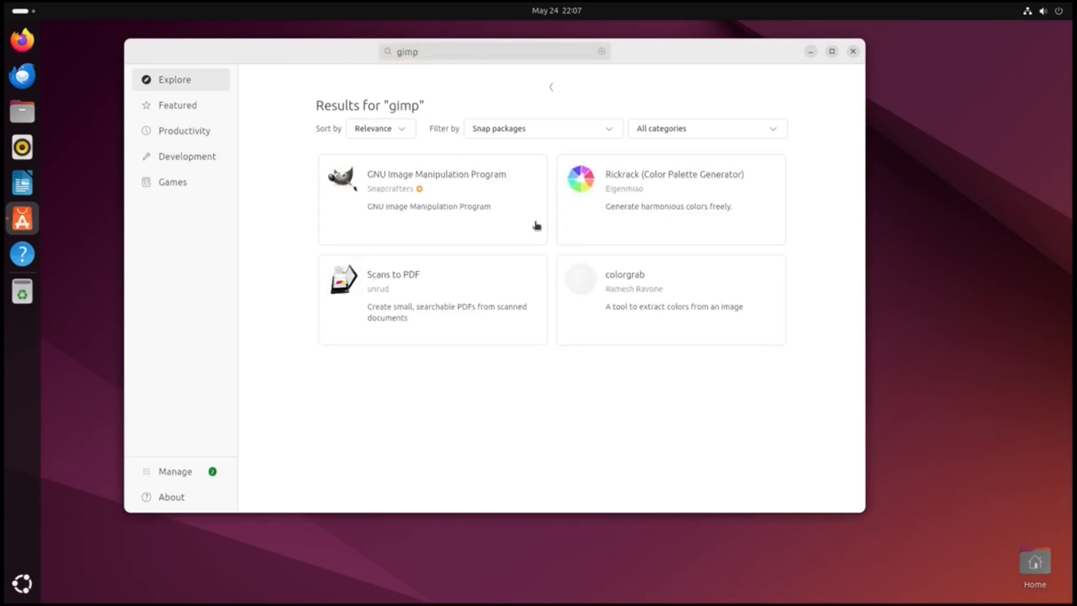
click(437, 174)
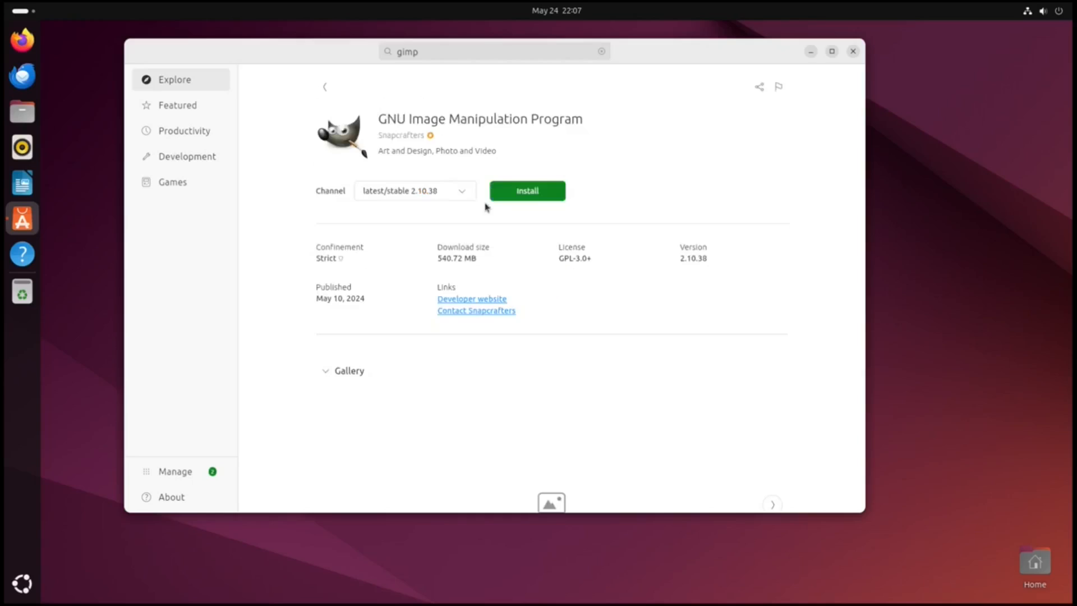
- Search for edge and microsoft edge and scroll the snap results
click(494, 51)
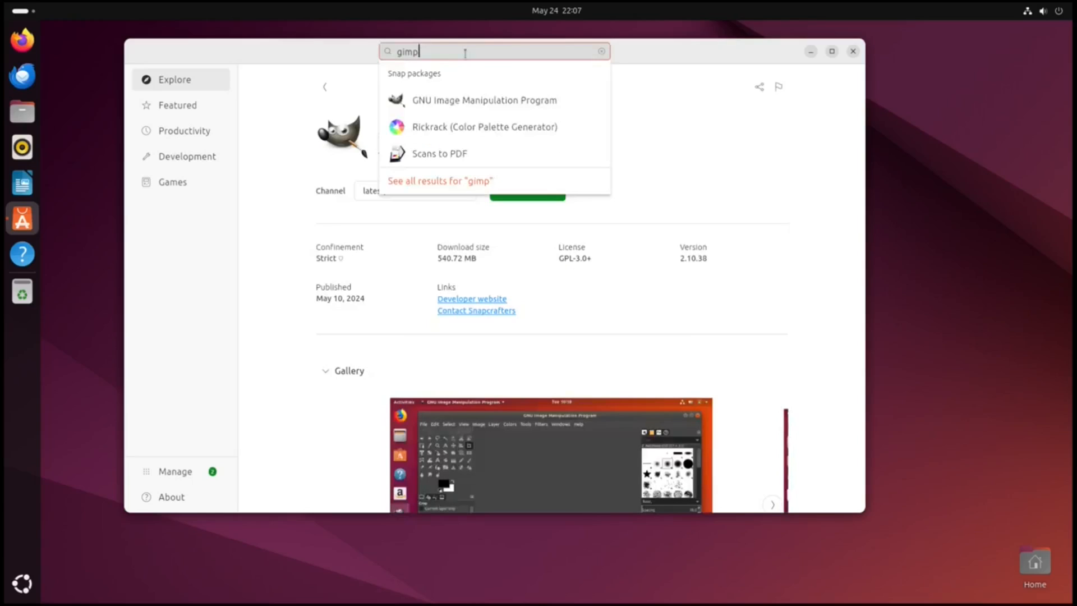
text(e)
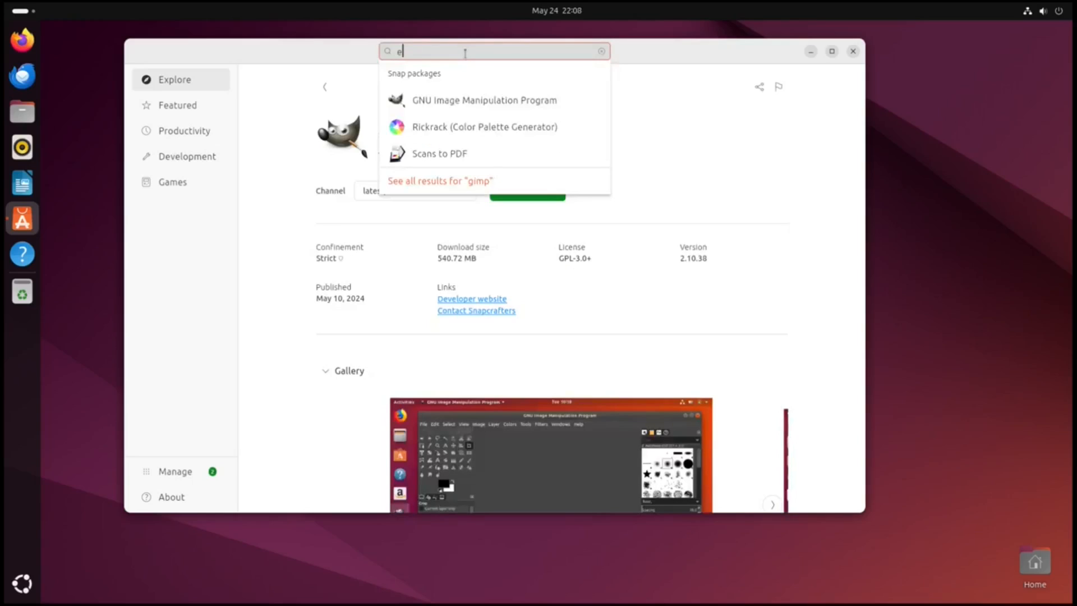
text(edge)
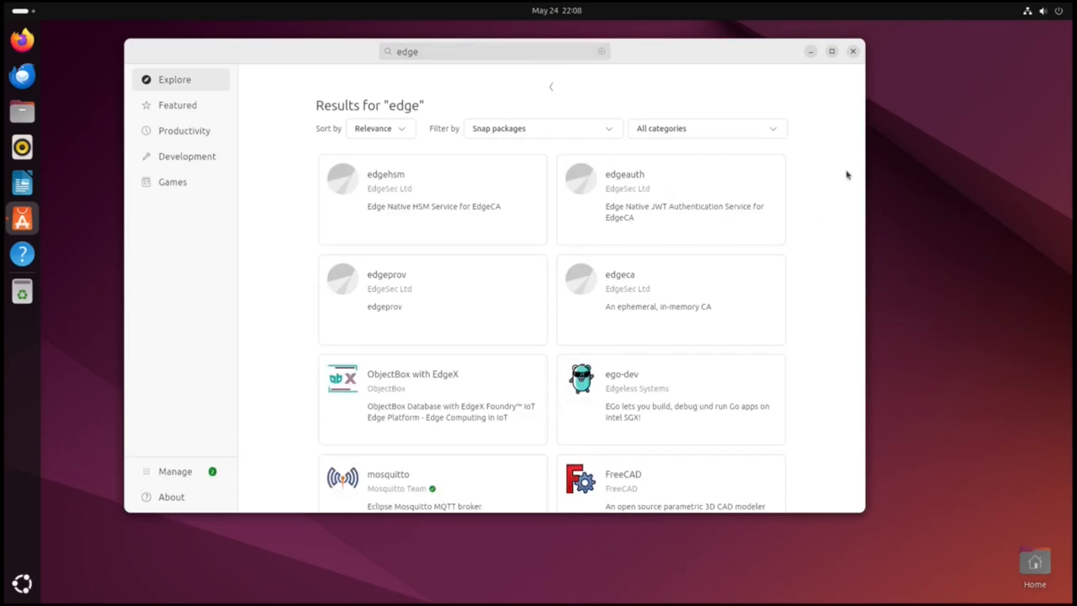
scroll(down, 3)
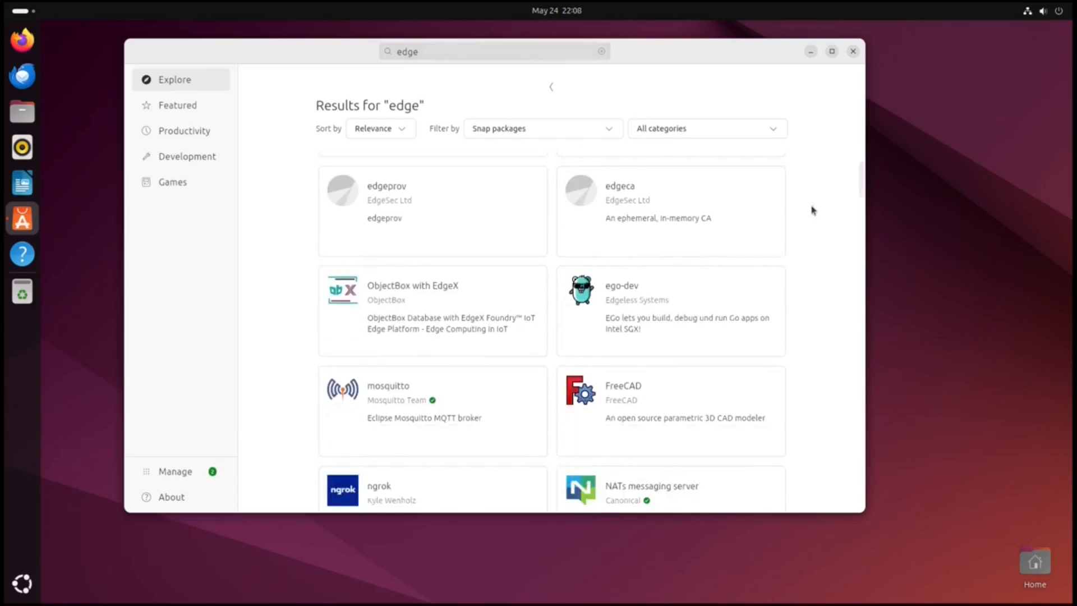
scroll(down, 3)
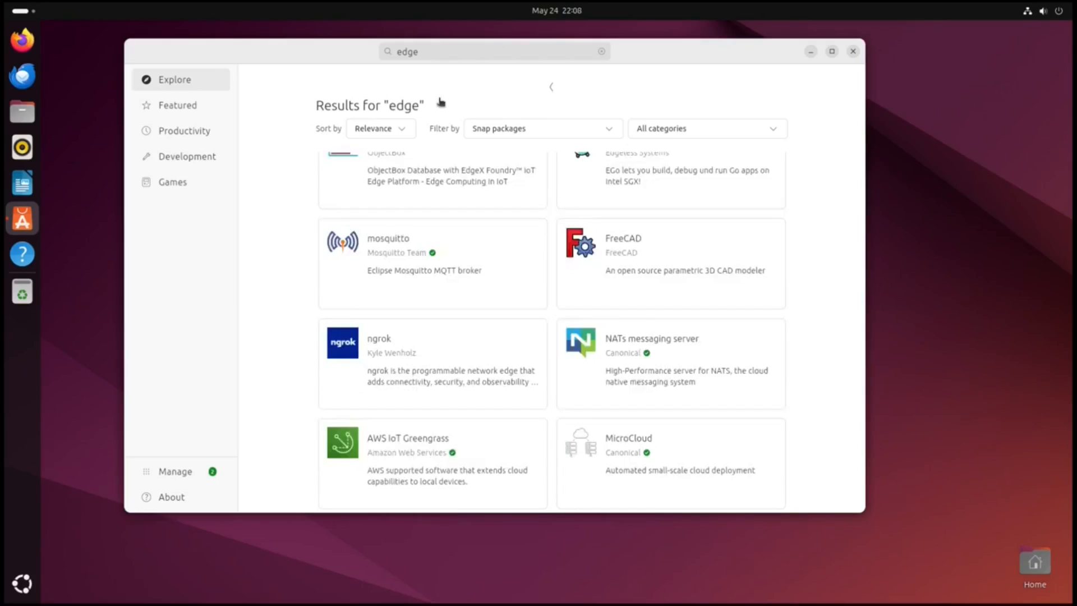
click(492, 51)
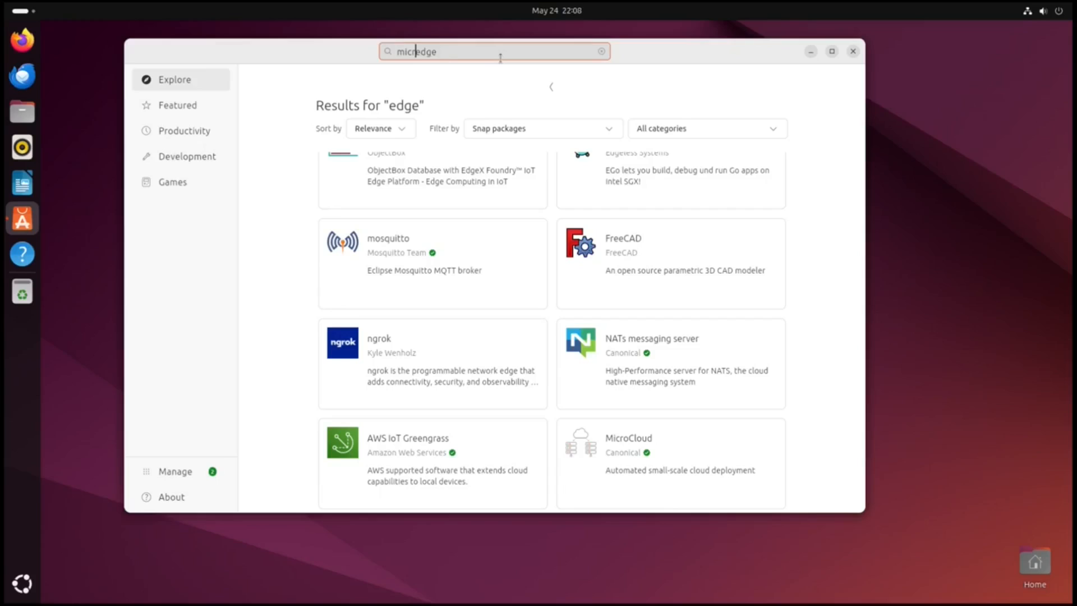
text(microsoft edge)
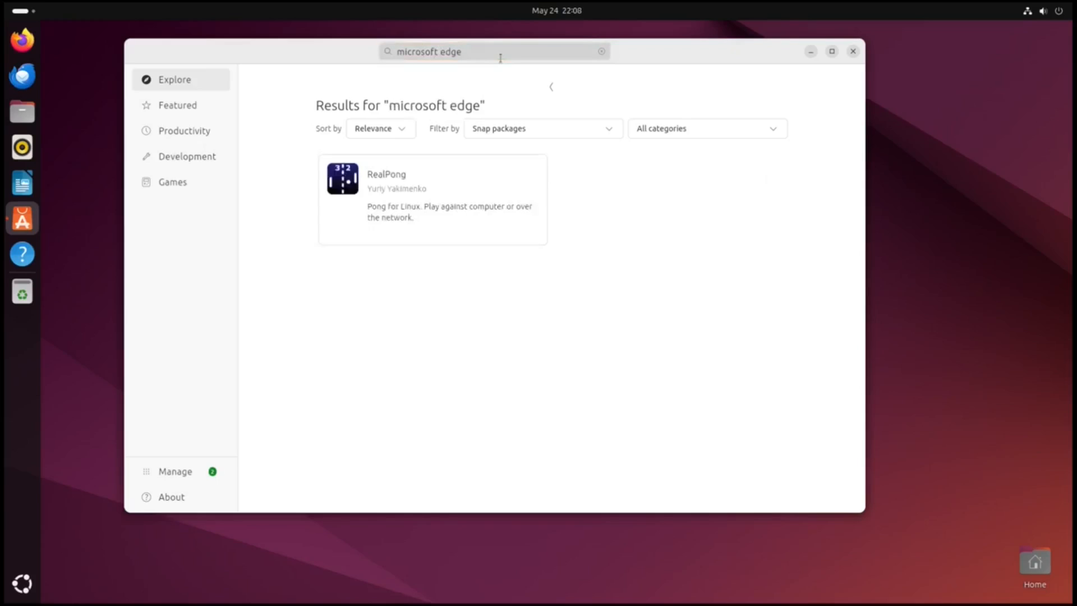
- Show all results for 'chrome', then search for vivaldi
click(492, 51)
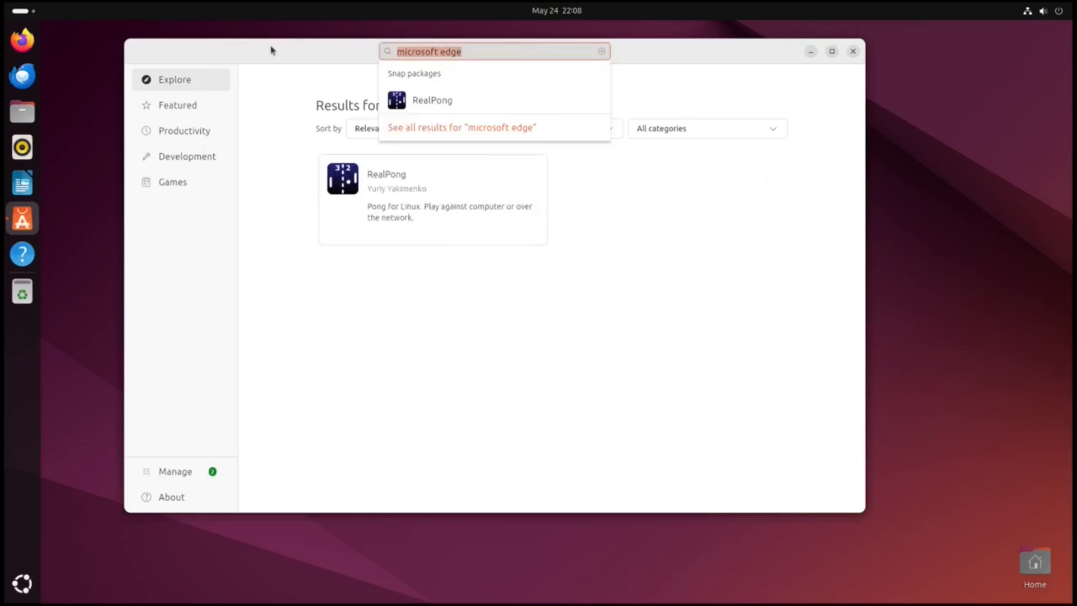
text(chrome)
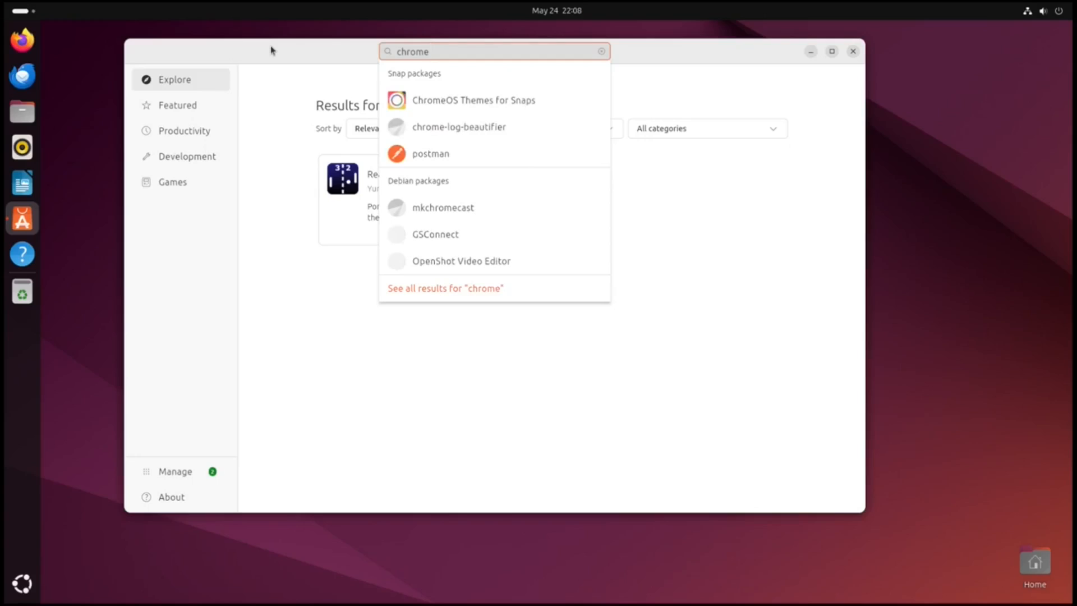
click(444, 289)
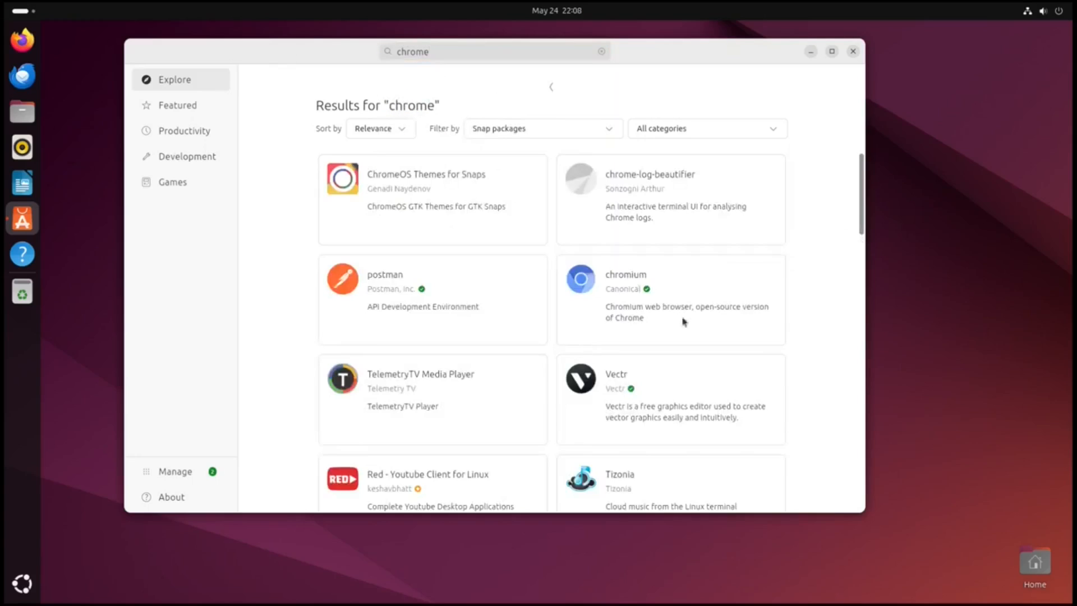
click(670, 296)
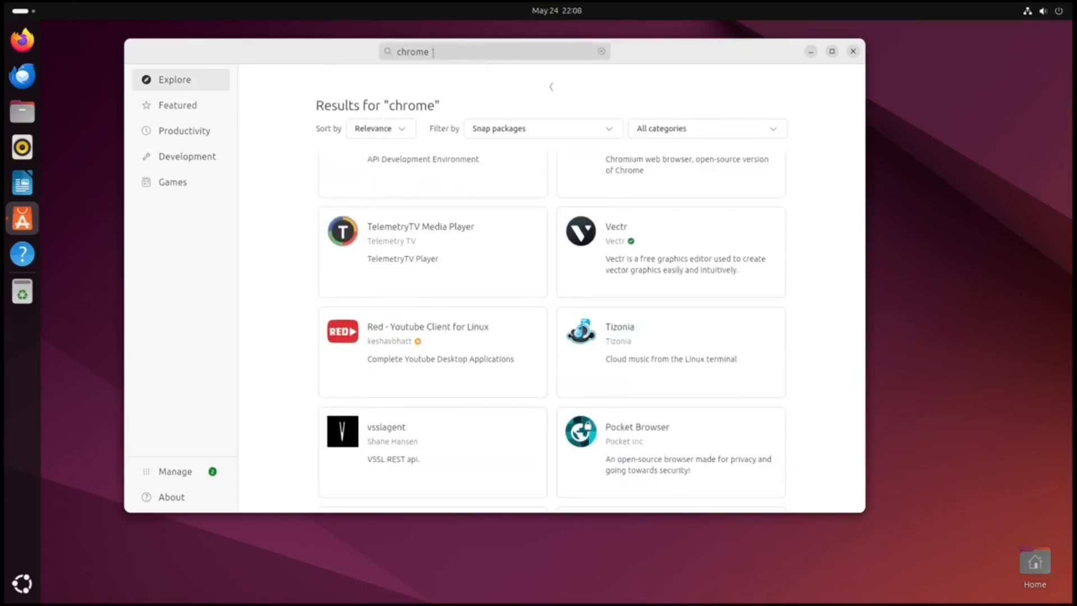
text(vivaldi)
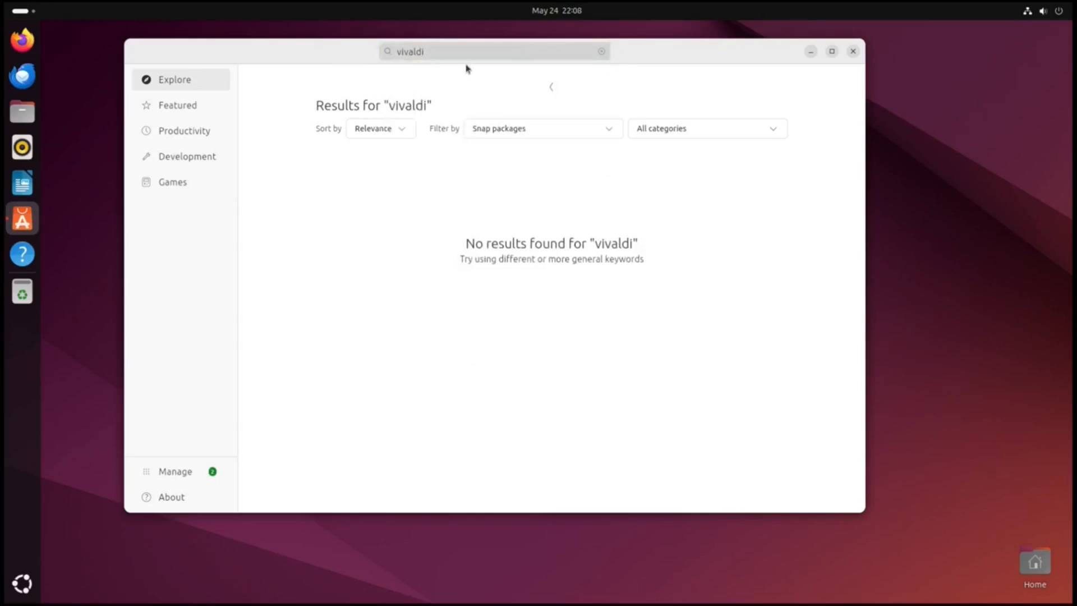
- Search the store for brave, then for spotify
text(brave)
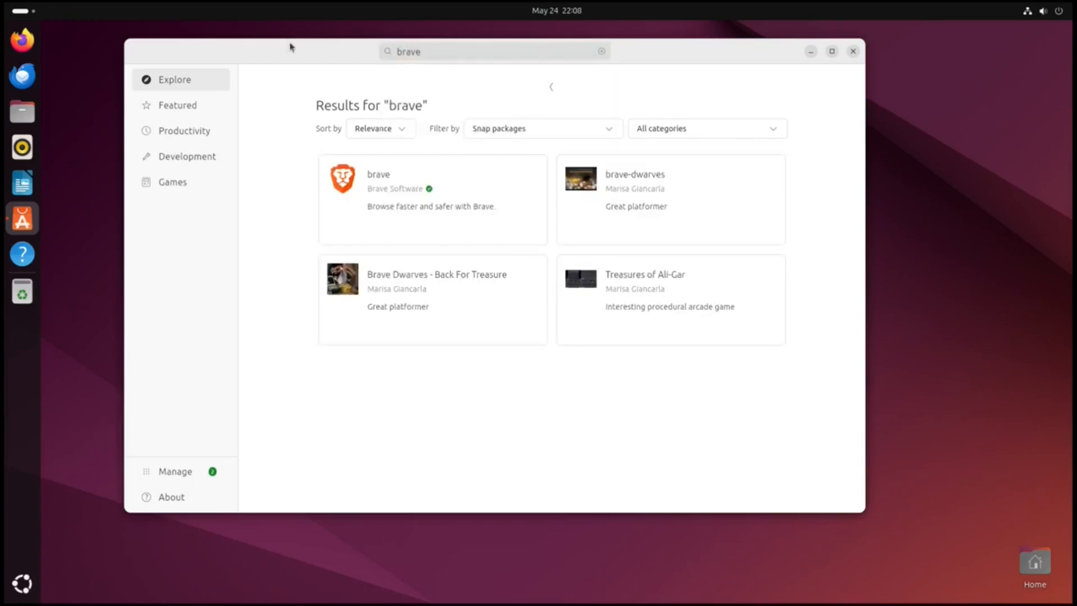
mouse_move(452, 43)
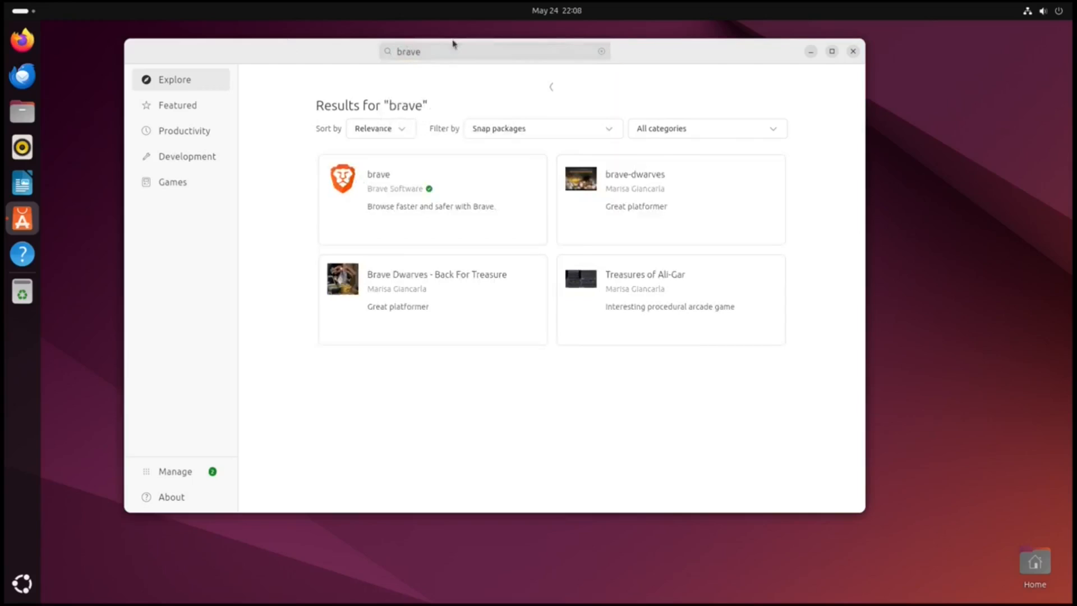
text(spotify)
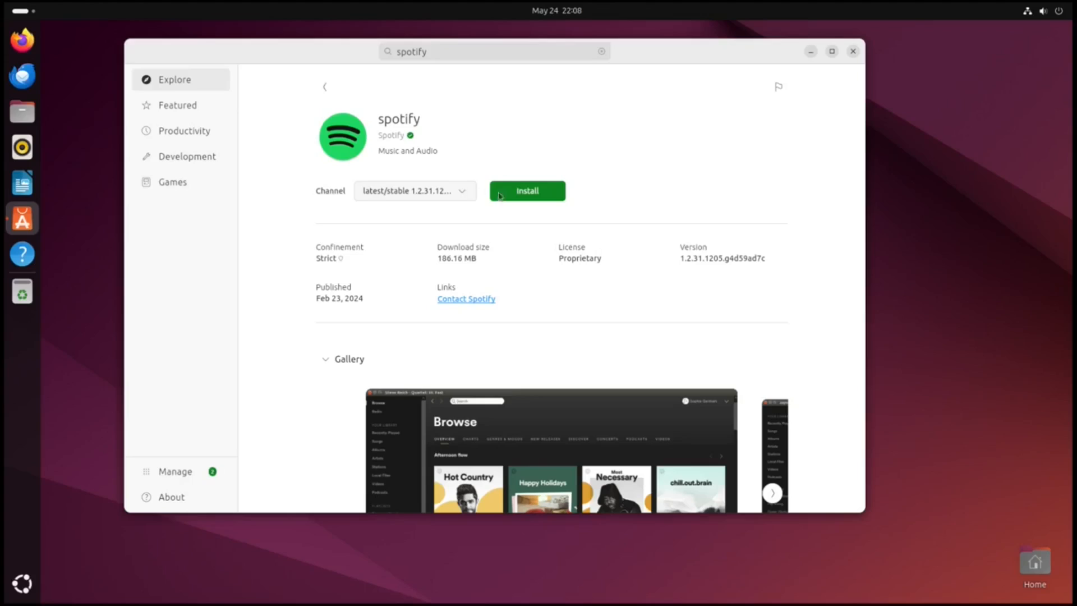
- Start installing spotify and authenticate with the administrator password
click(528, 191)
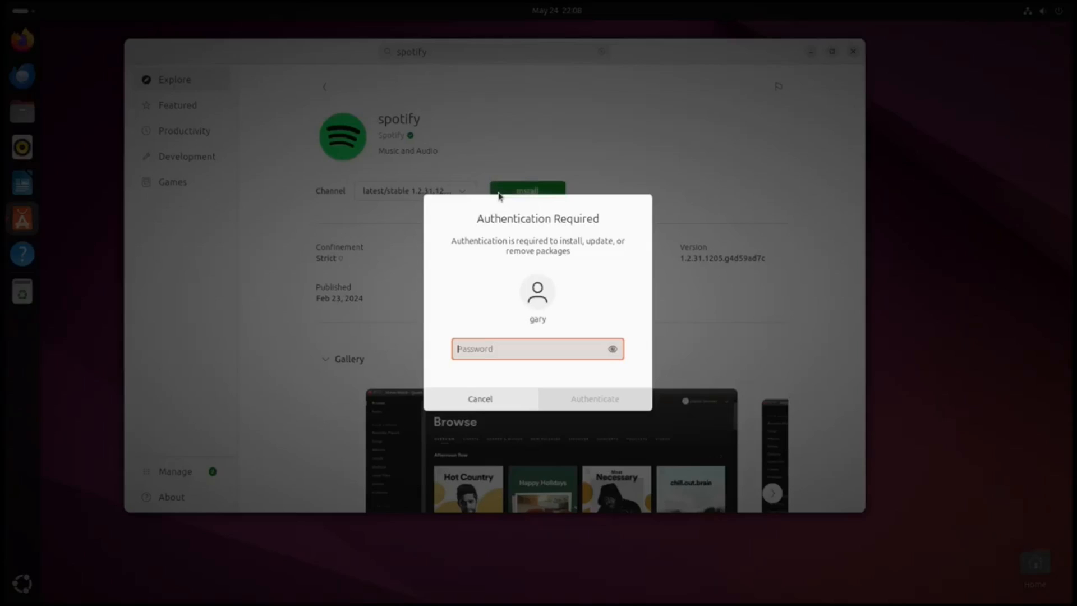
text(password)
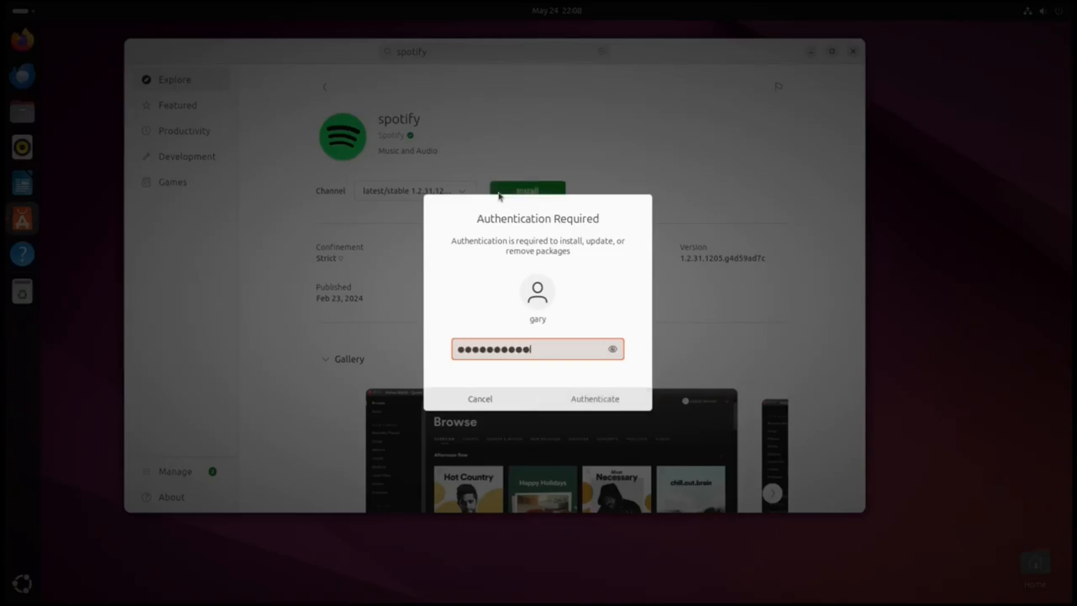
click(593, 398)
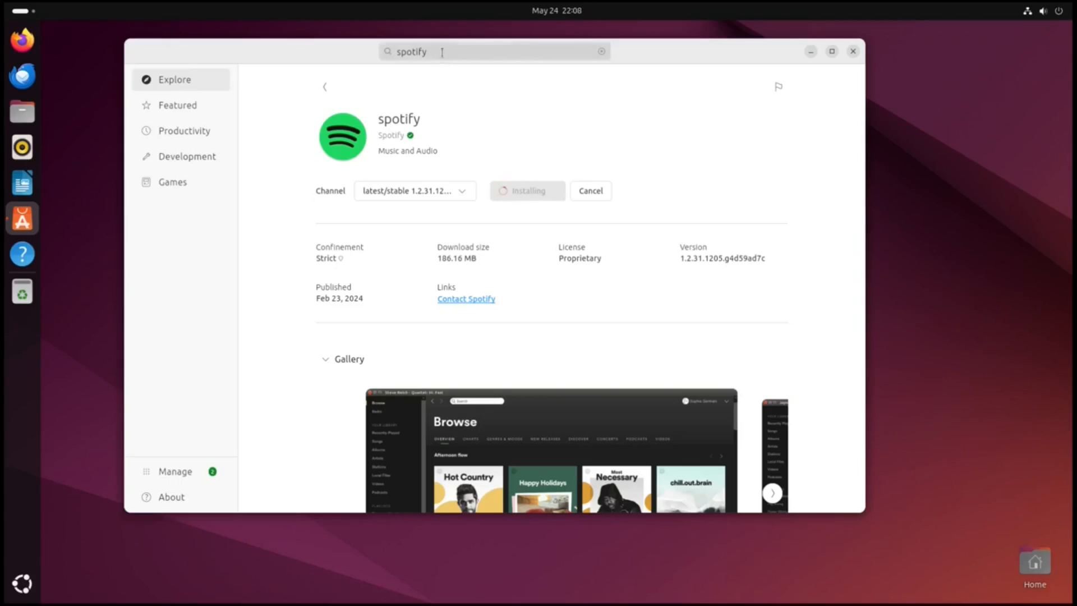
- Search App Center for 'steam'
text(s)
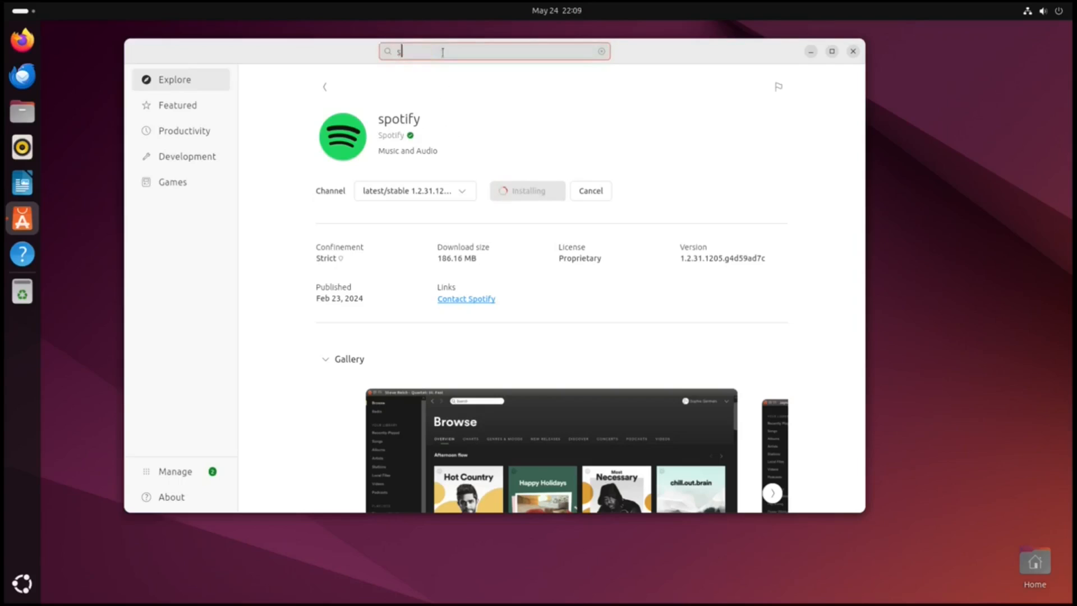
text(team)
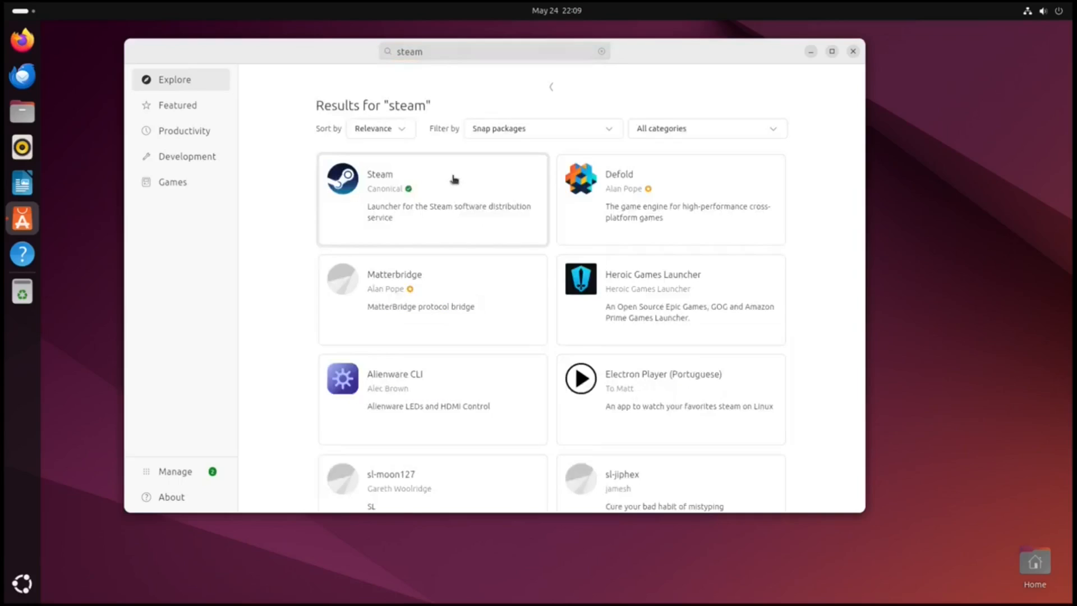
mouse_move(411, 203)
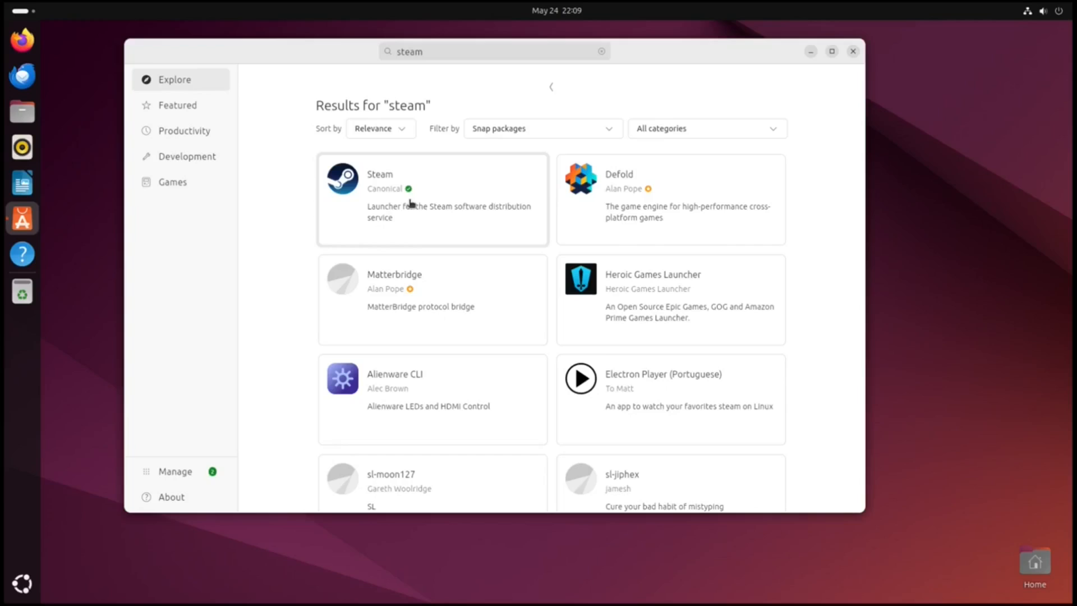
- Start installing Canonical's Steam snap from its details page
click(380, 174)
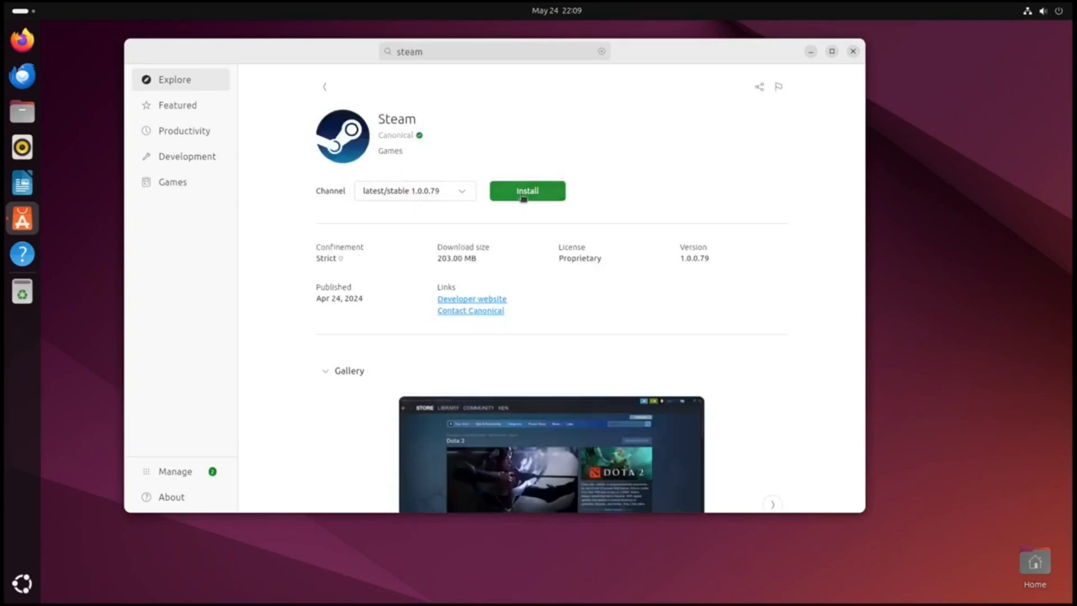
click(528, 191)
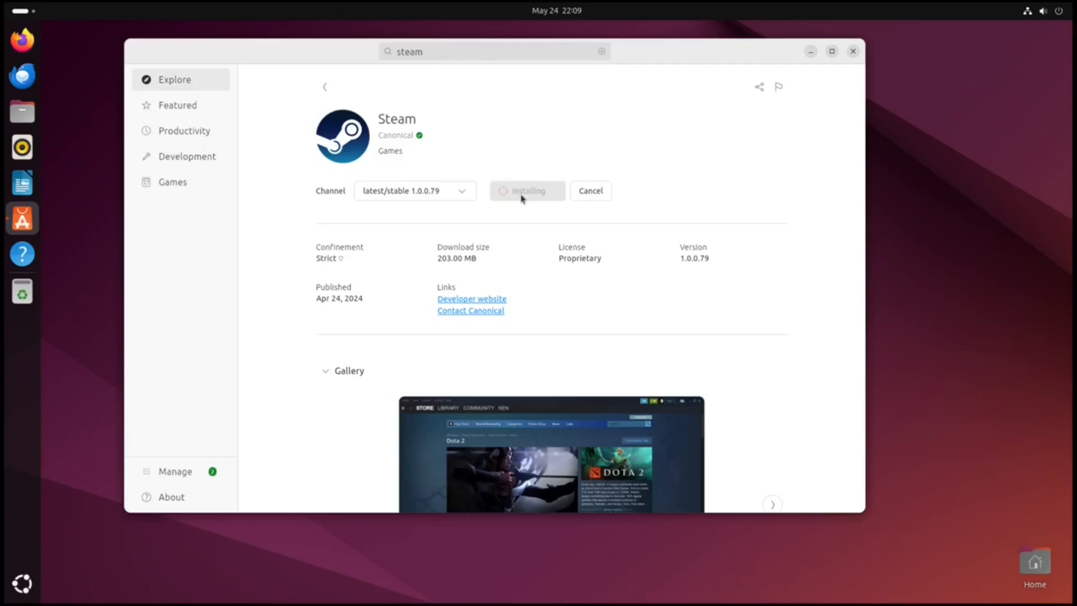
- Review pending updates and installed apps on the Manage page
click(175, 472)
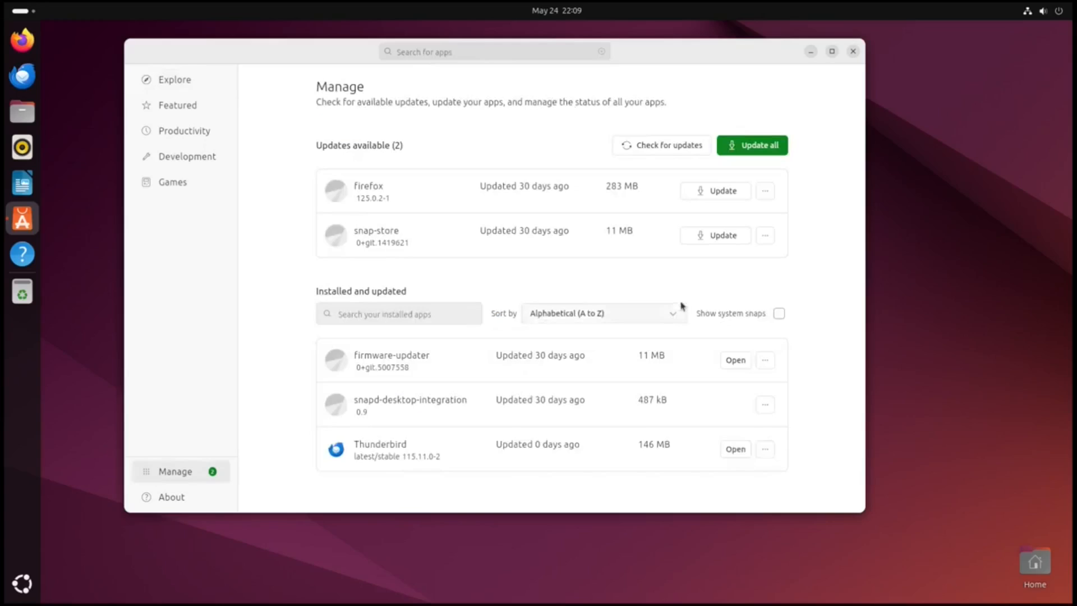
mouse_move(836, 250)
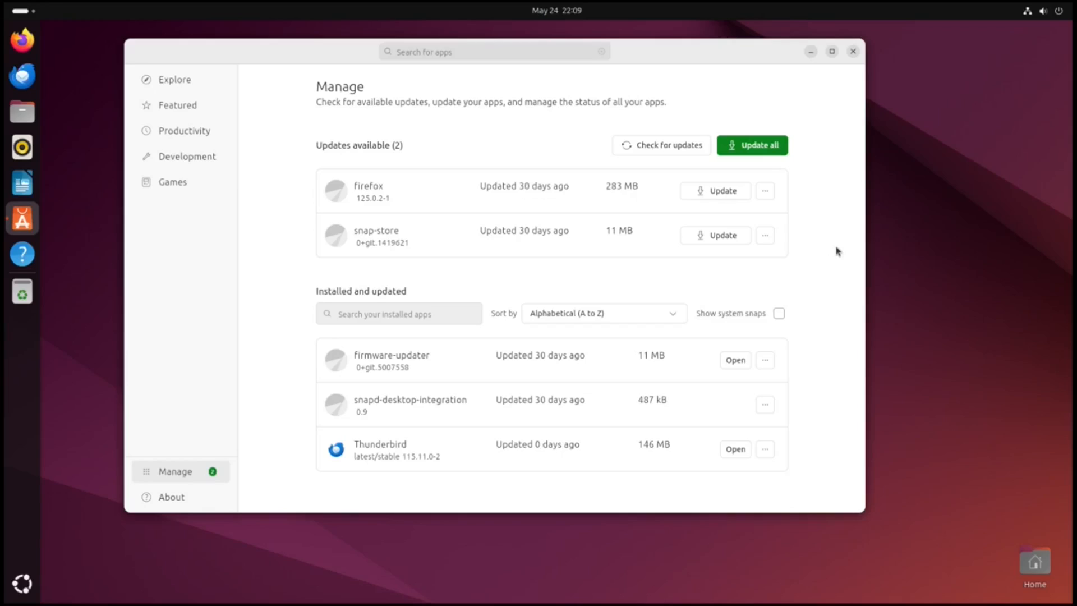
mouse_move(845, 221)
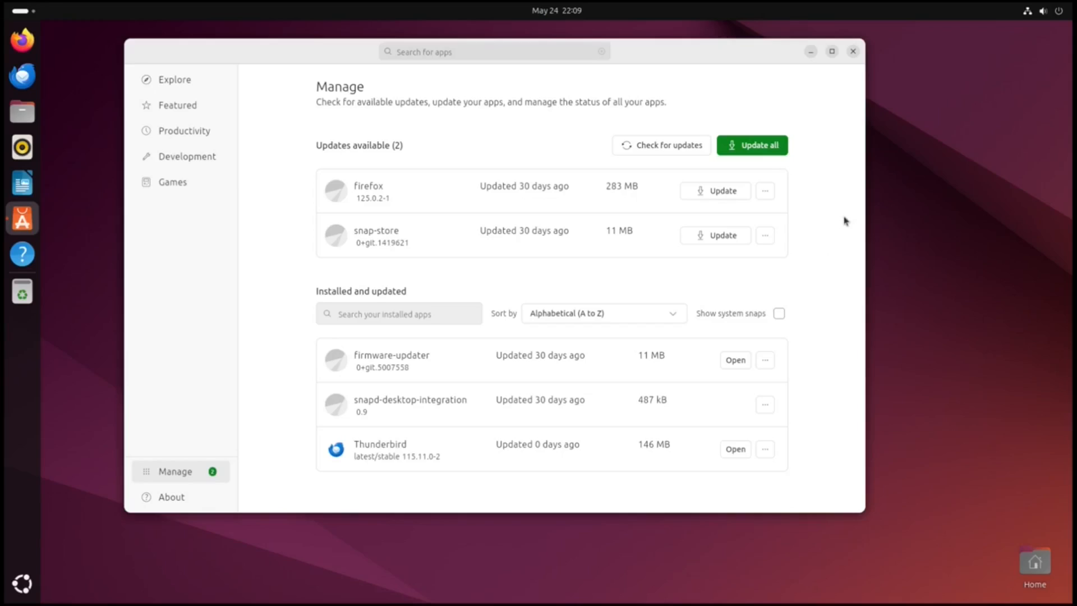
- Browse through the apps in the Productivity category
click(184, 130)
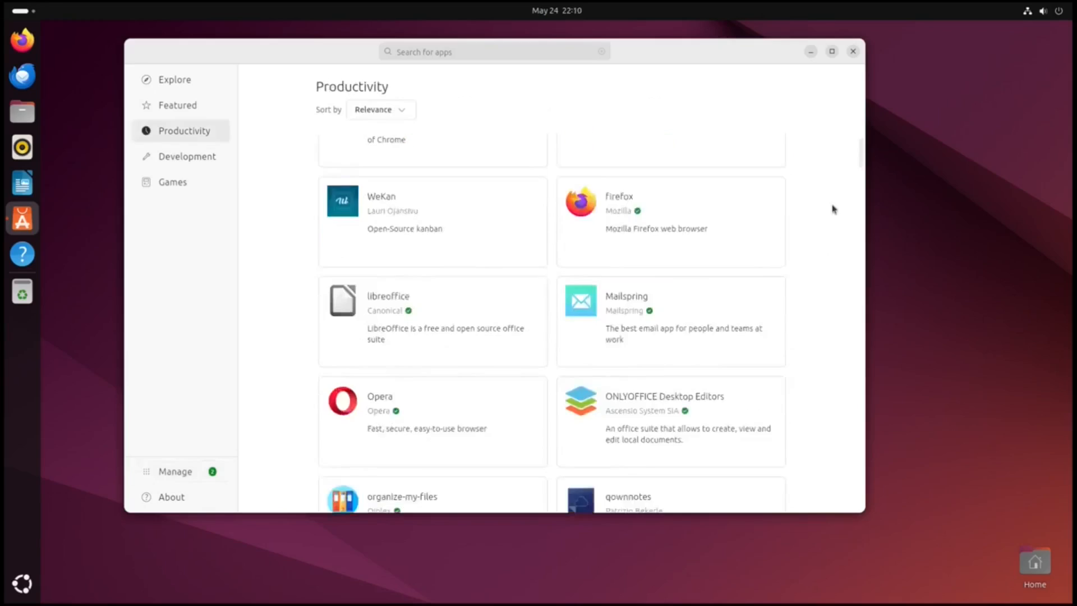
scroll(down, 3)
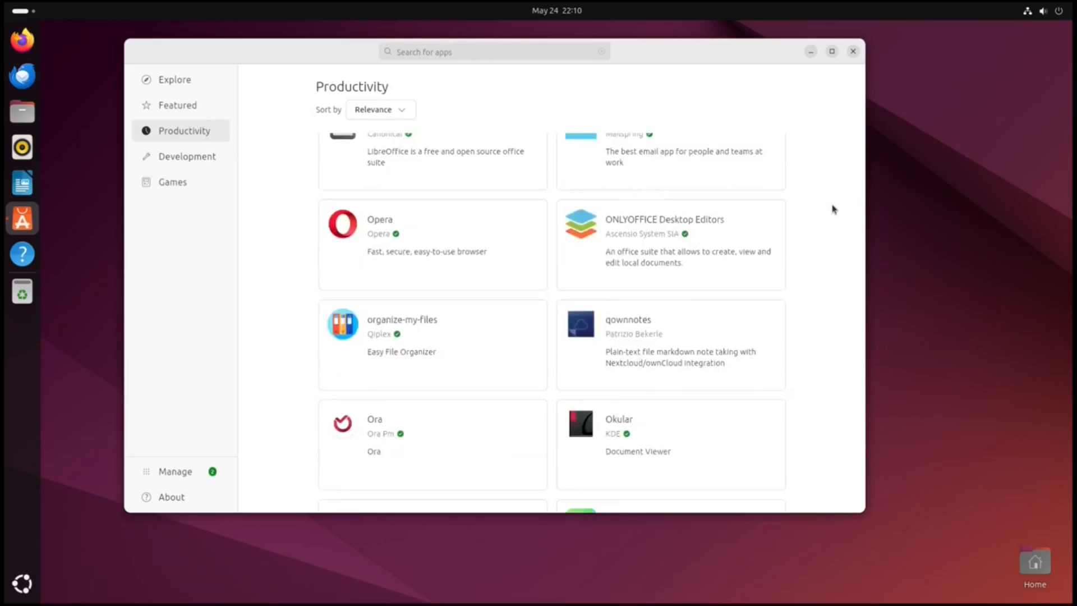
scroll(down, 3)
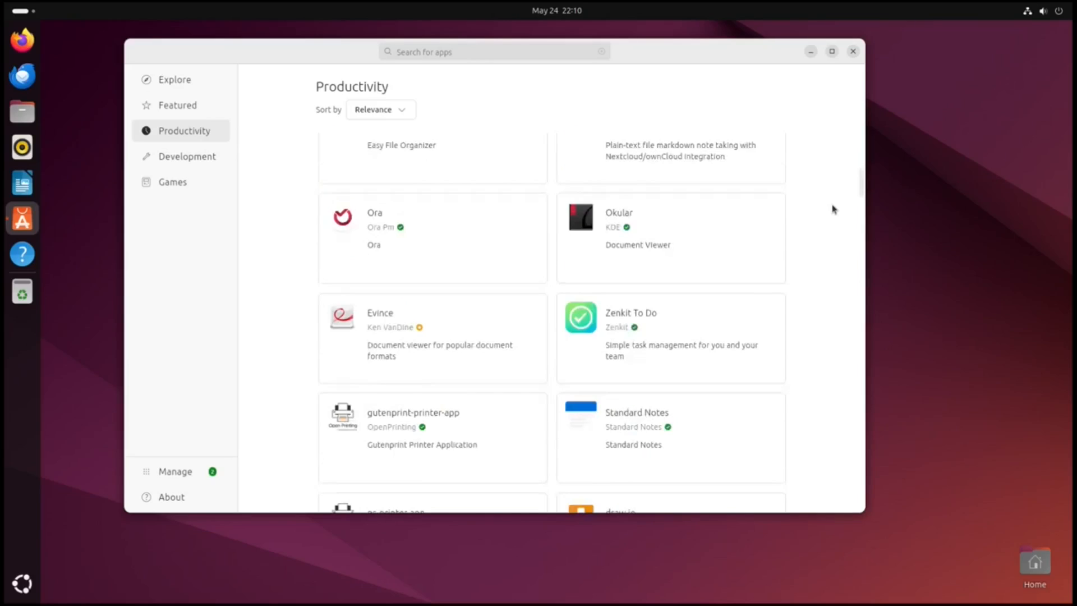
scroll(down, 3)
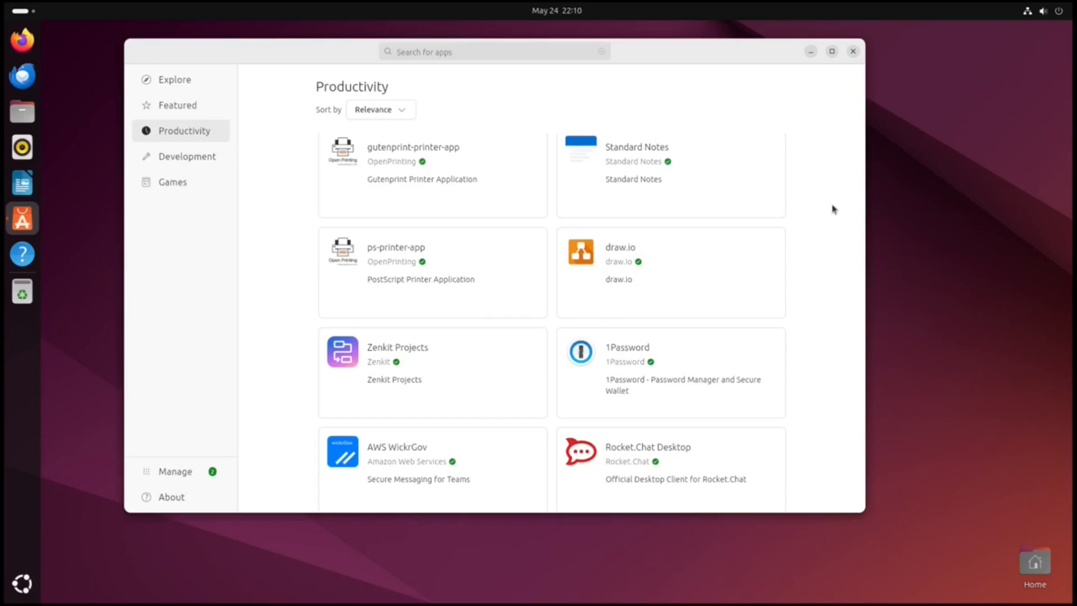
scroll(down, 3)
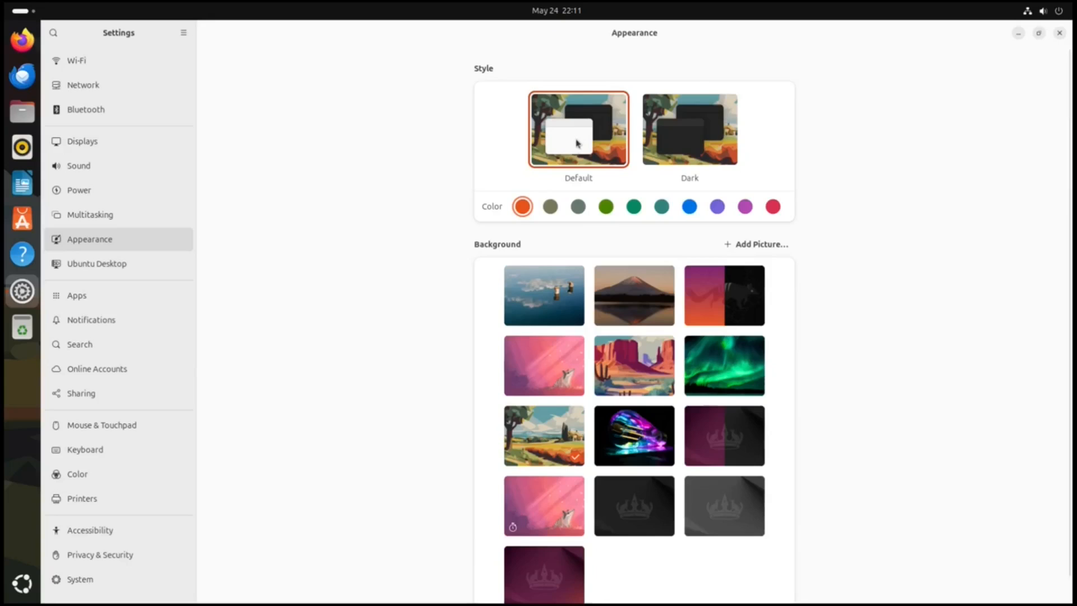
mouse_move(608, 139)
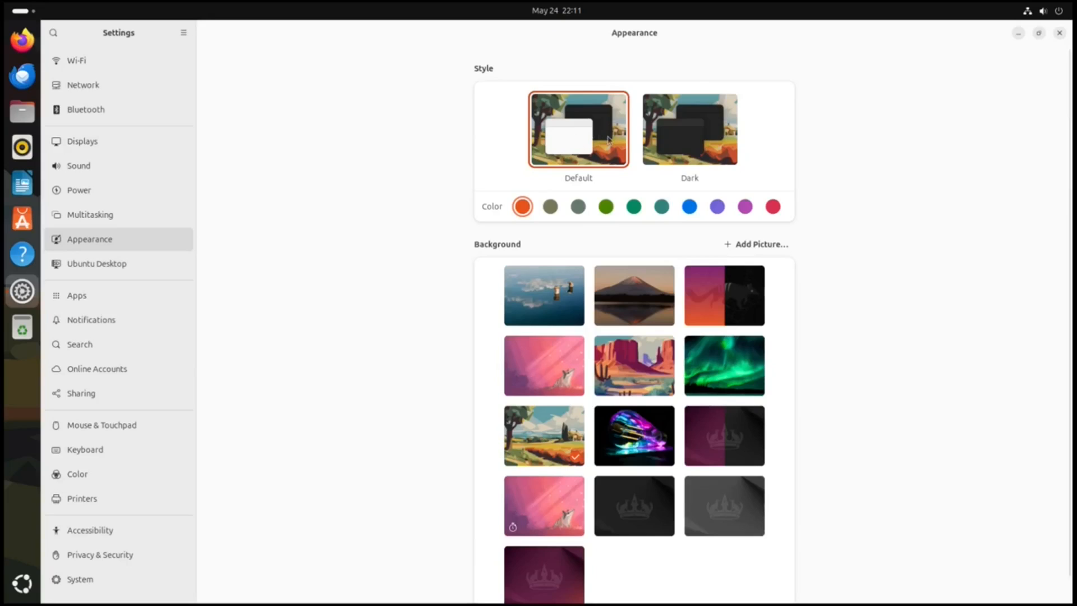
mouse_move(981, 364)
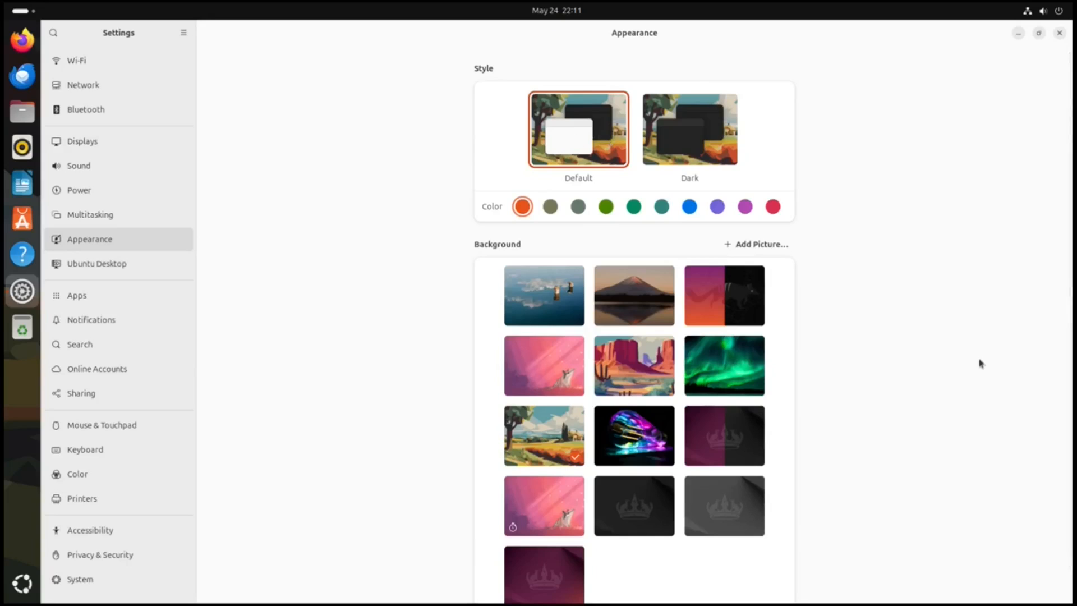
- Check the current countryside wallpaper on the desktop and return to Appearance
scroll(down, 3)
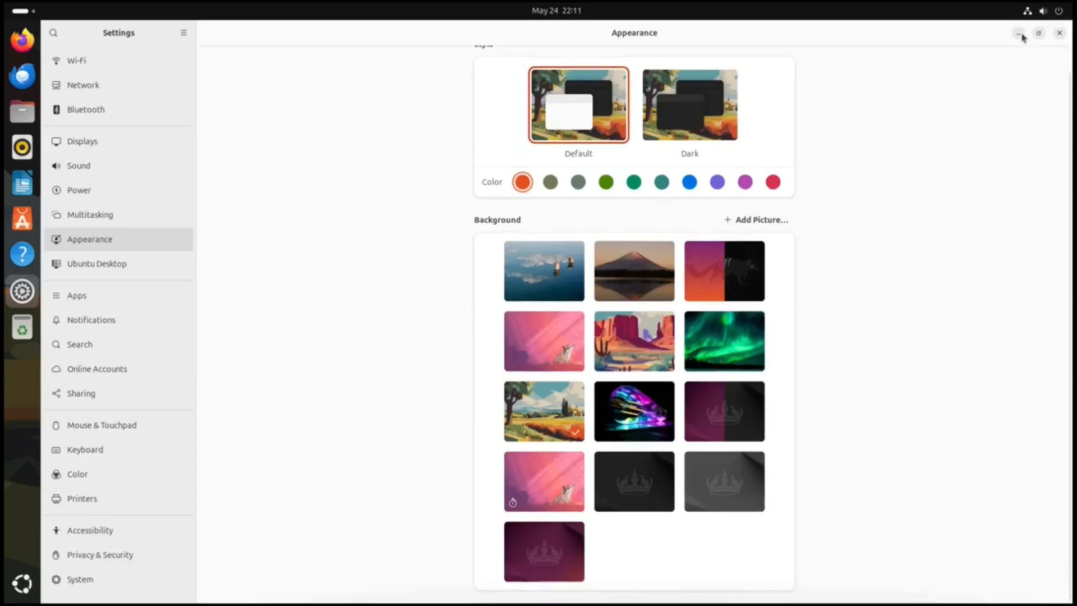
click(1019, 33)
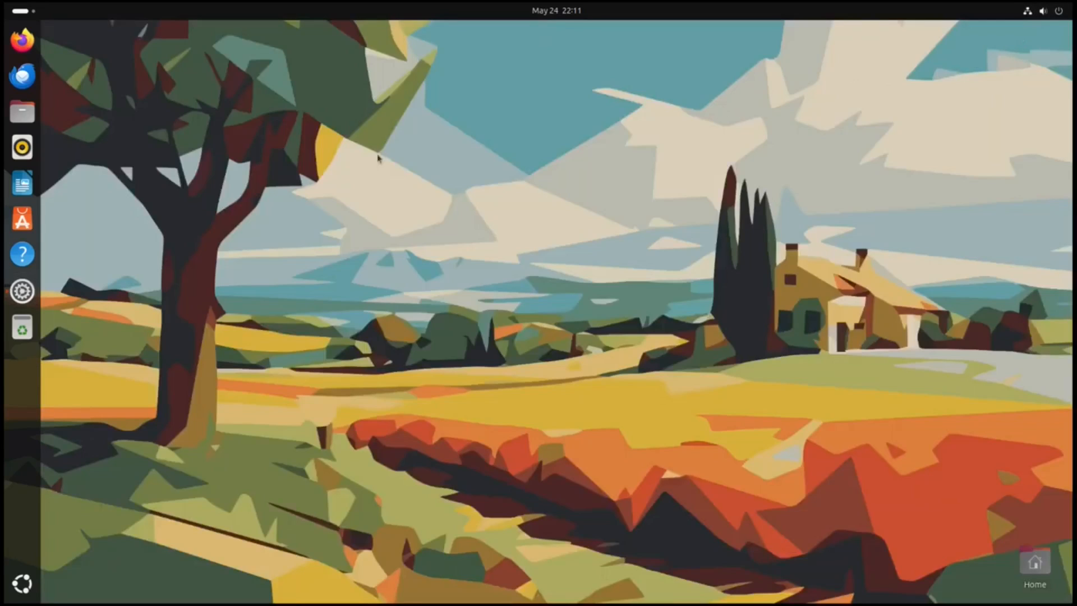
click(22, 290)
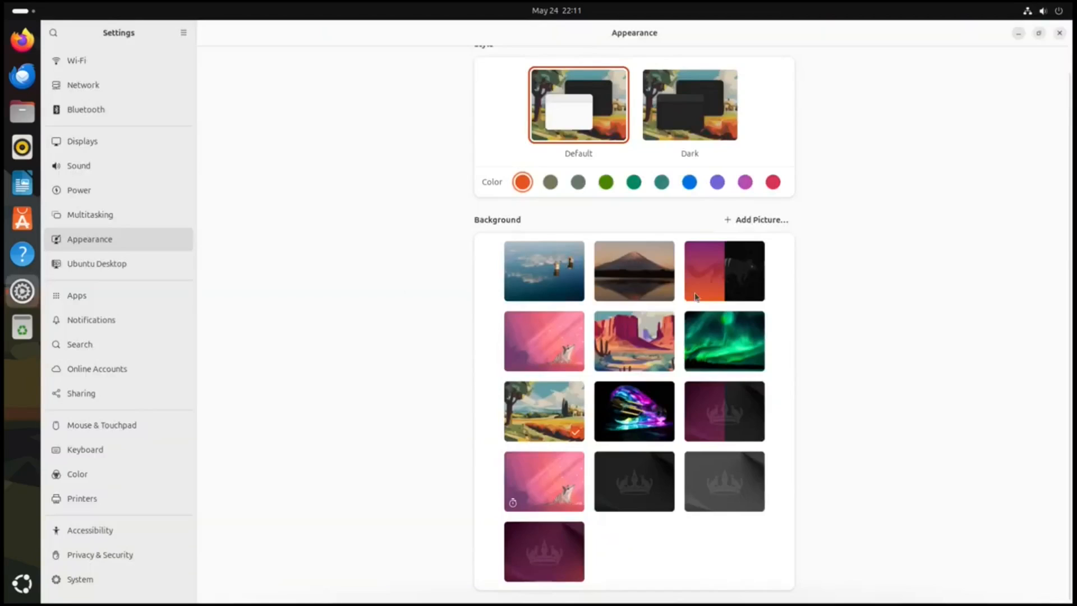
- Set the mountain-lake picture as the desktop background and view it
click(633, 271)
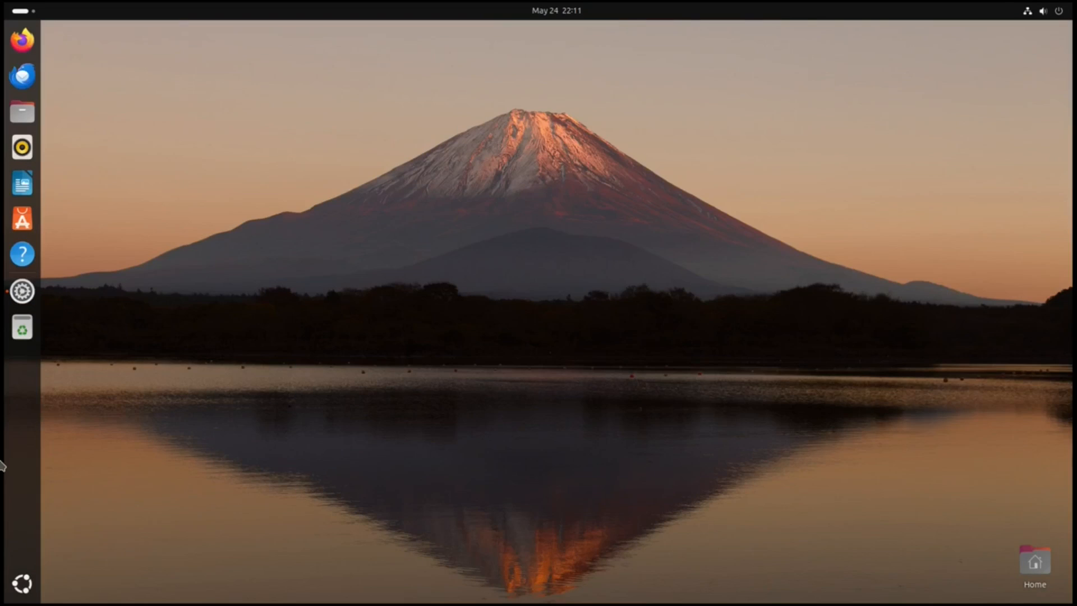
click(22, 290)
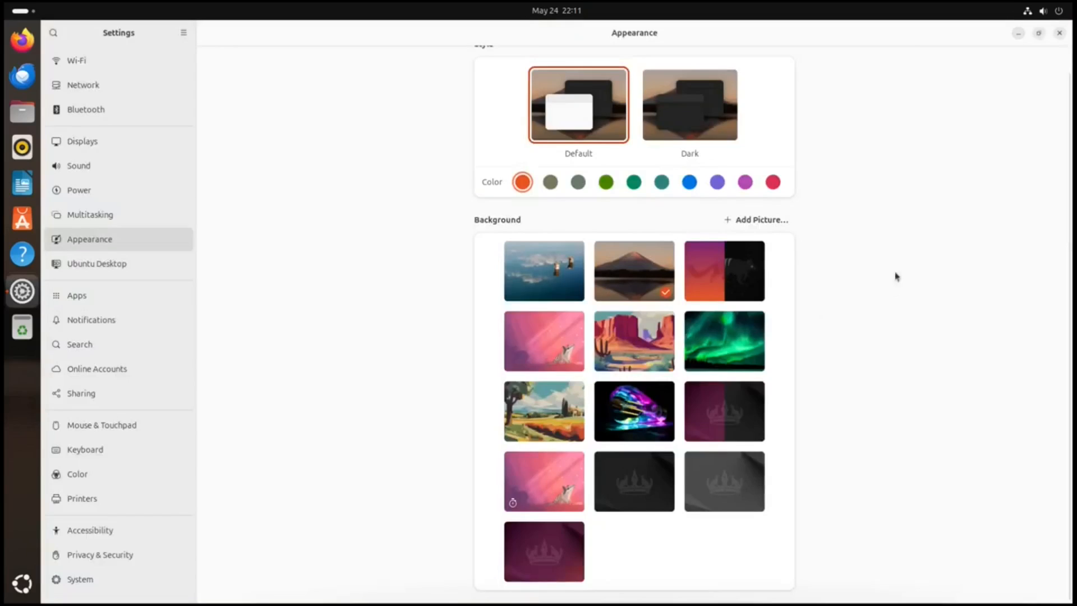